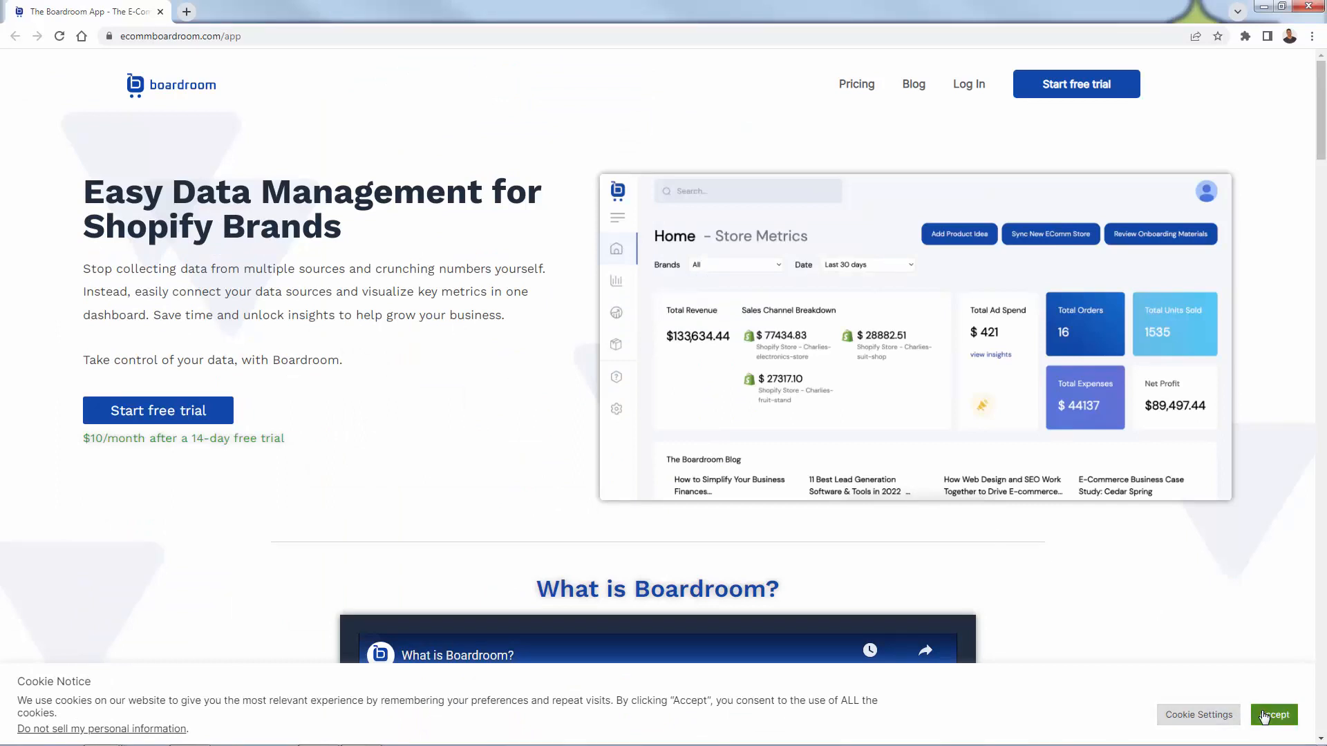
# Accept the cookie notice so the Easy Data Management hero shows unobstructed
pyautogui.click(1273, 715)
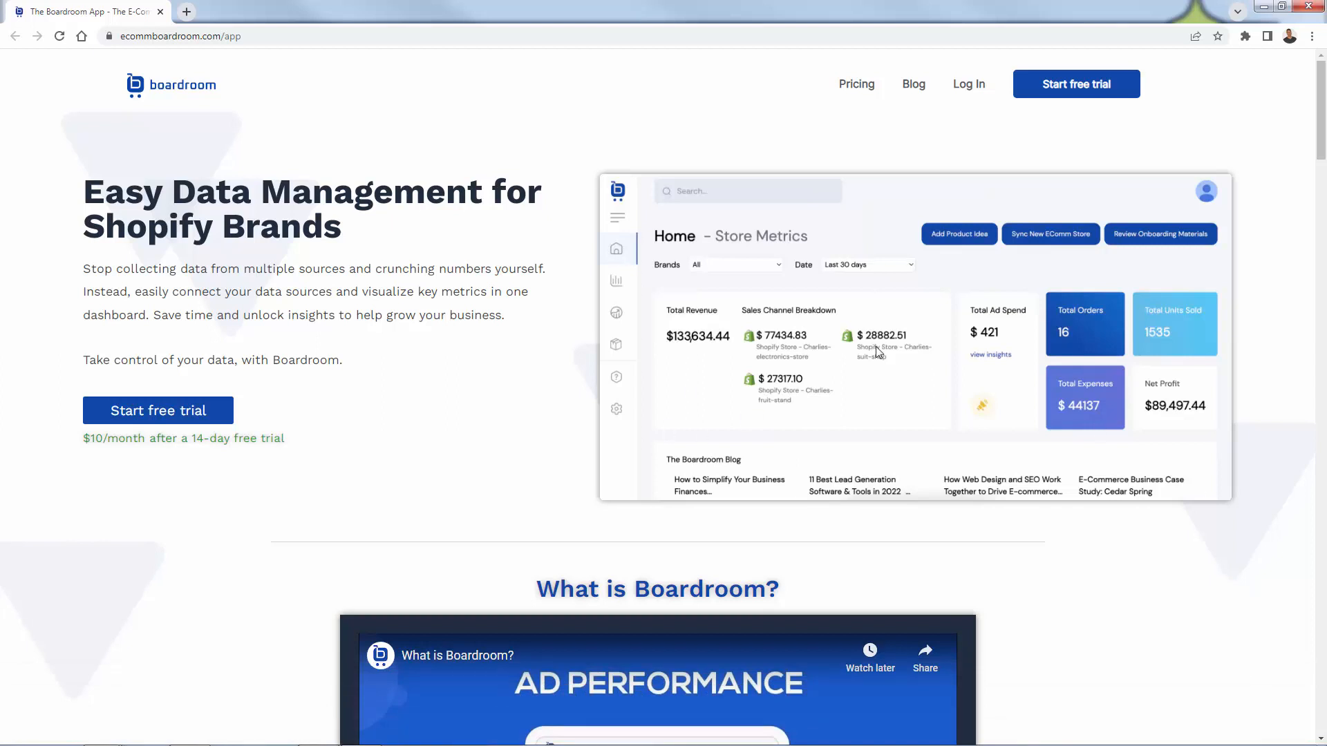
pyautogui.moveTo(798, 282)
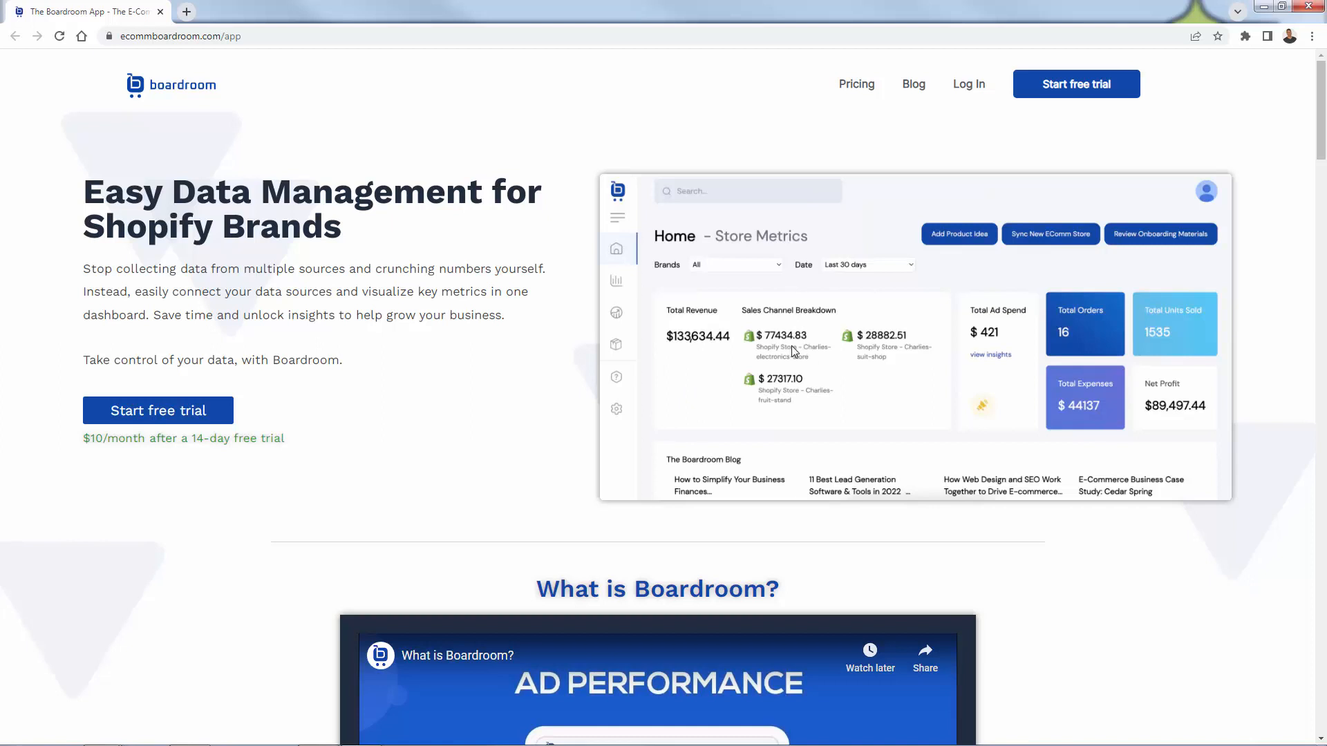
pyautogui.moveTo(643, 347)
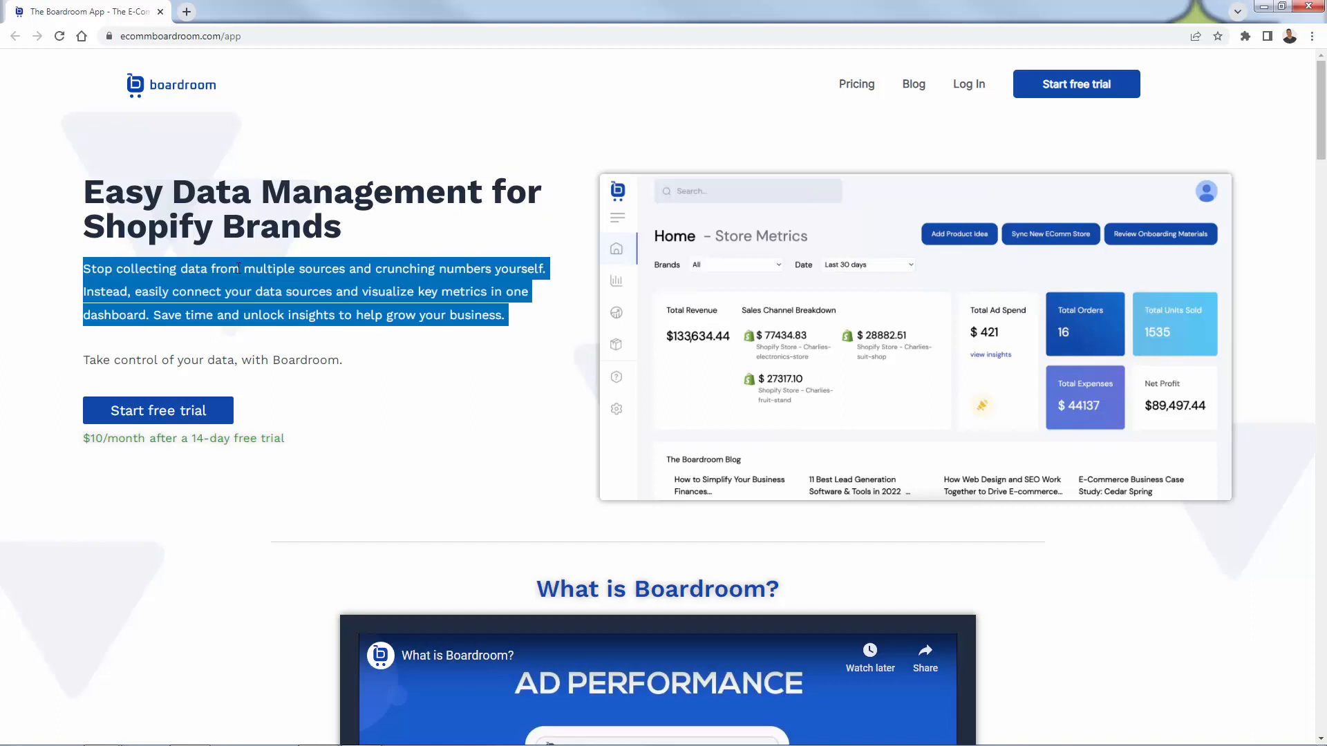
pyautogui.click(355, 389)
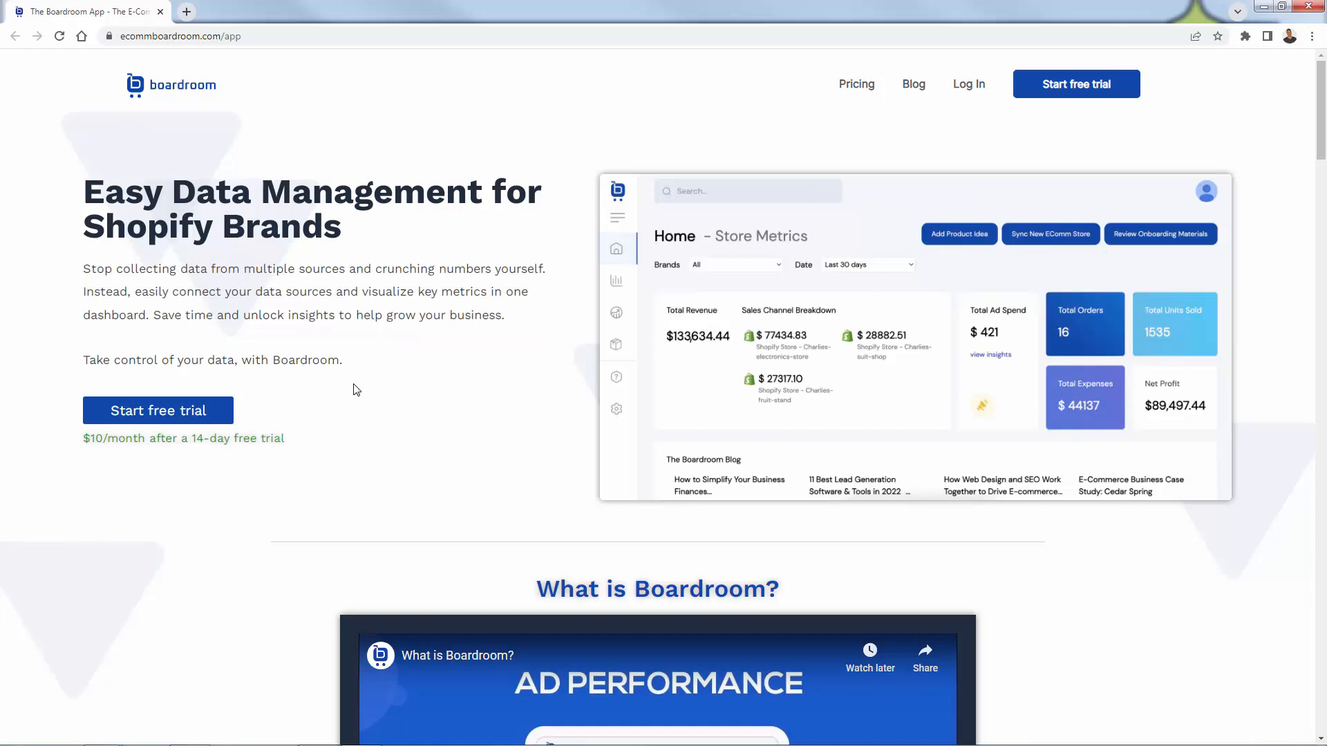
# Read down past the explainer video, core integrations and testimonial to the Multiple stores and channels section
pyautogui.scroll(-3)
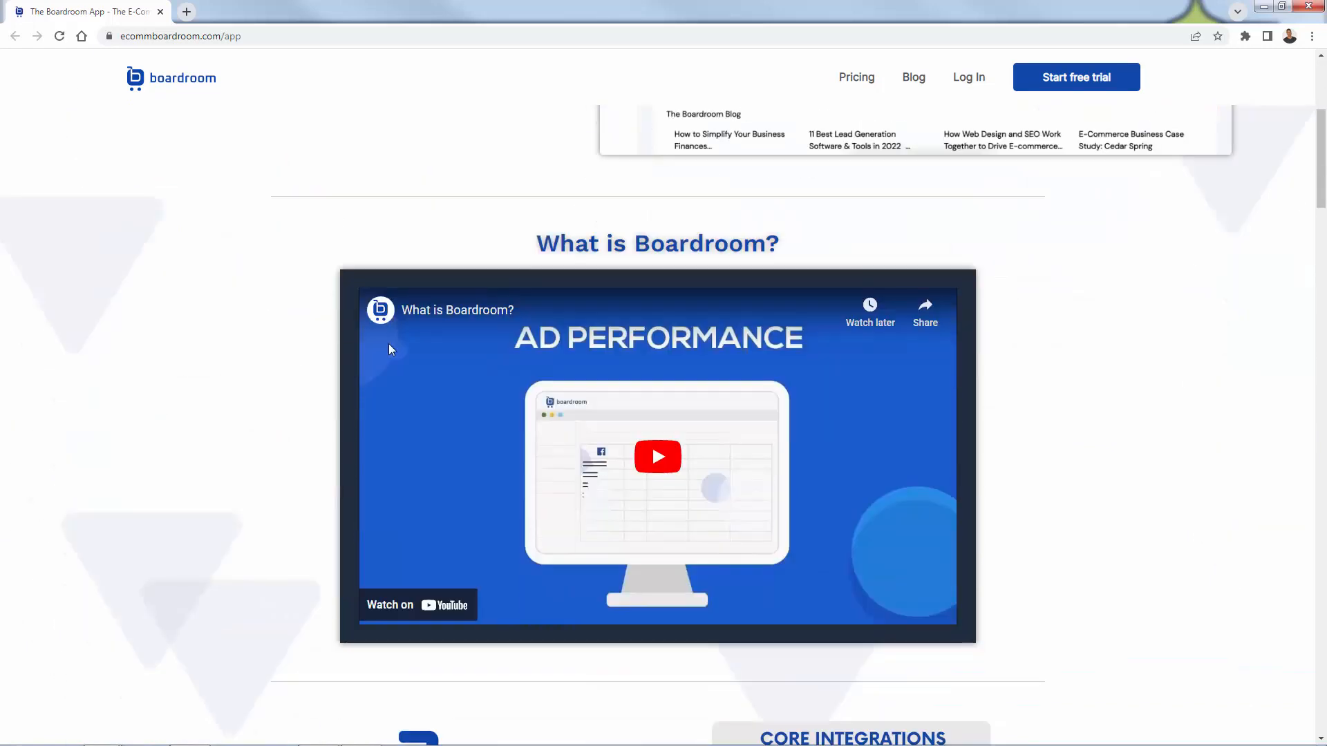
pyautogui.scroll(-3)
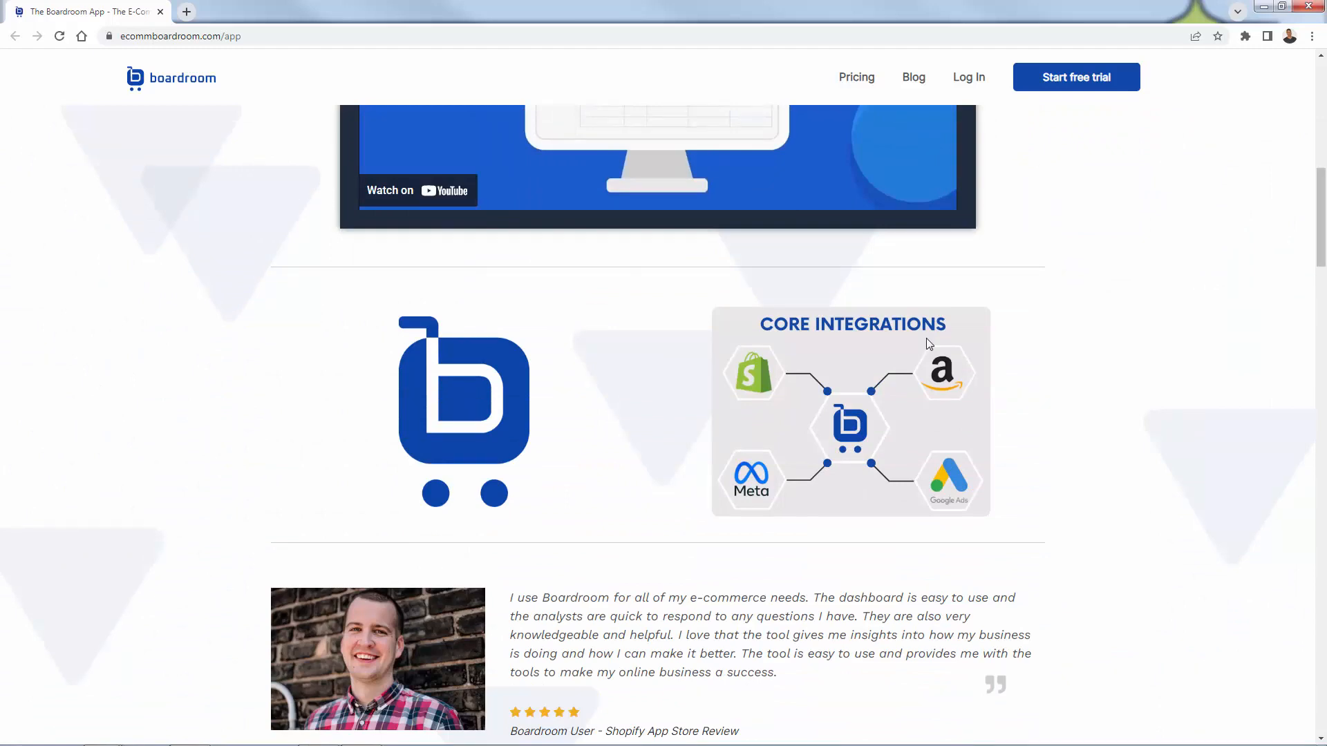
pyautogui.scroll(-3)
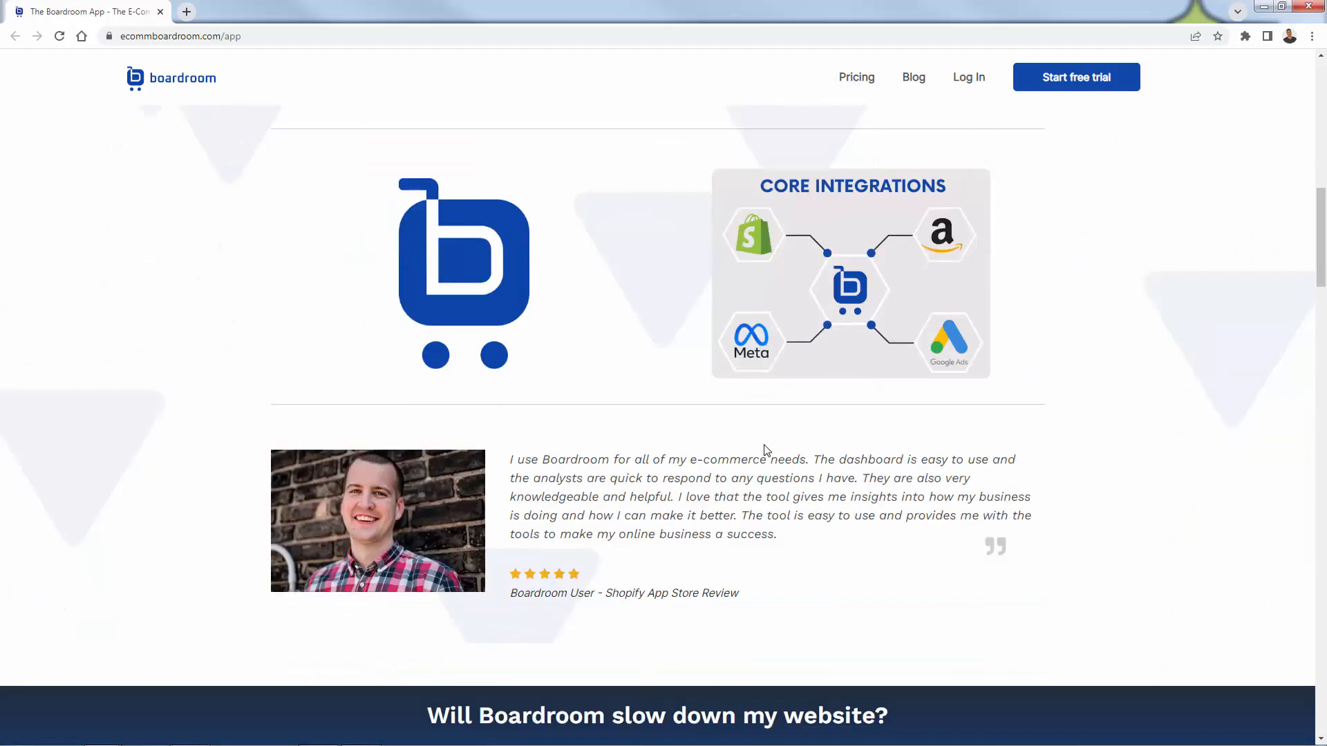
pyautogui.scroll(-3)
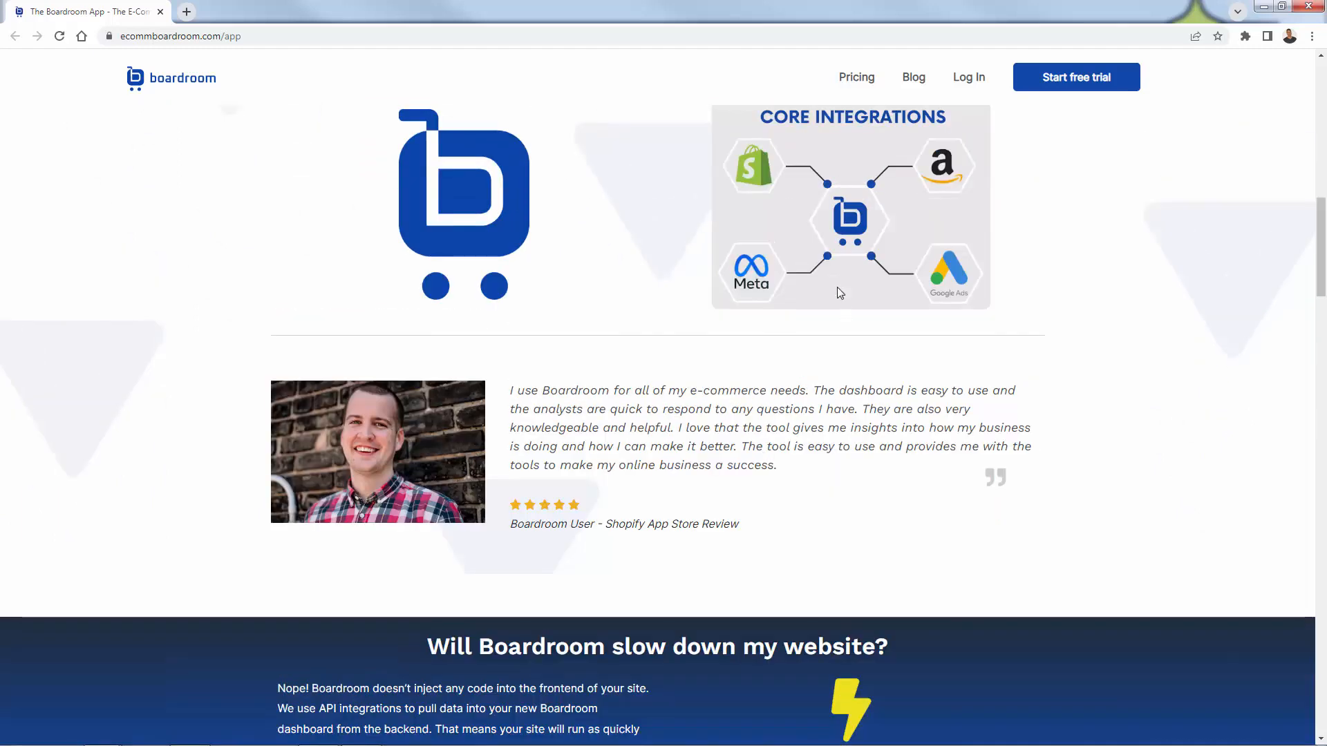
pyautogui.moveTo(1047, 501)
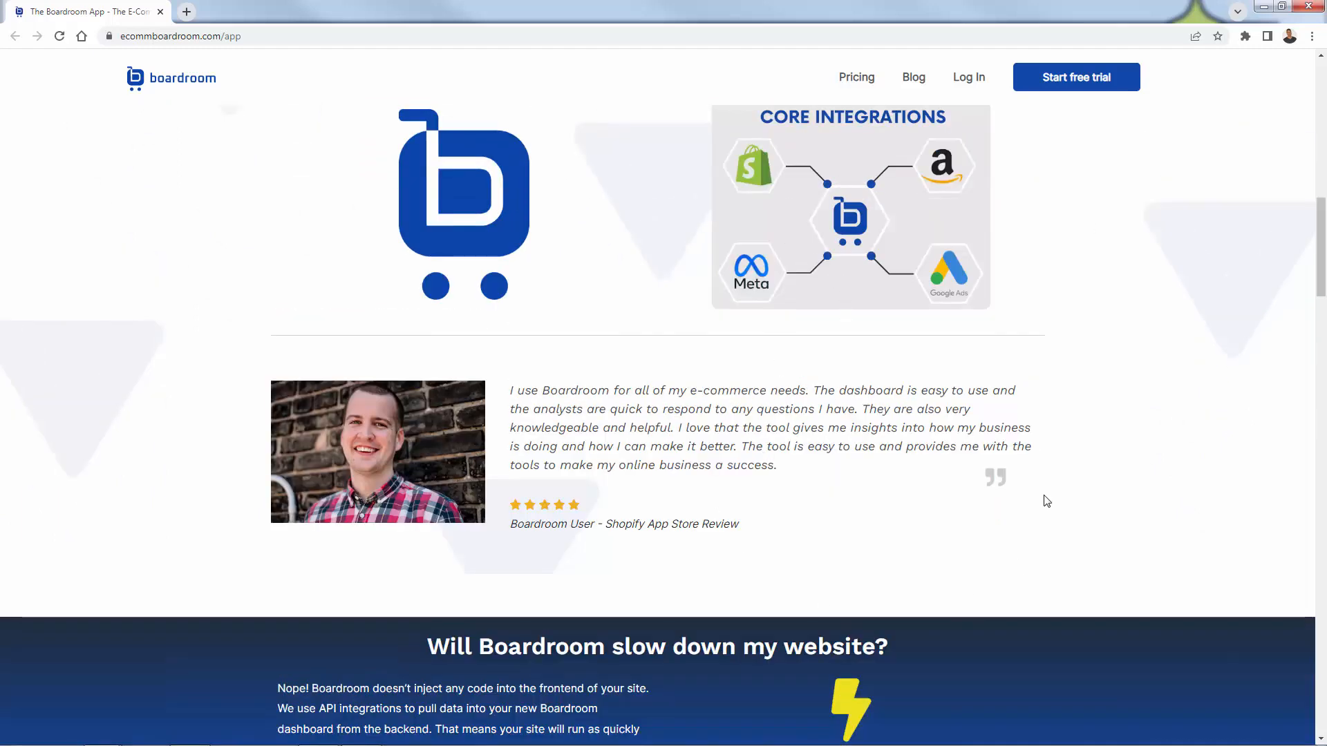
pyautogui.moveTo(889, 544)
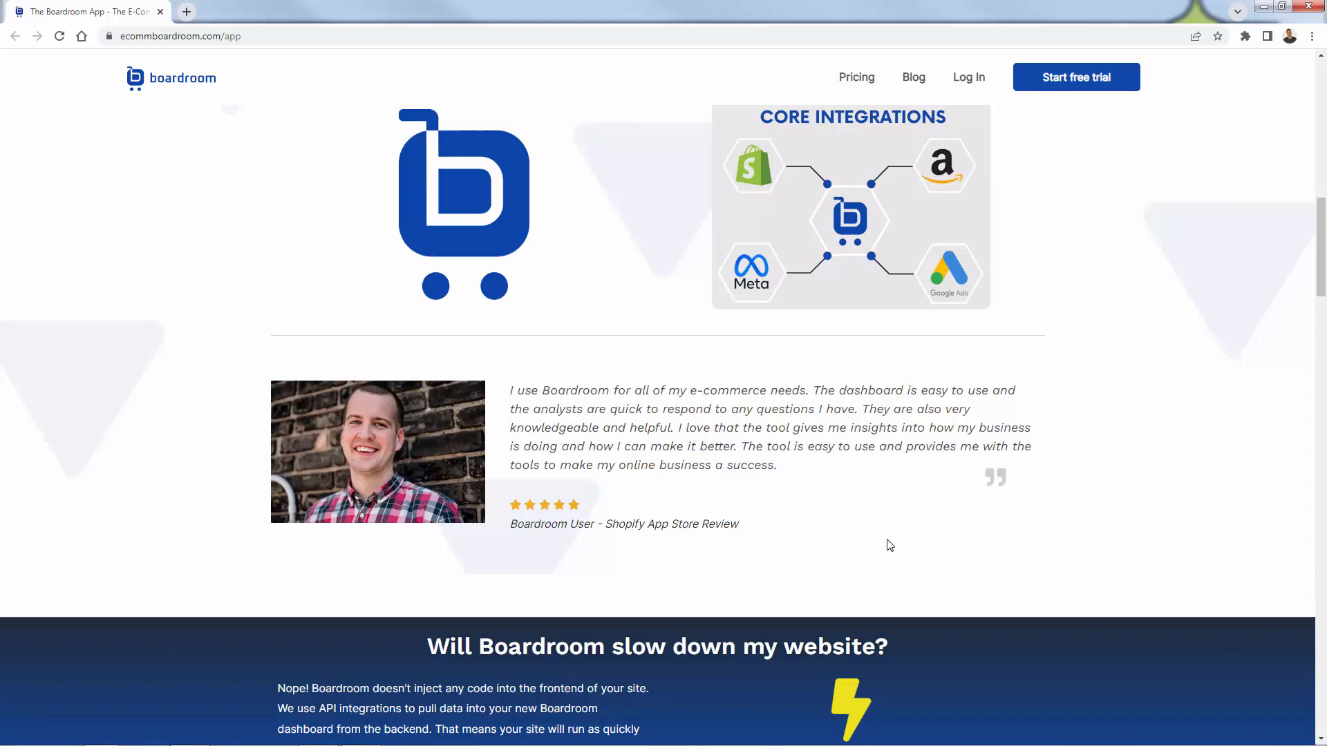
pyautogui.scroll(-3)
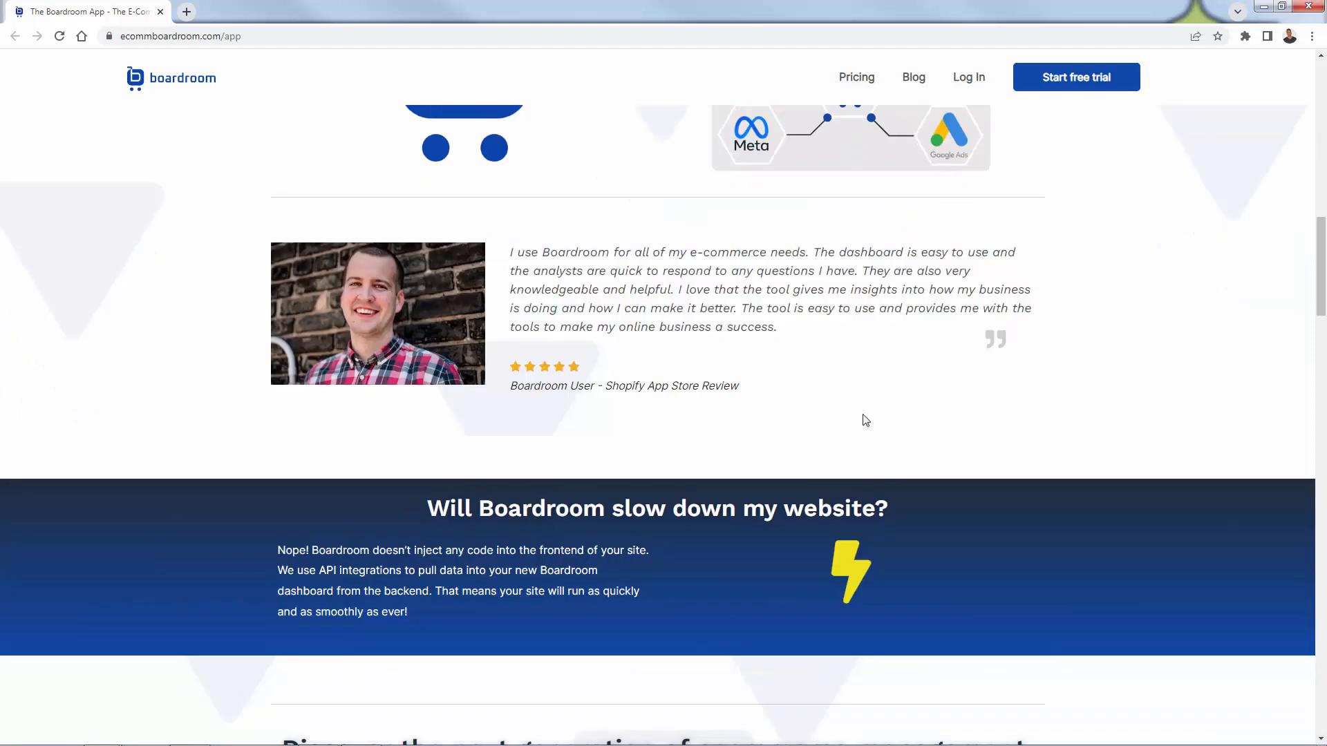
pyautogui.scroll(-3)
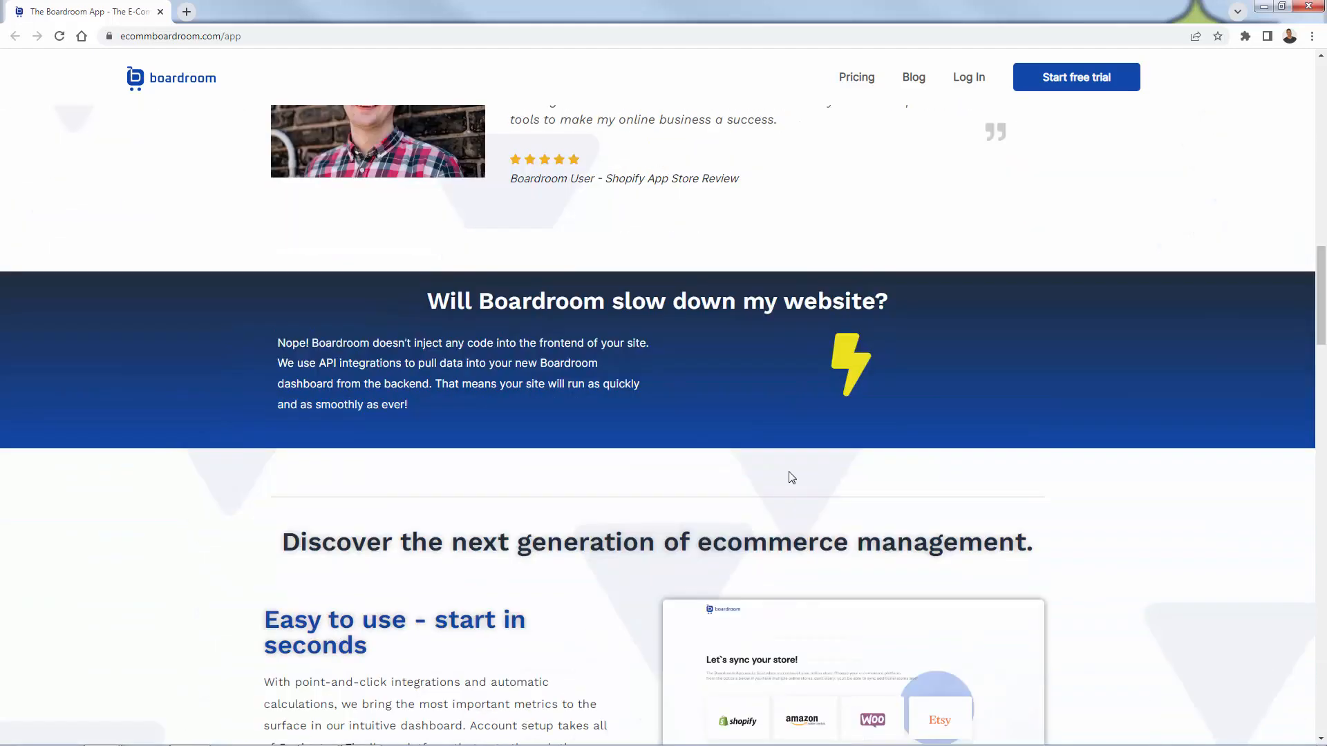
pyautogui.scroll(-3)
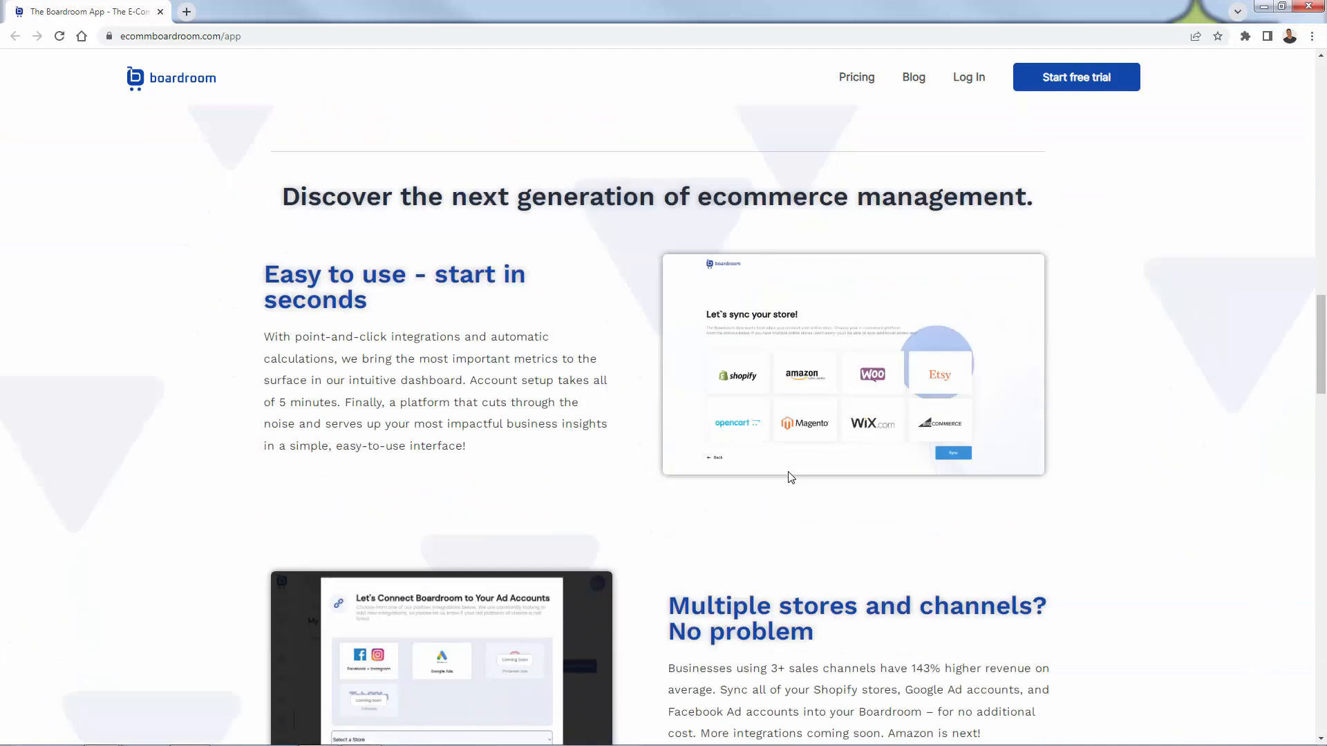
pyautogui.scroll(-3)
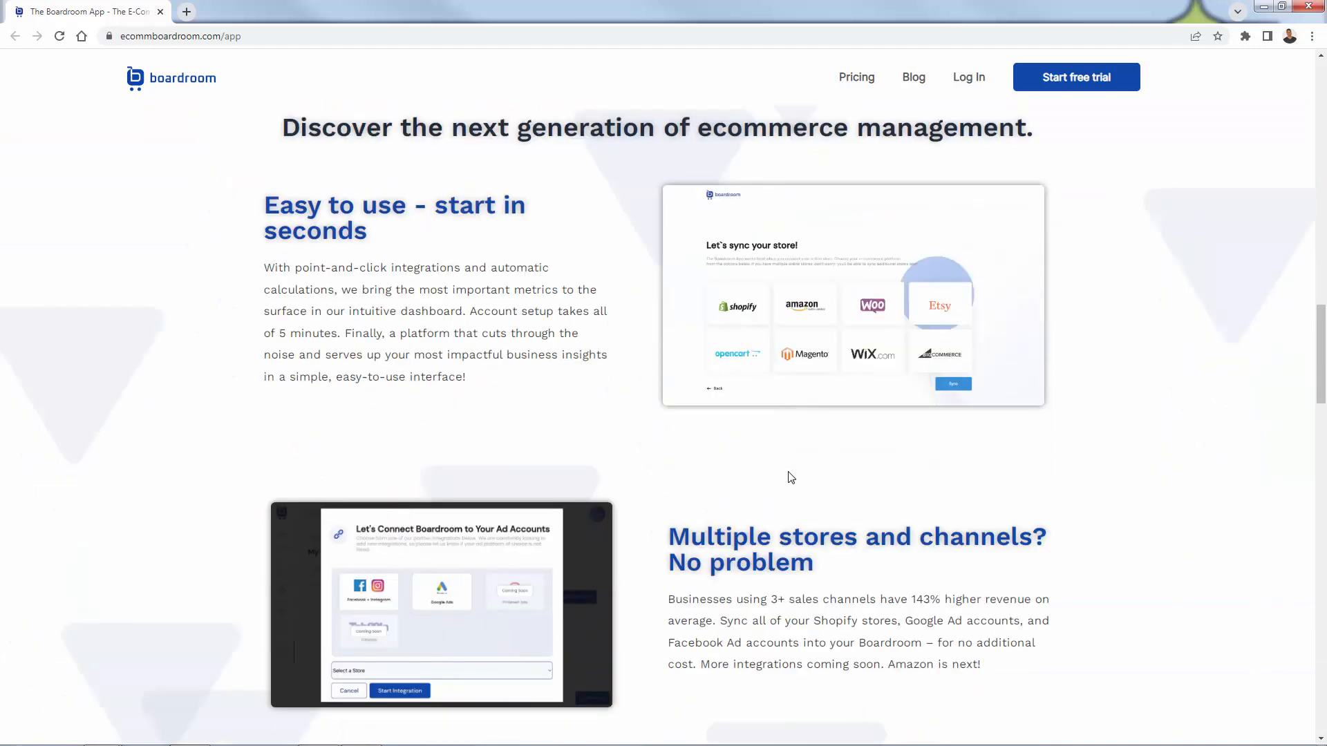
pyautogui.scroll(-3)
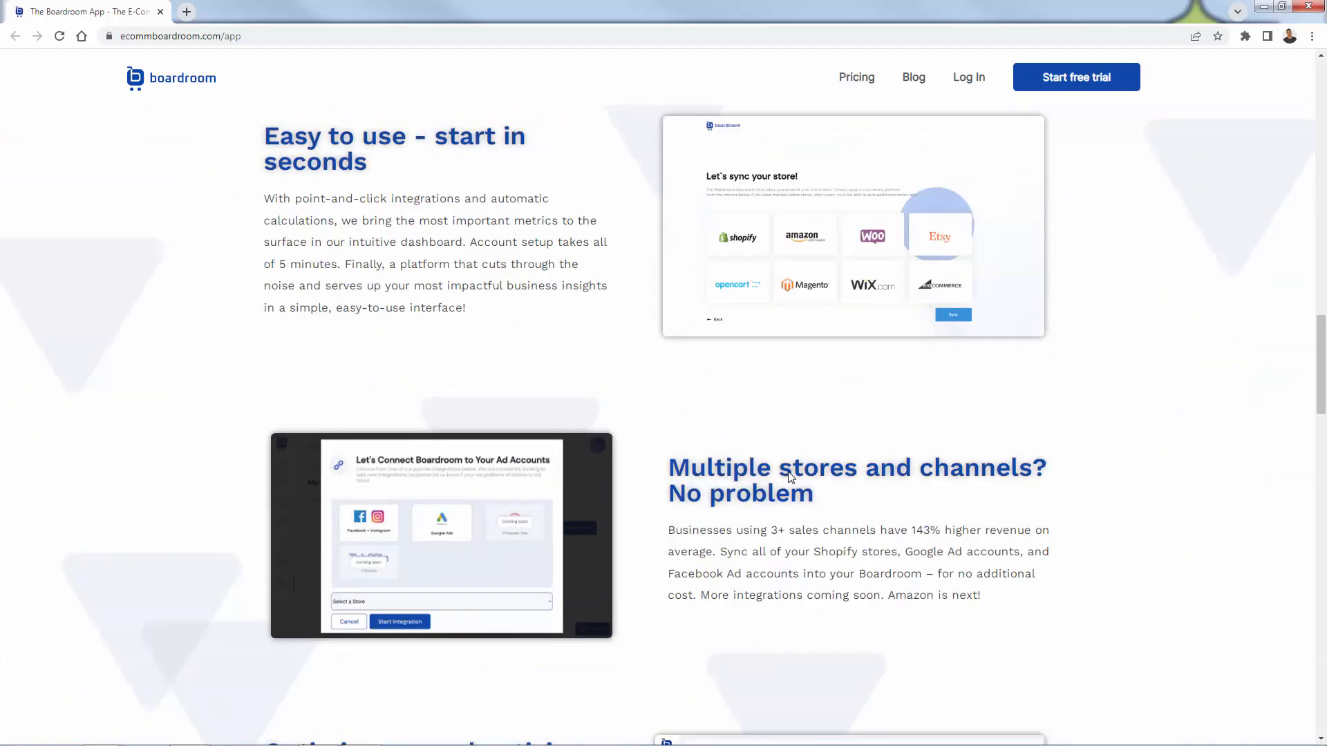
pyautogui.scroll(-3)
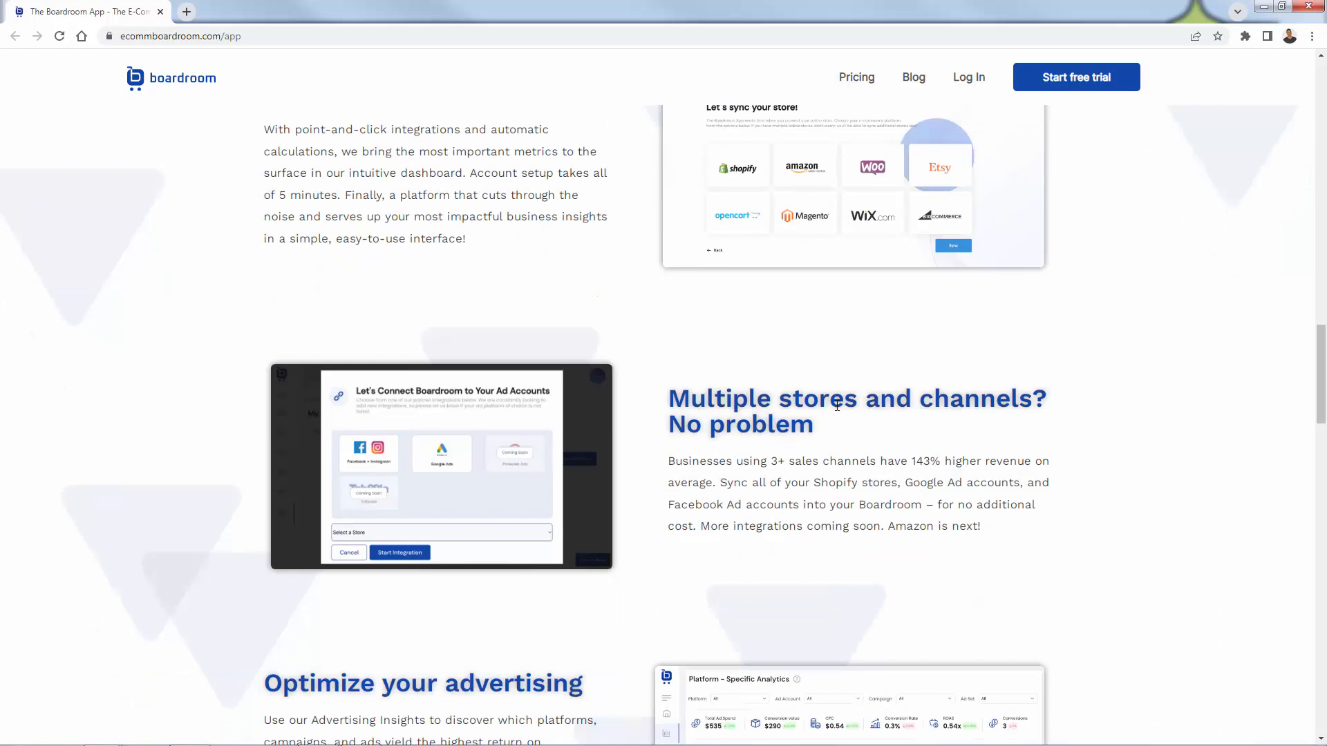
pyautogui.moveTo(841, 553)
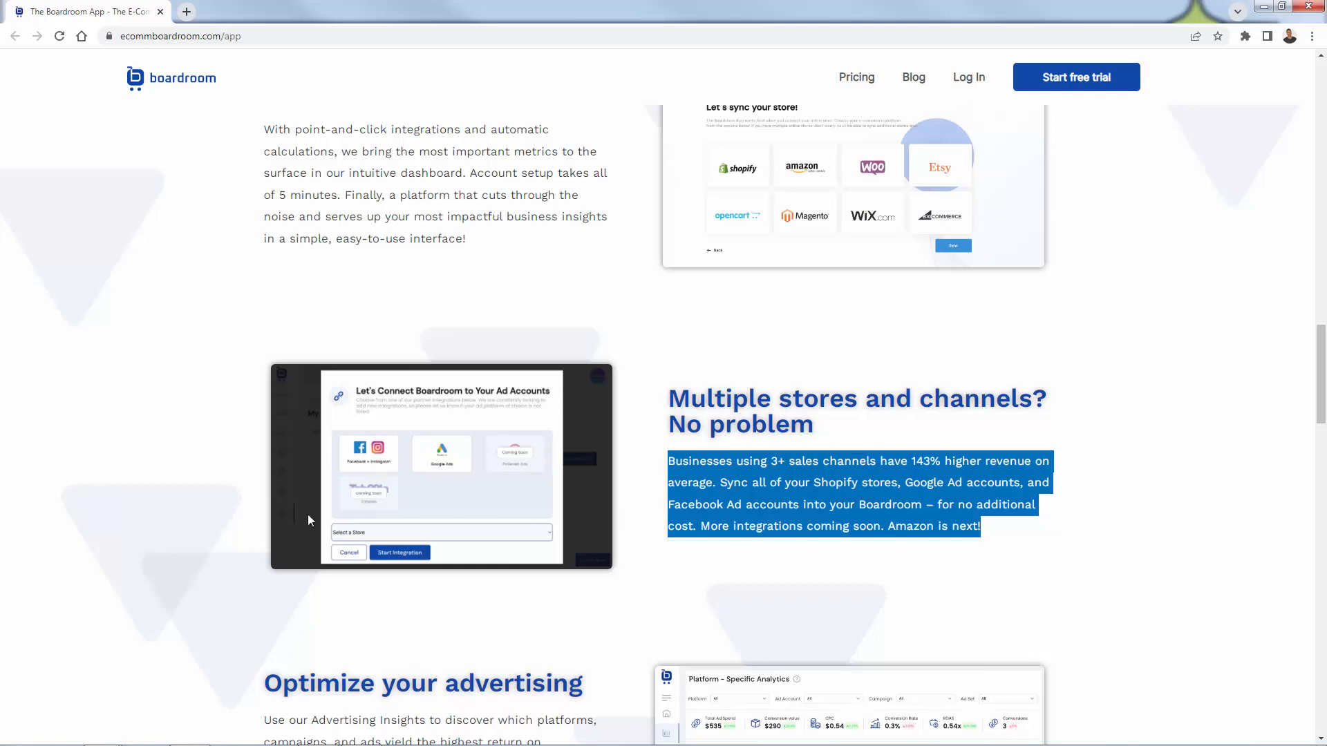
pyautogui.moveTo(1215, 470)
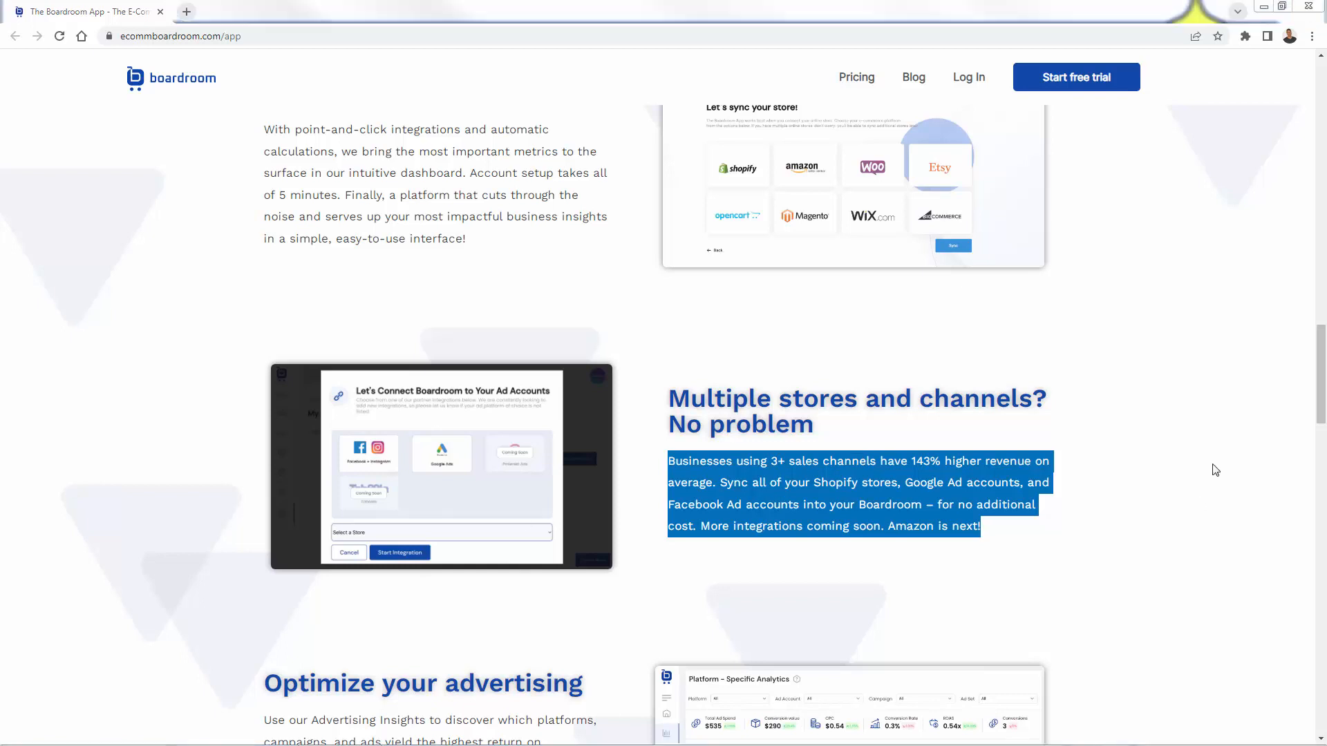
# Read on through the advertising, inventory alerts, data and sign-up sections down to the FAQs list
pyautogui.click(781, 407)
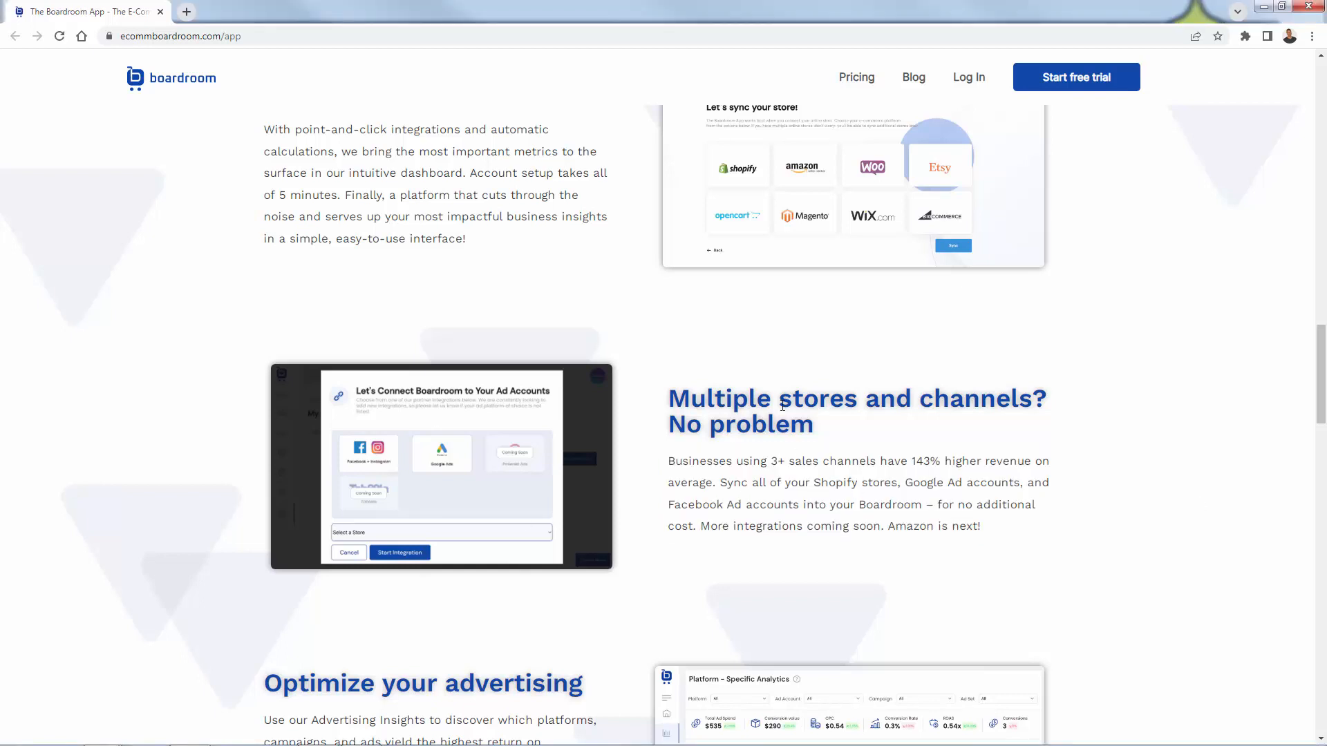
pyautogui.scroll(-3)
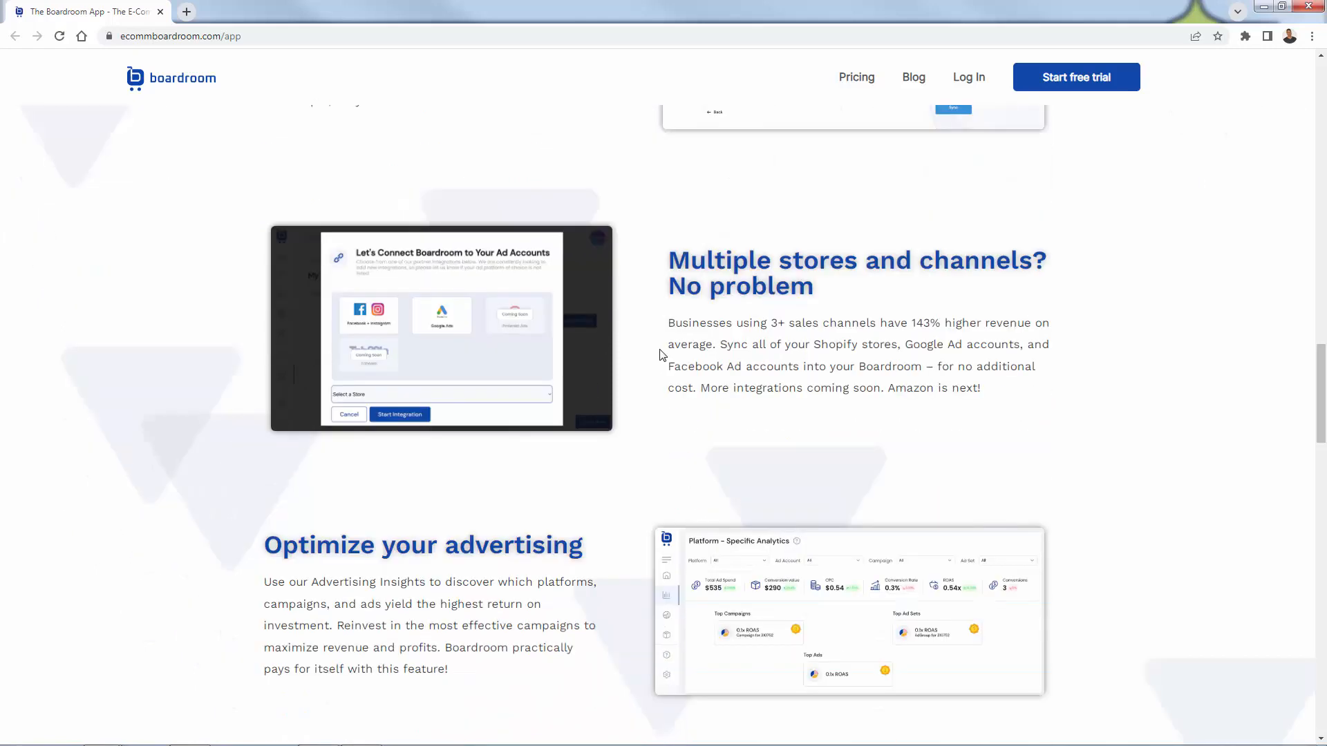
pyautogui.scroll(-3)
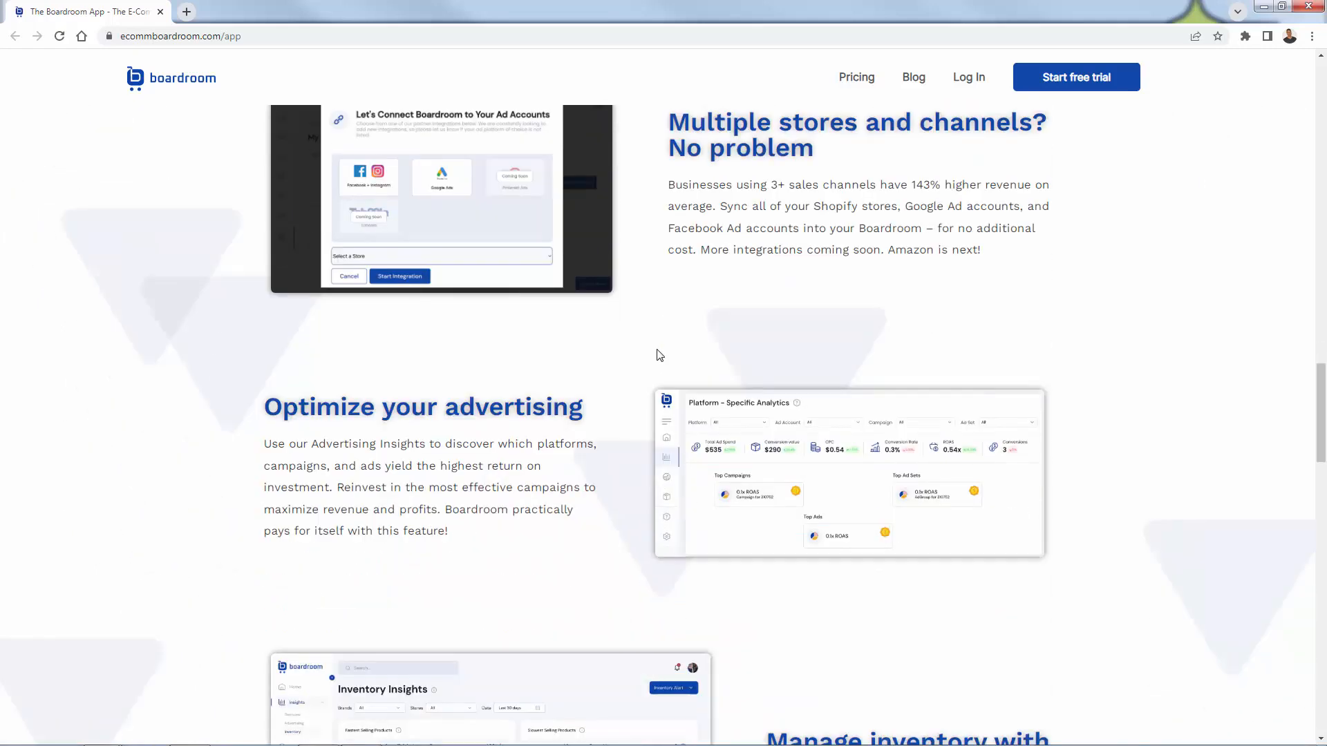
pyautogui.scroll(-3)
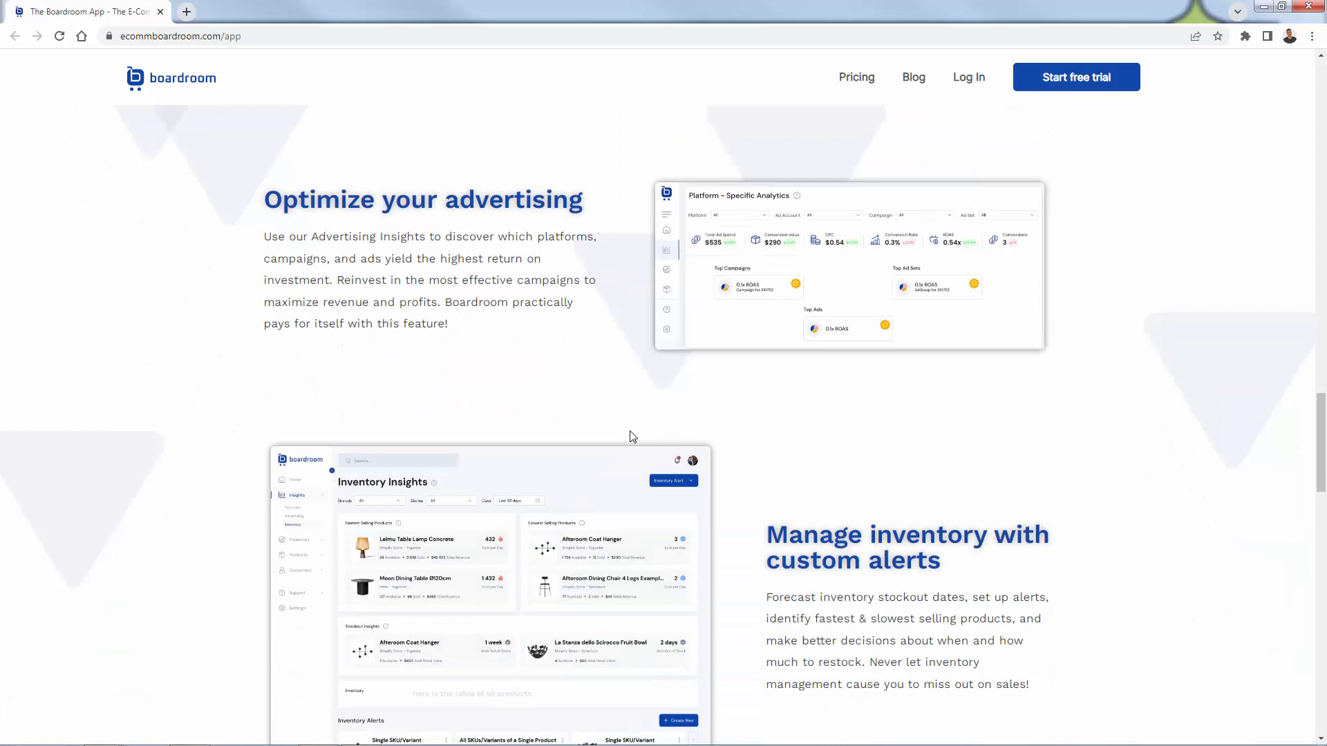
pyautogui.moveTo(638, 436)
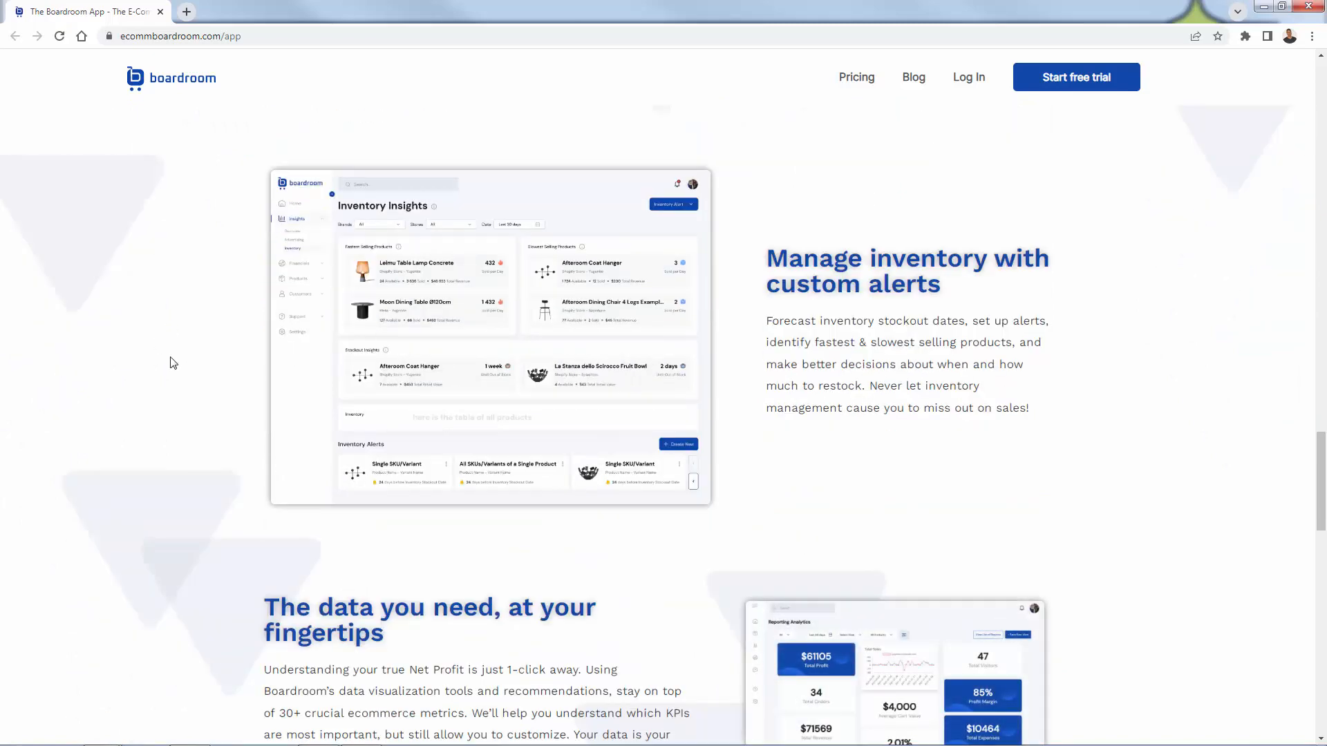
pyautogui.scroll(-3)
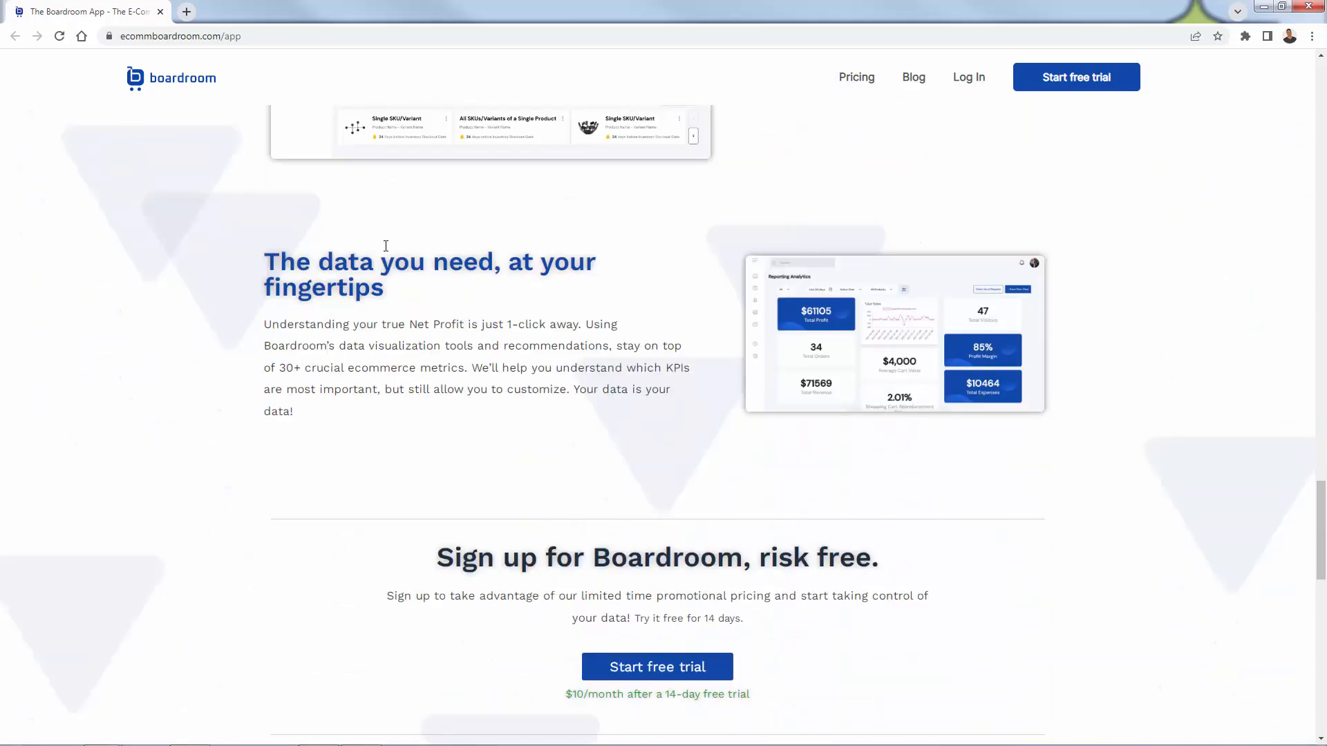
pyautogui.moveTo(296, 424)
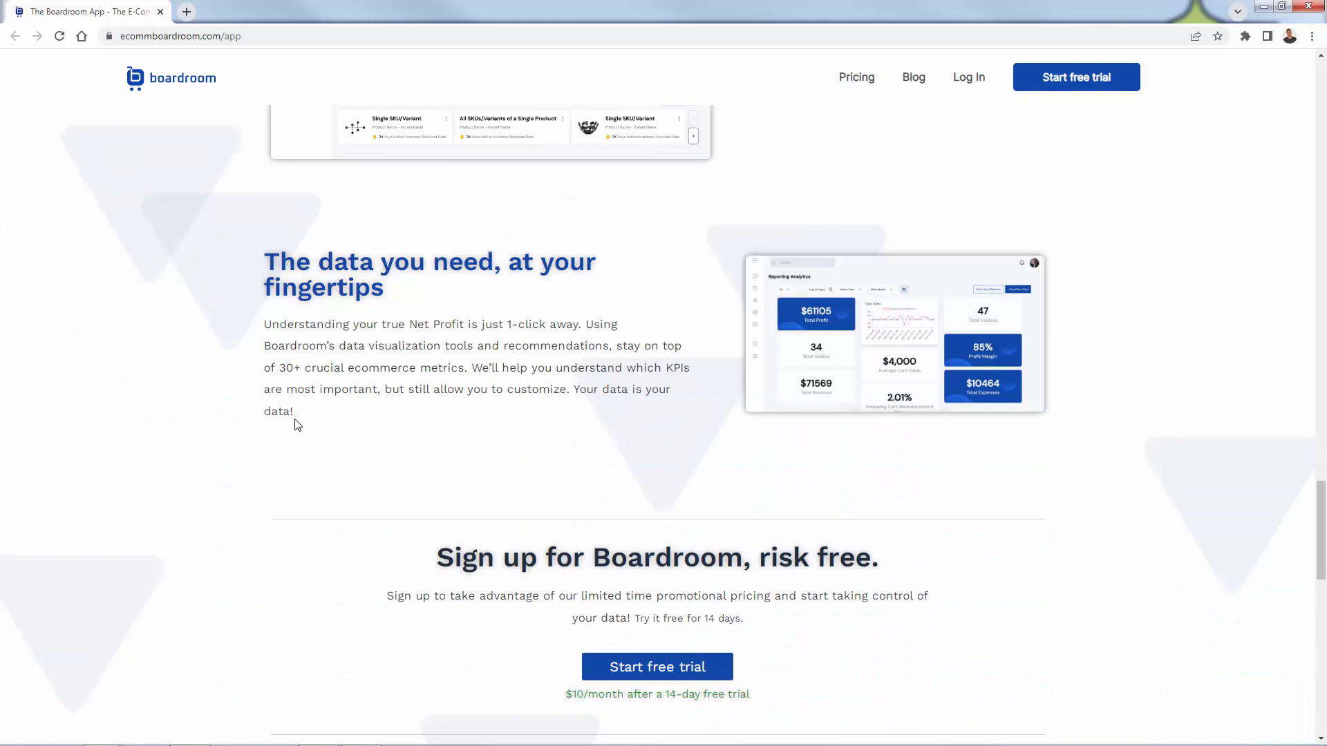
pyautogui.scroll(-3)
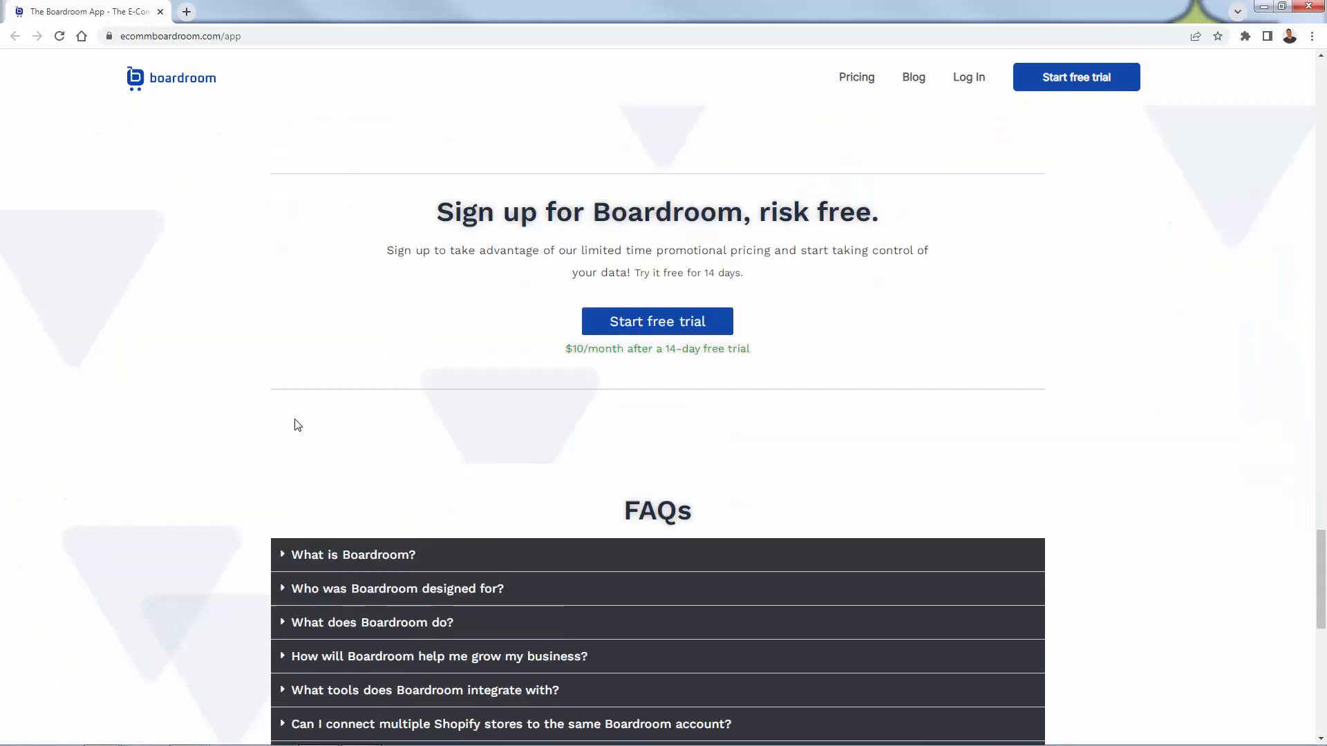
pyautogui.scroll(-3)
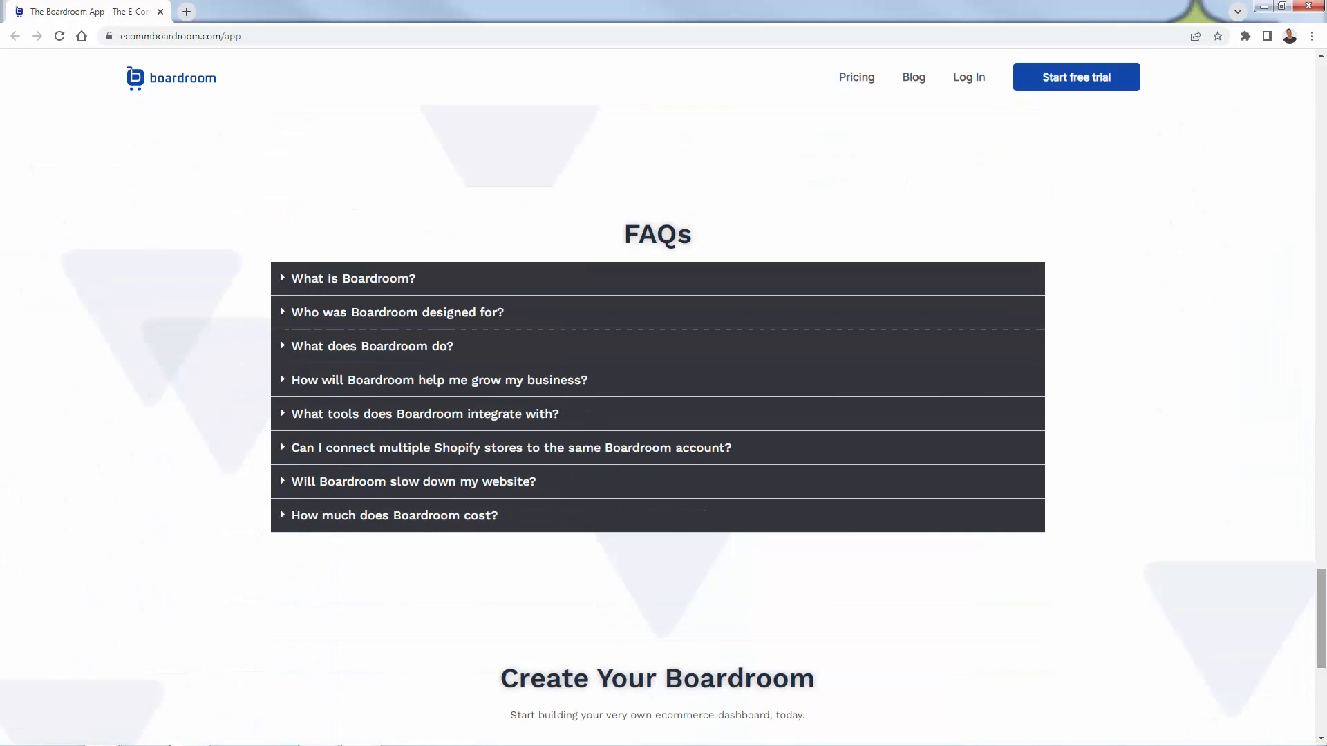
pyautogui.scroll(3)
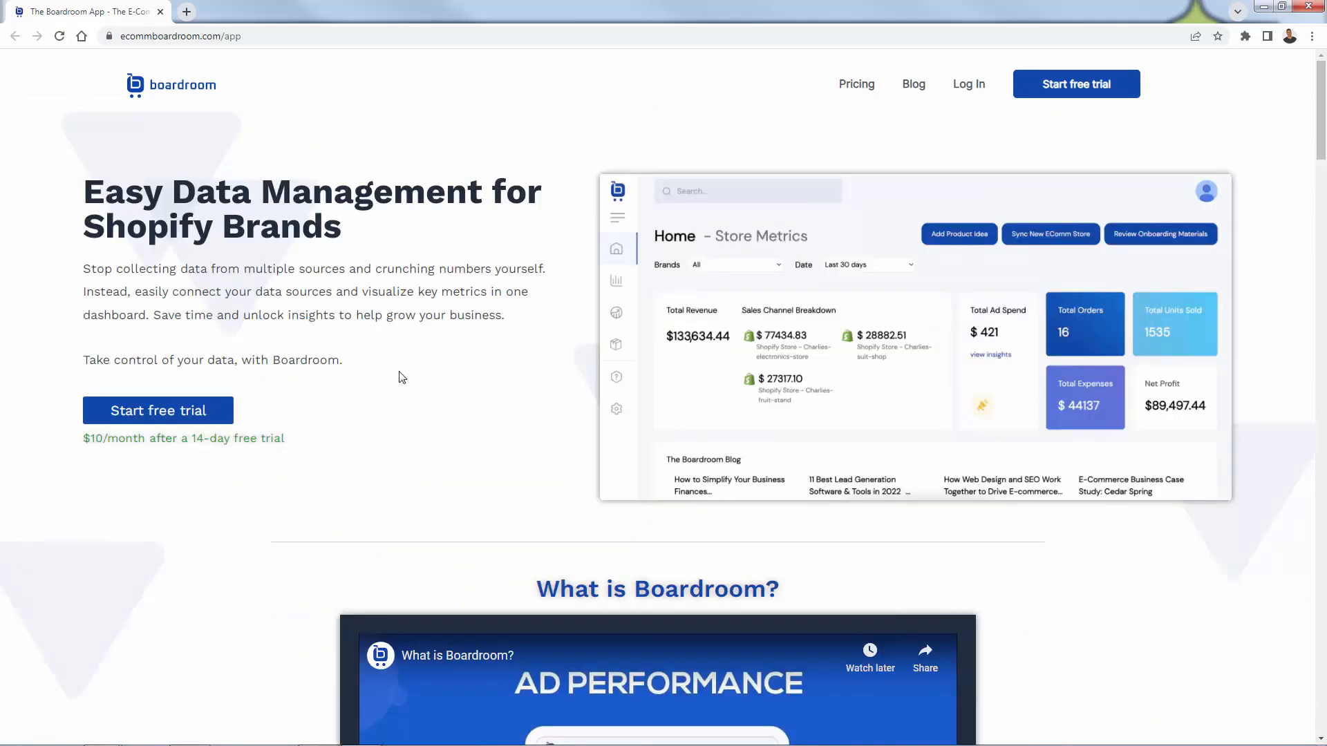
pyautogui.moveTo(406, 375)
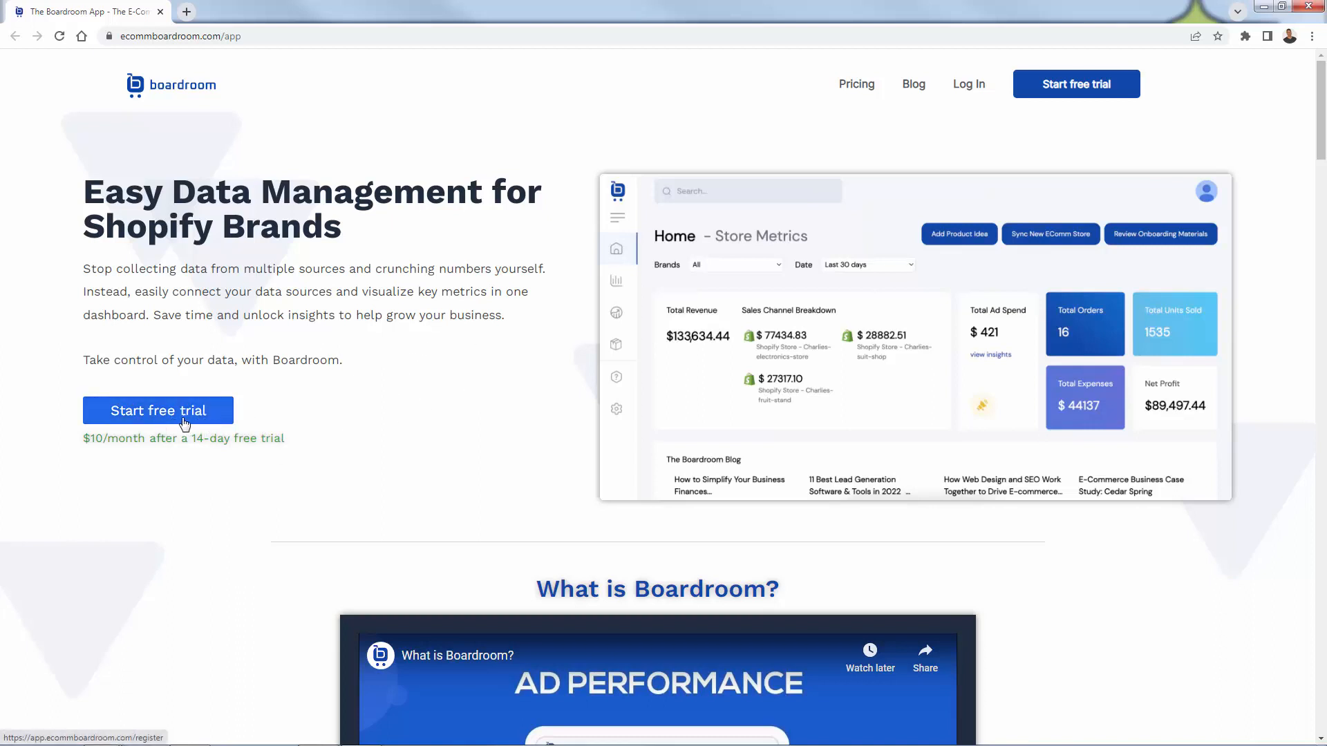
pyautogui.moveTo(190, 442)
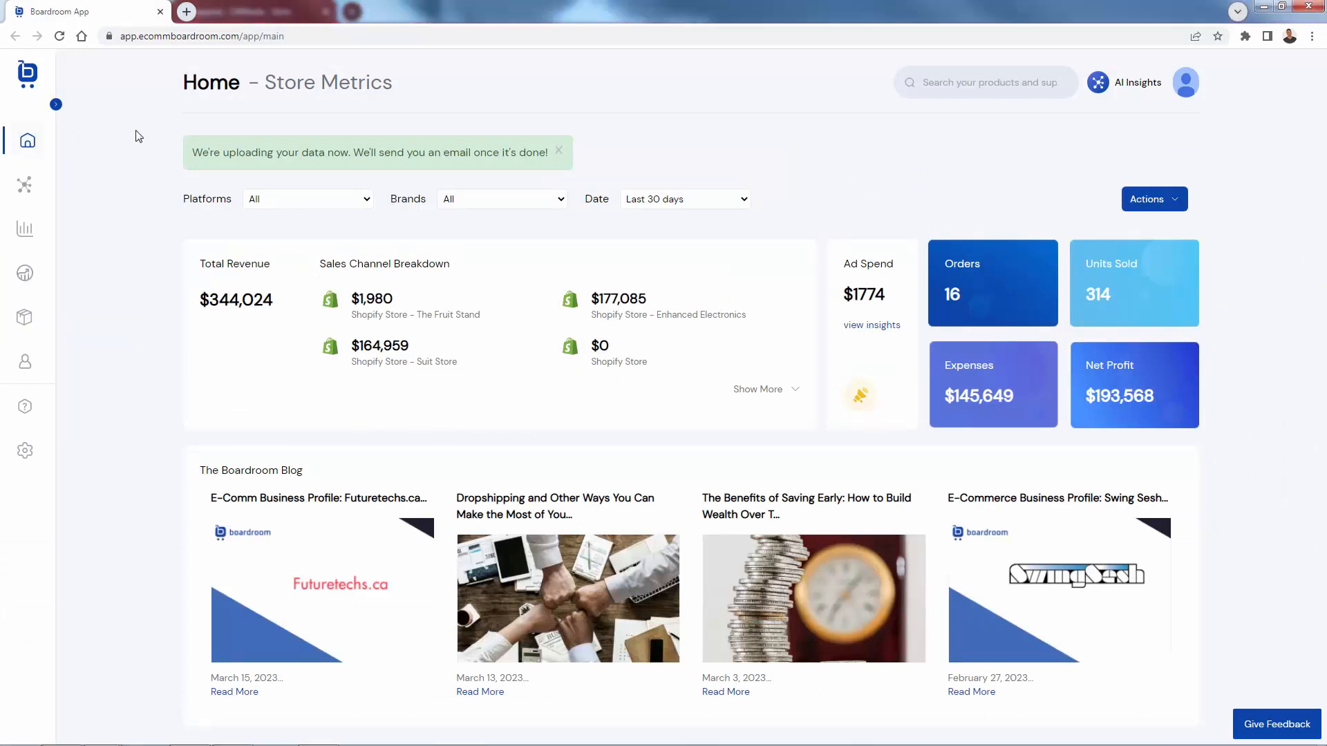
pyautogui.moveTo(24, 141)
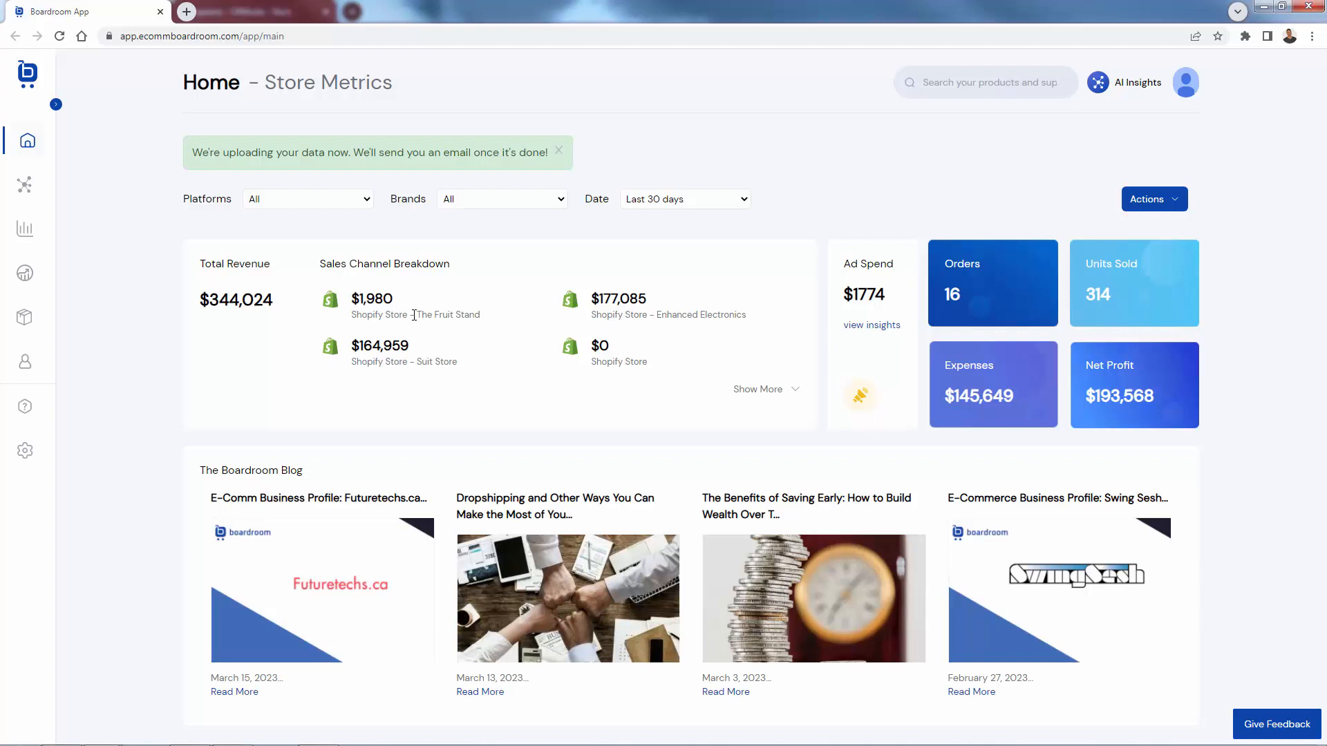
pyautogui.moveTo(383, 326)
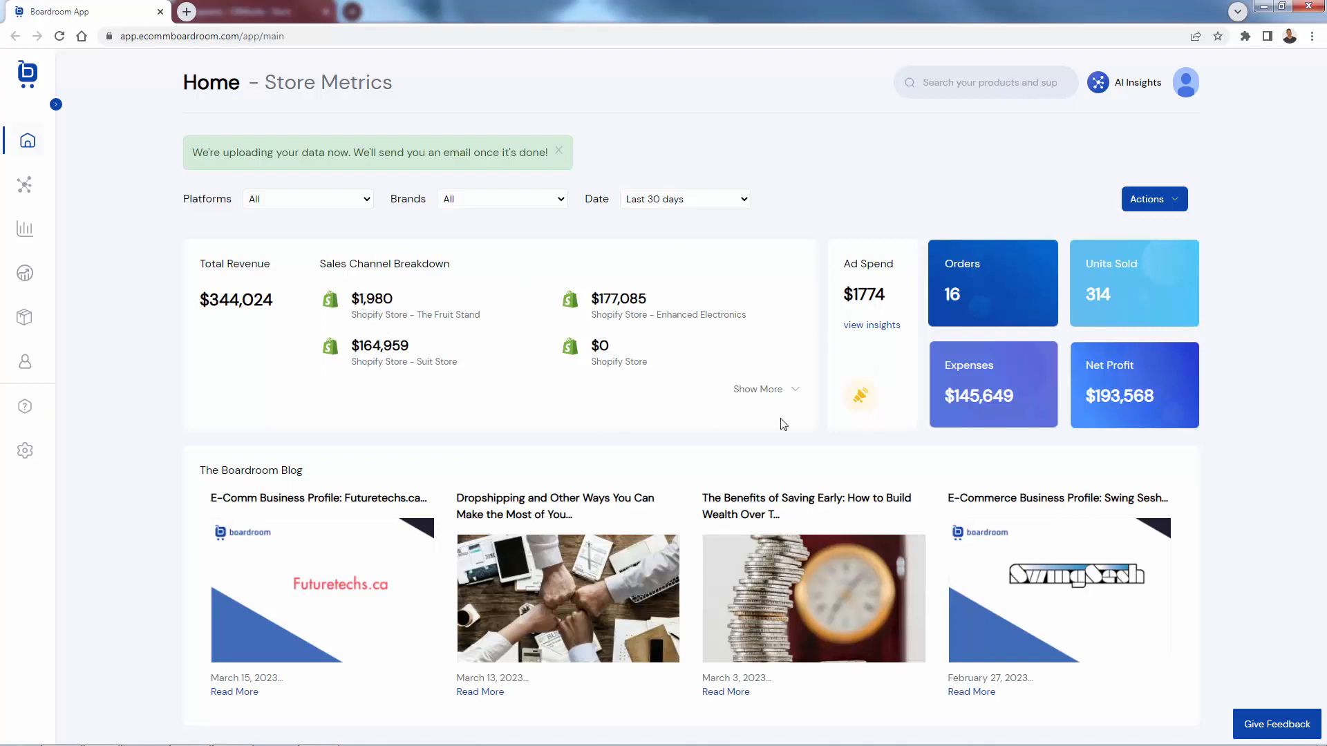
# Expand the Sales Channel Breakdown to list every store, including the extra Shopify Store at $0
pyautogui.click(759, 389)
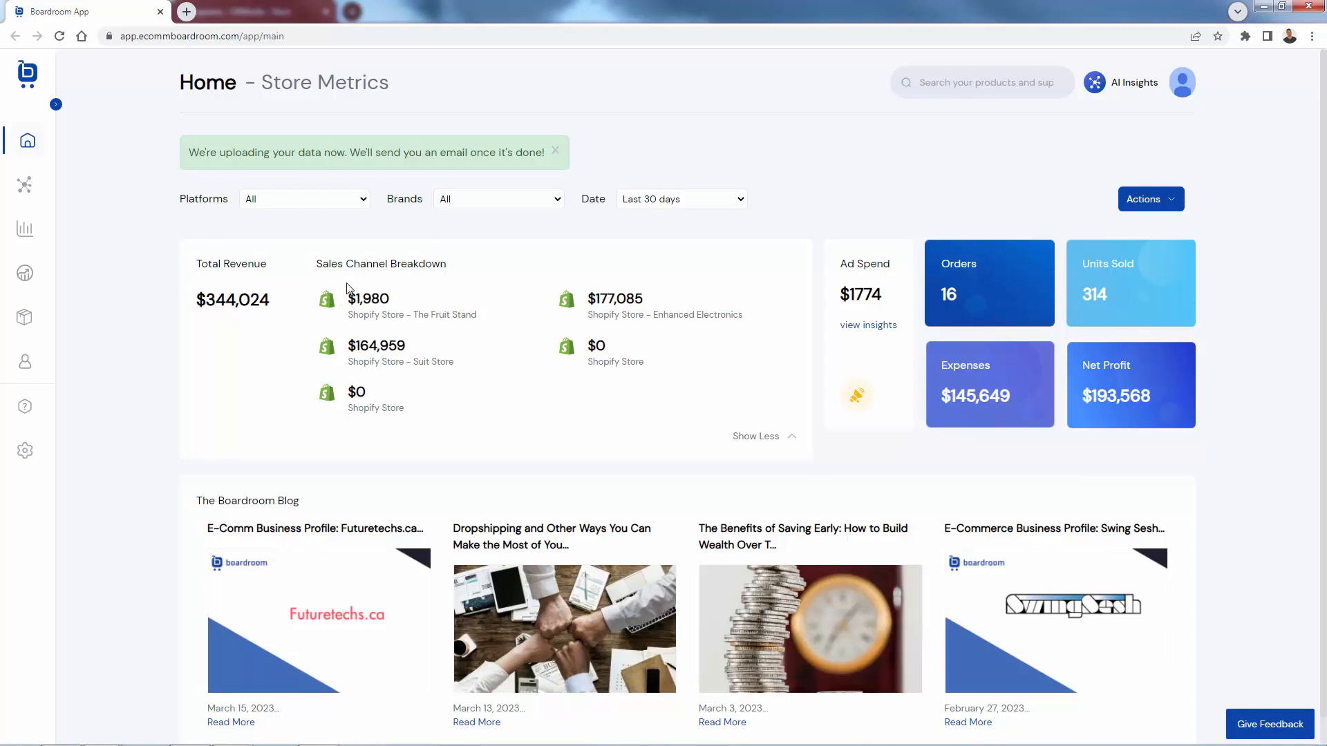
pyautogui.moveTo(396, 363)
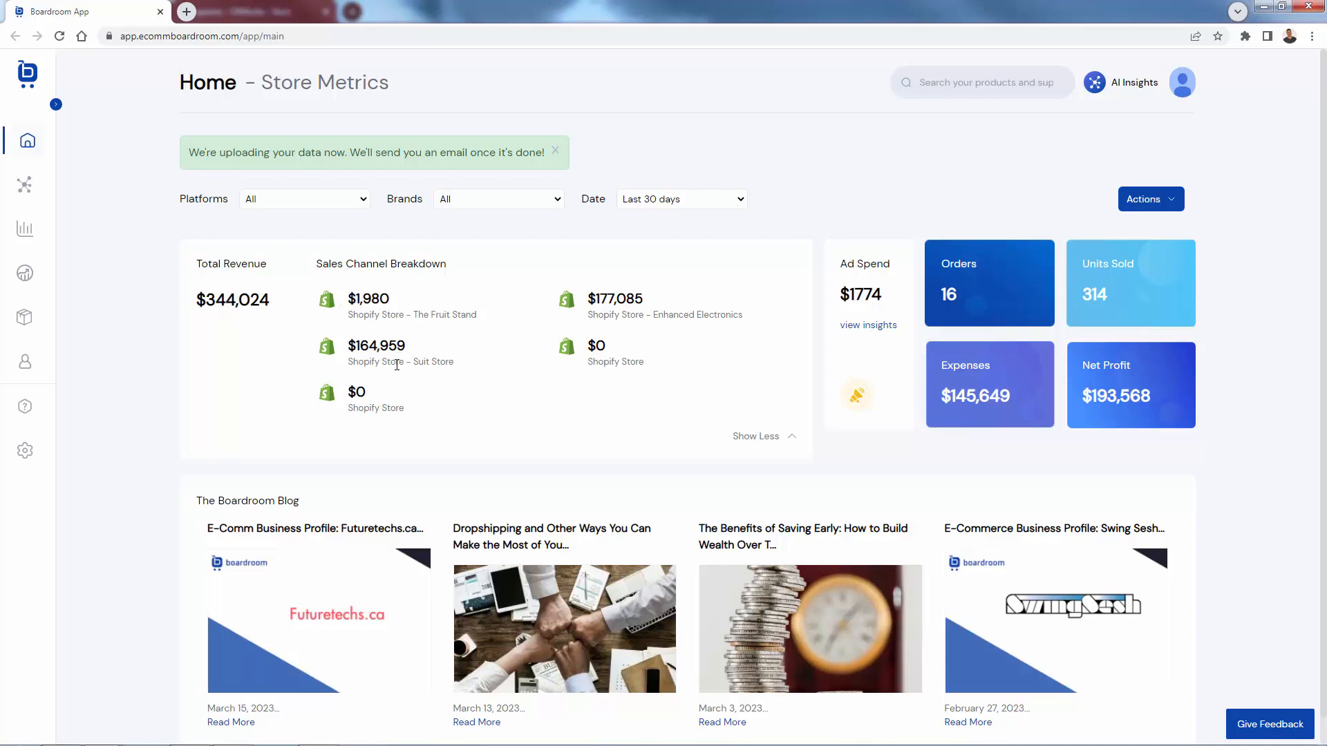
pyautogui.moveTo(432, 470)
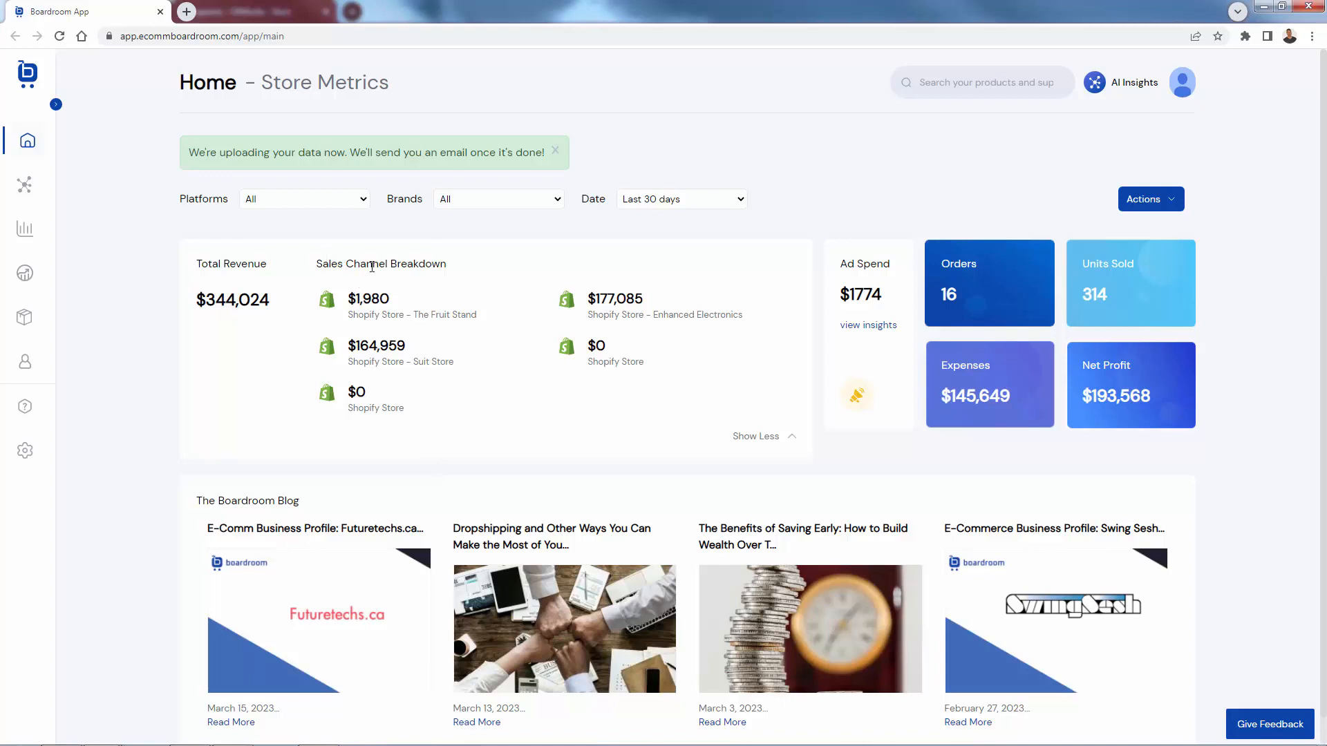
pyautogui.doubleClick(857, 264)
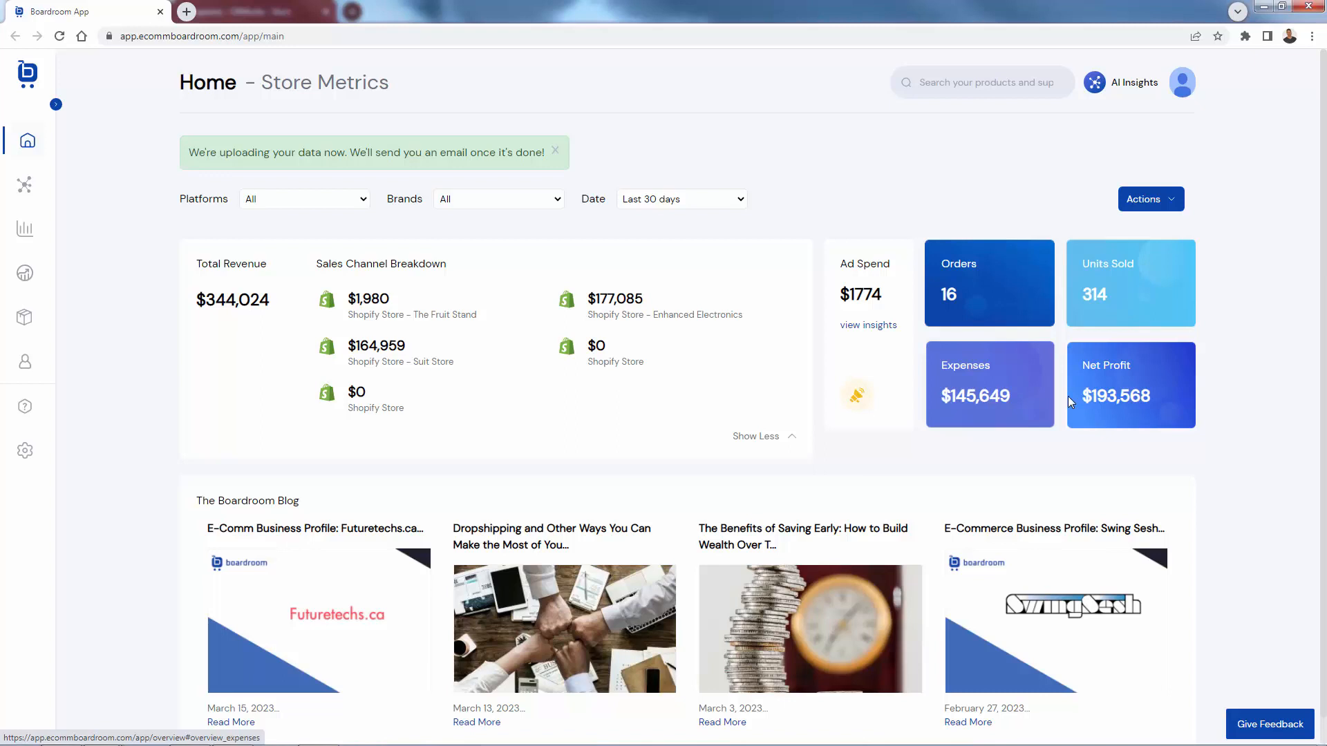
pyautogui.moveTo(1113, 405)
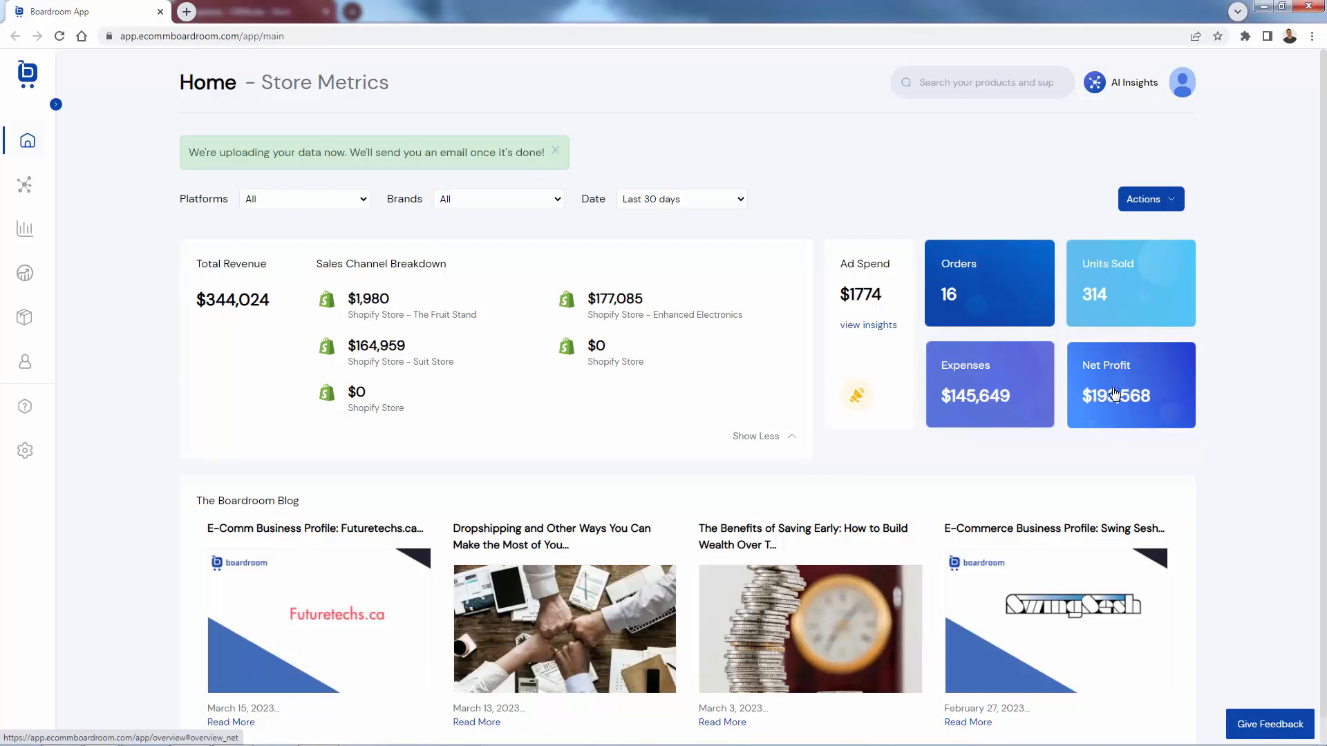
pyautogui.scroll(-3)
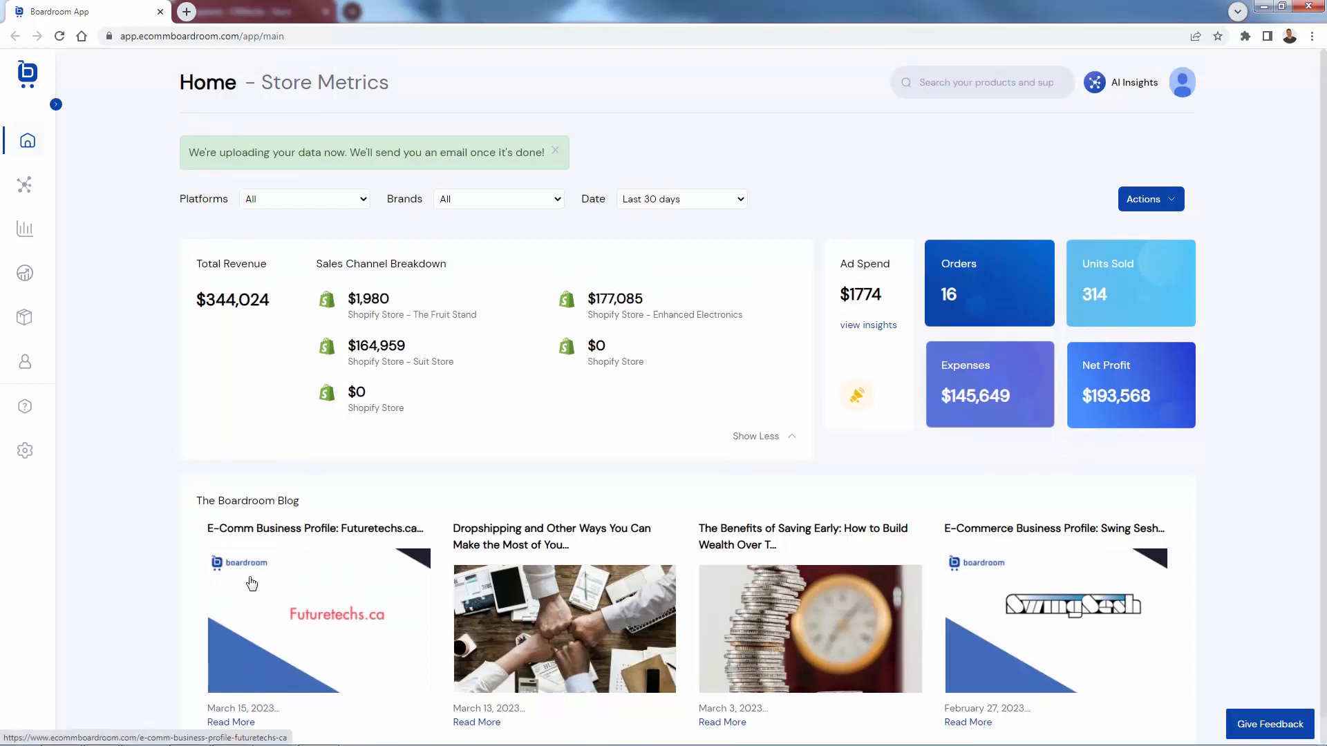
pyautogui.scroll(-3)
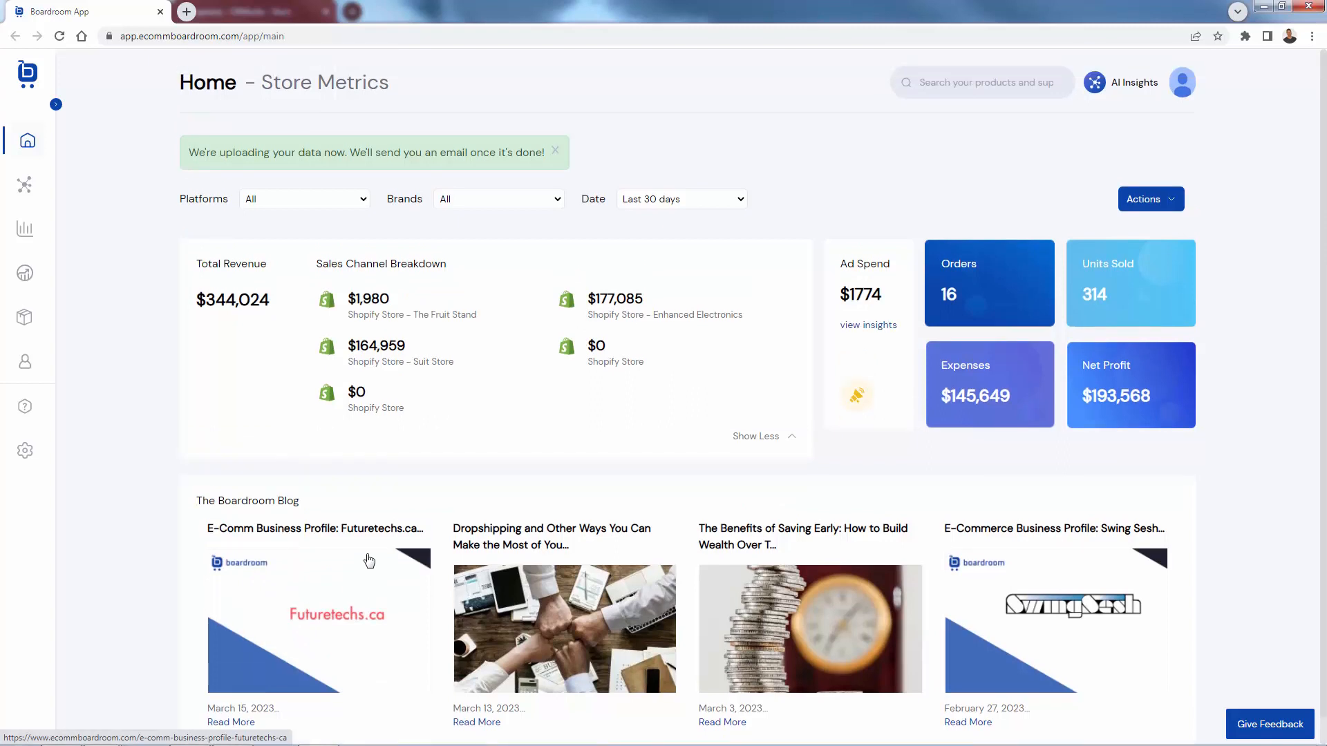
pyautogui.moveTo(170, 505)
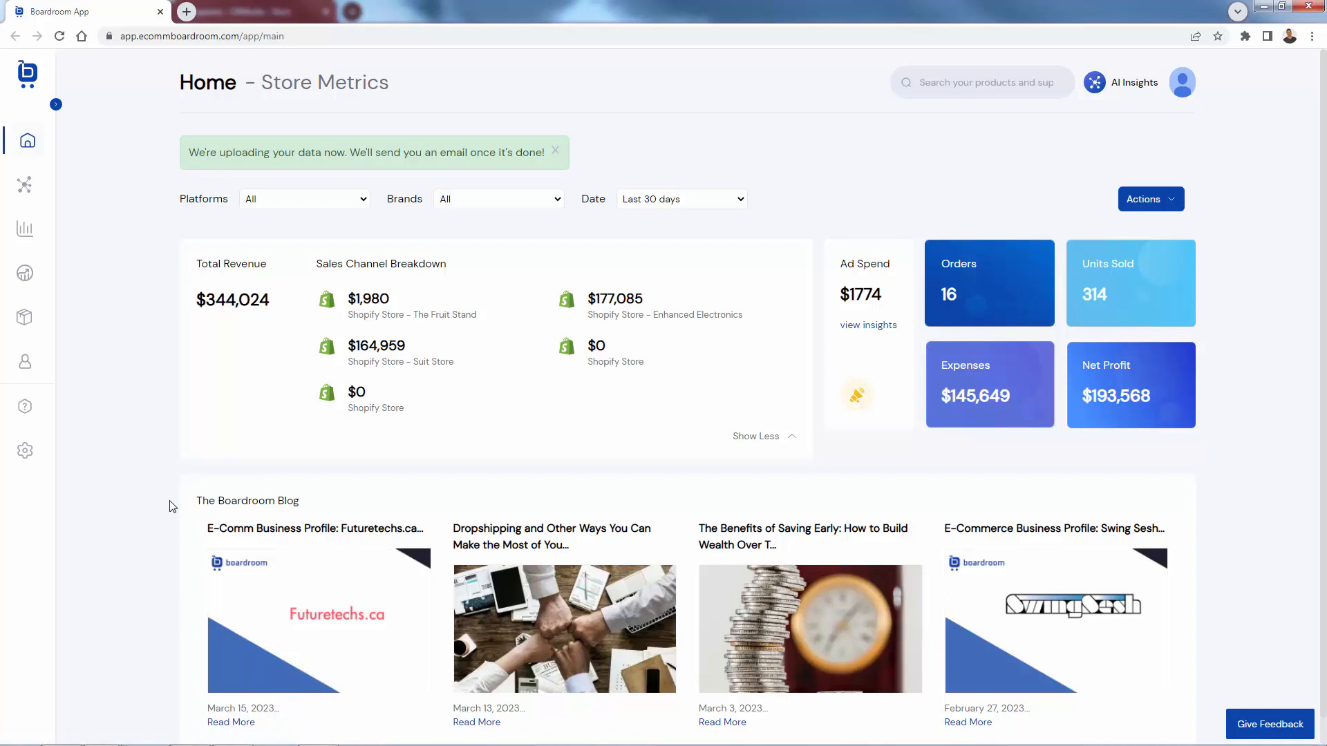
pyautogui.moveTo(194, 322)
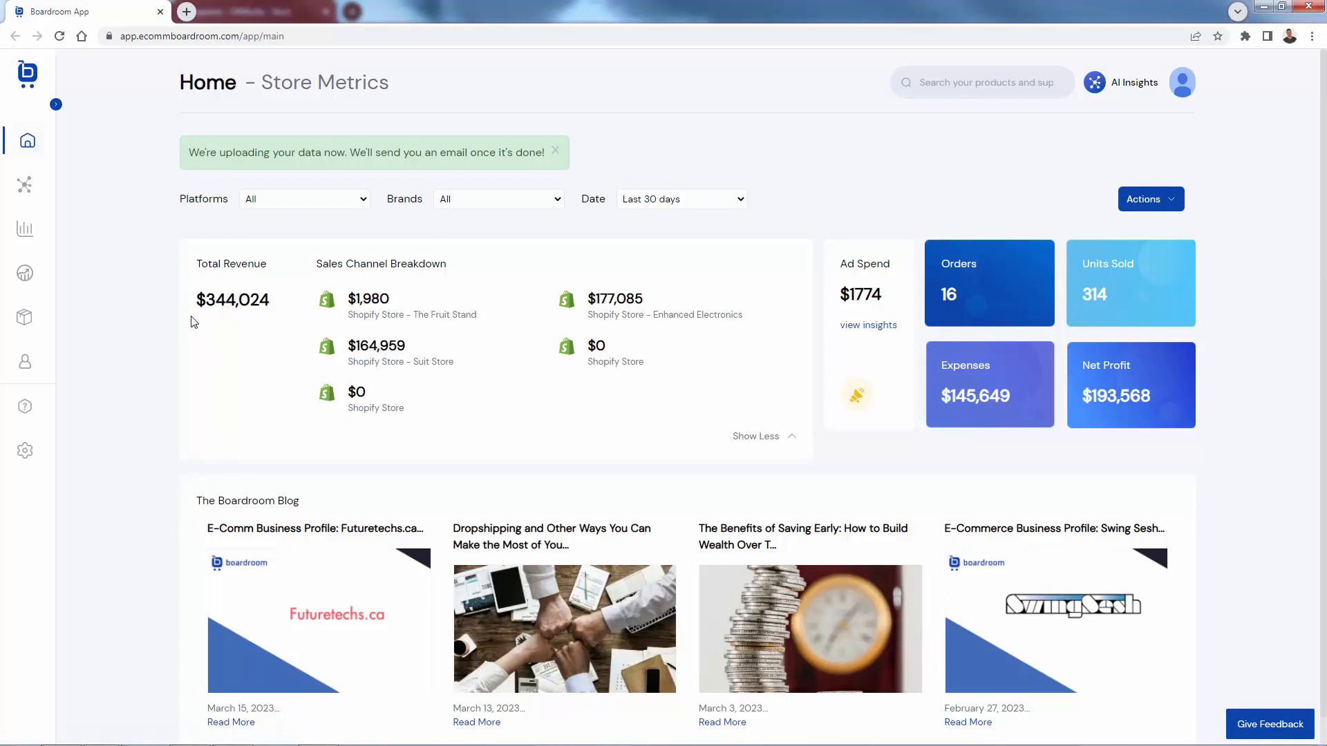
pyautogui.moveTo(239, 371)
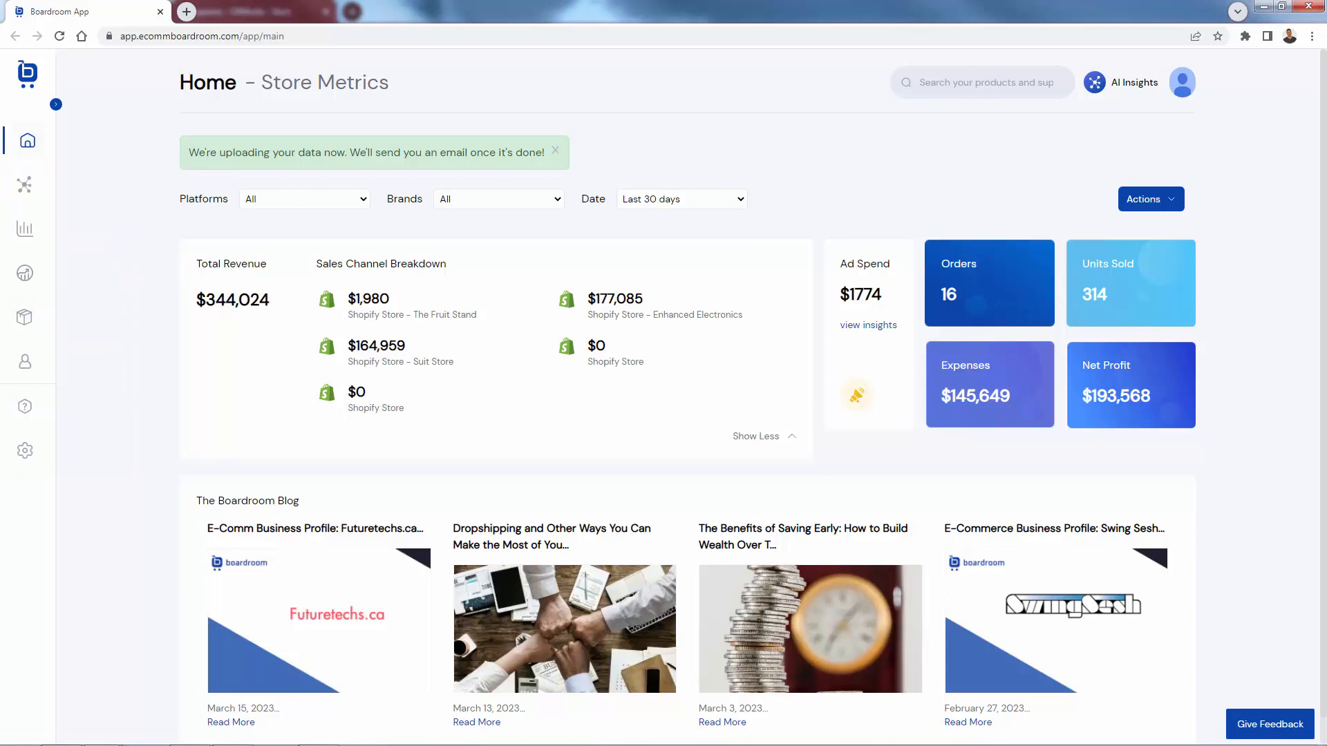
# Go to Inventory Insights and review fastest/slowest sellers and stockout insights for bananas and laptops
pyautogui.click(25, 228)
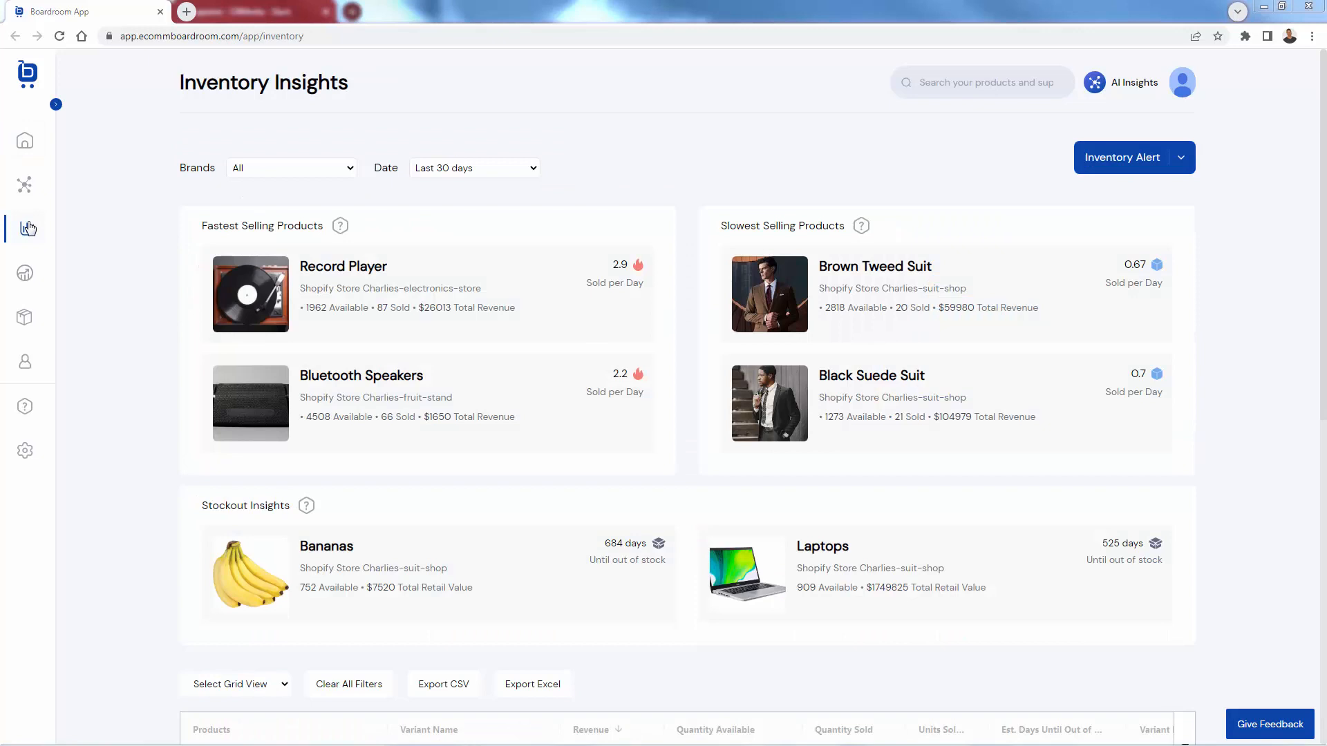
pyautogui.moveTo(148, 184)
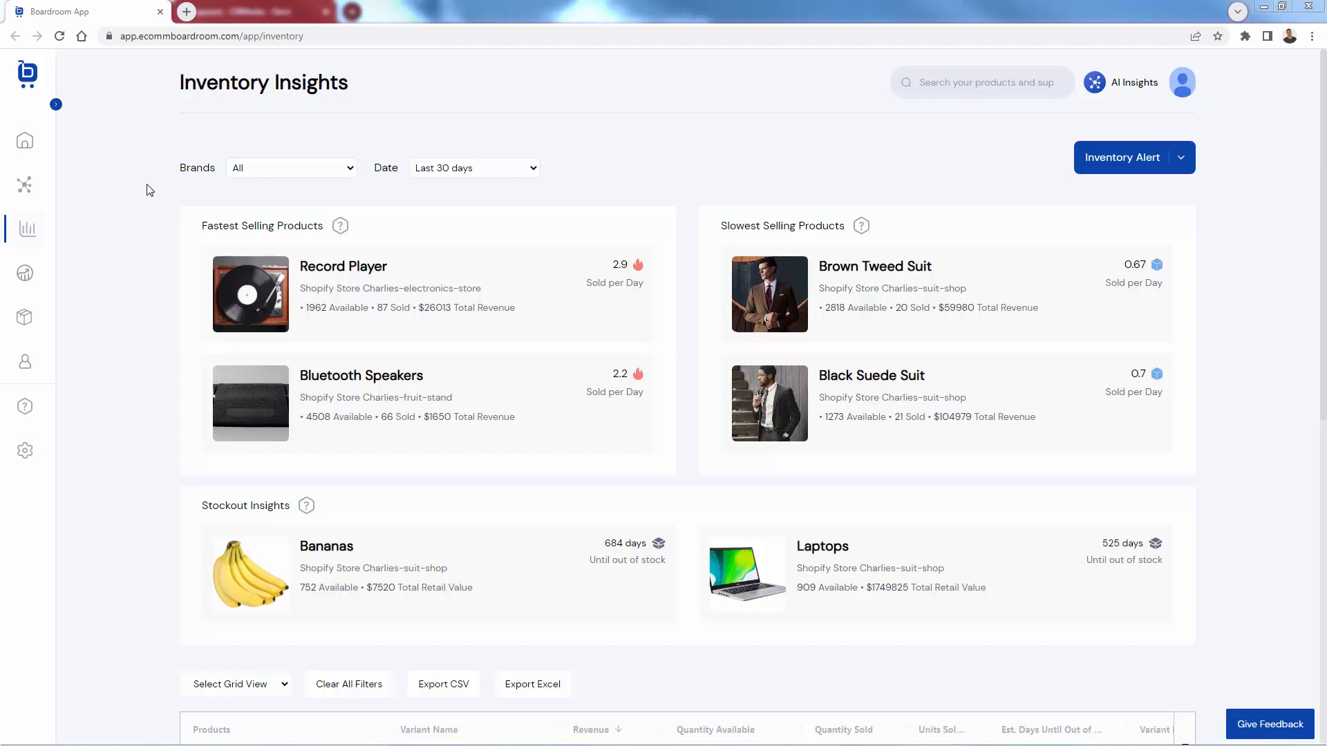
pyautogui.moveTo(274, 521)
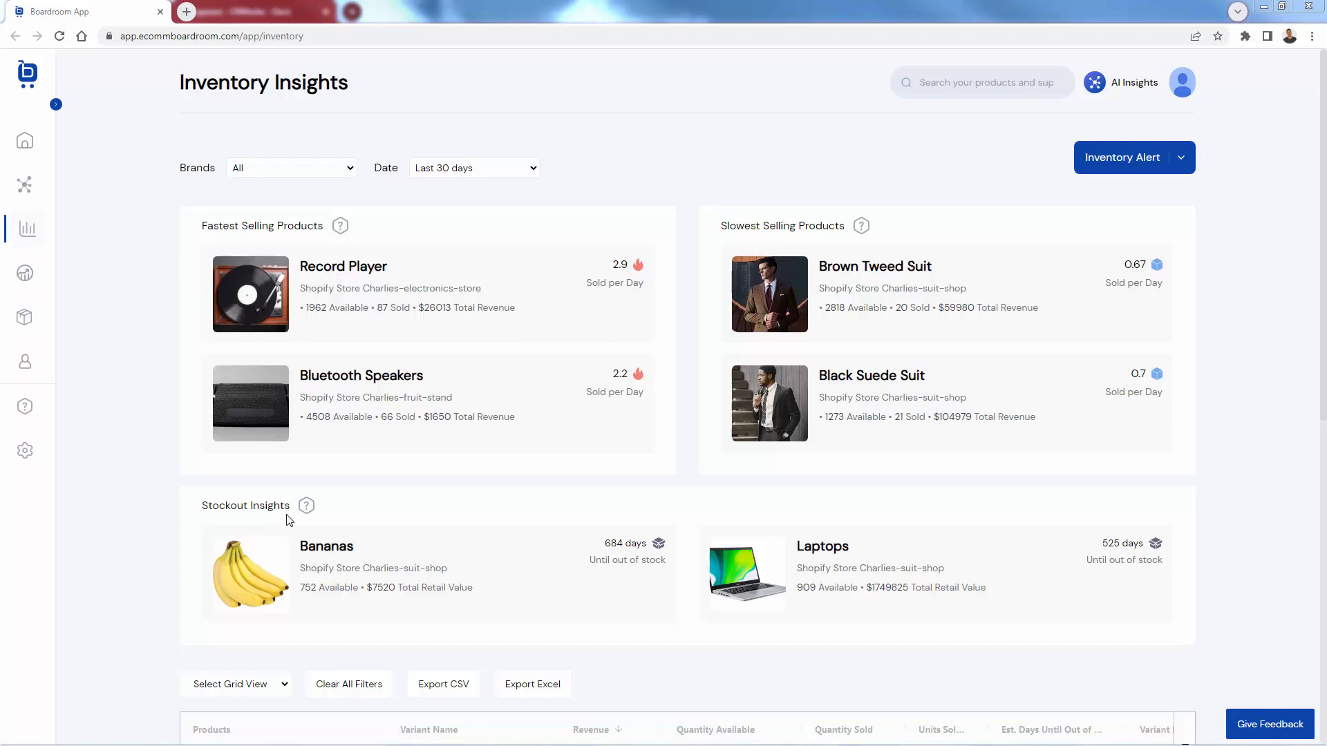
pyautogui.moveTo(100, 509)
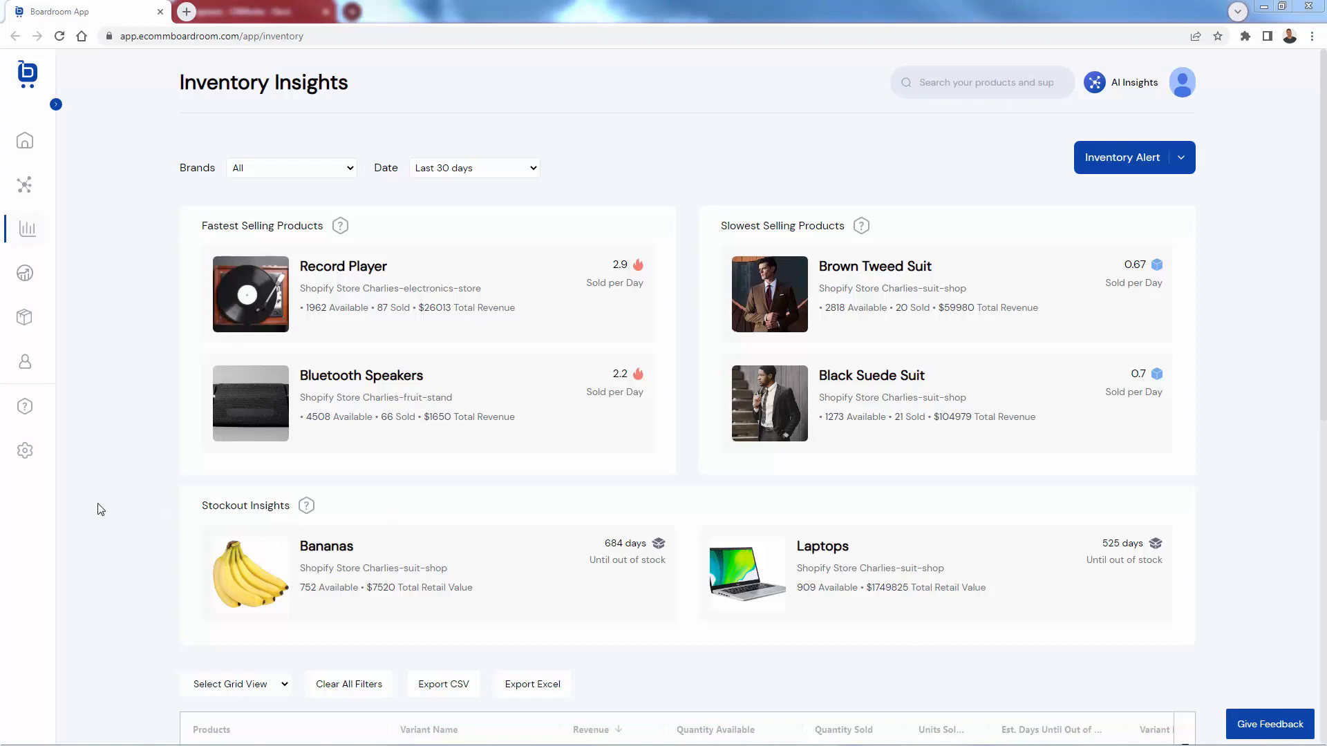
pyautogui.scroll(-3)
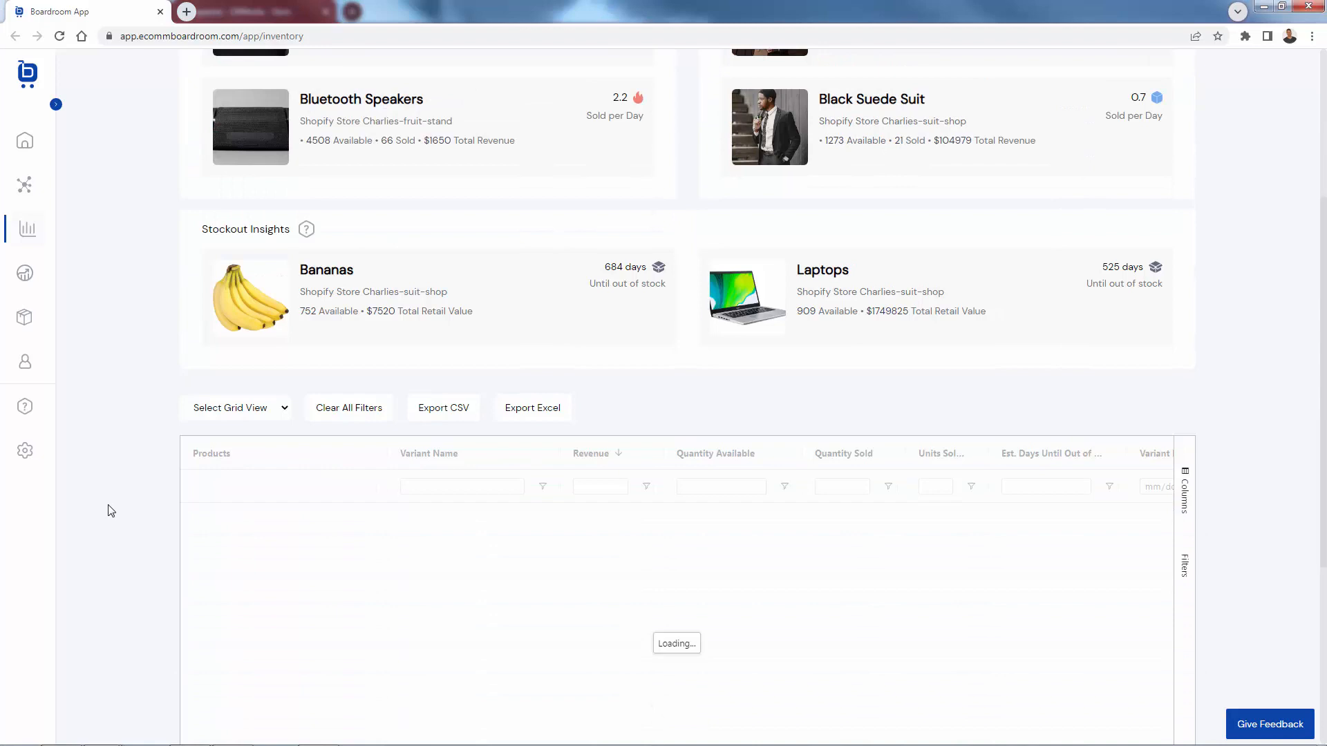
pyautogui.moveTo(1104, 295)
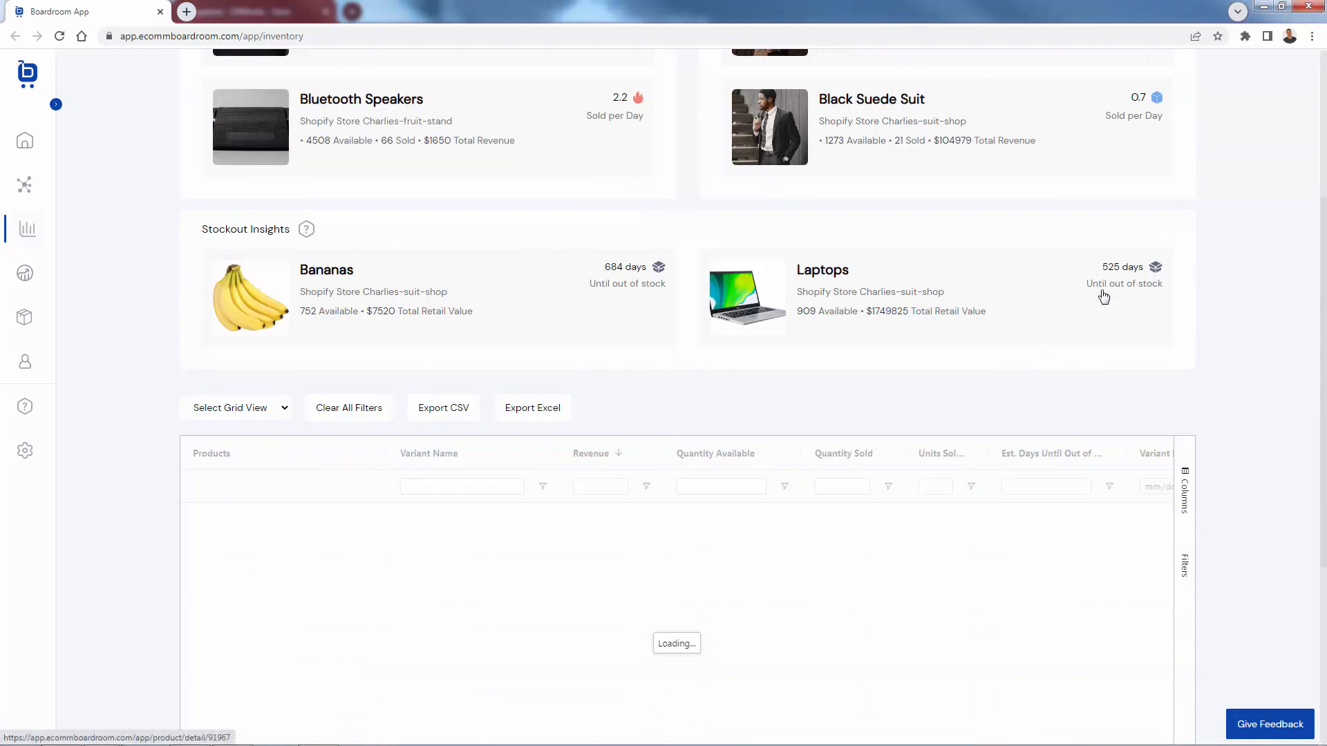
pyautogui.moveTo(827, 334)
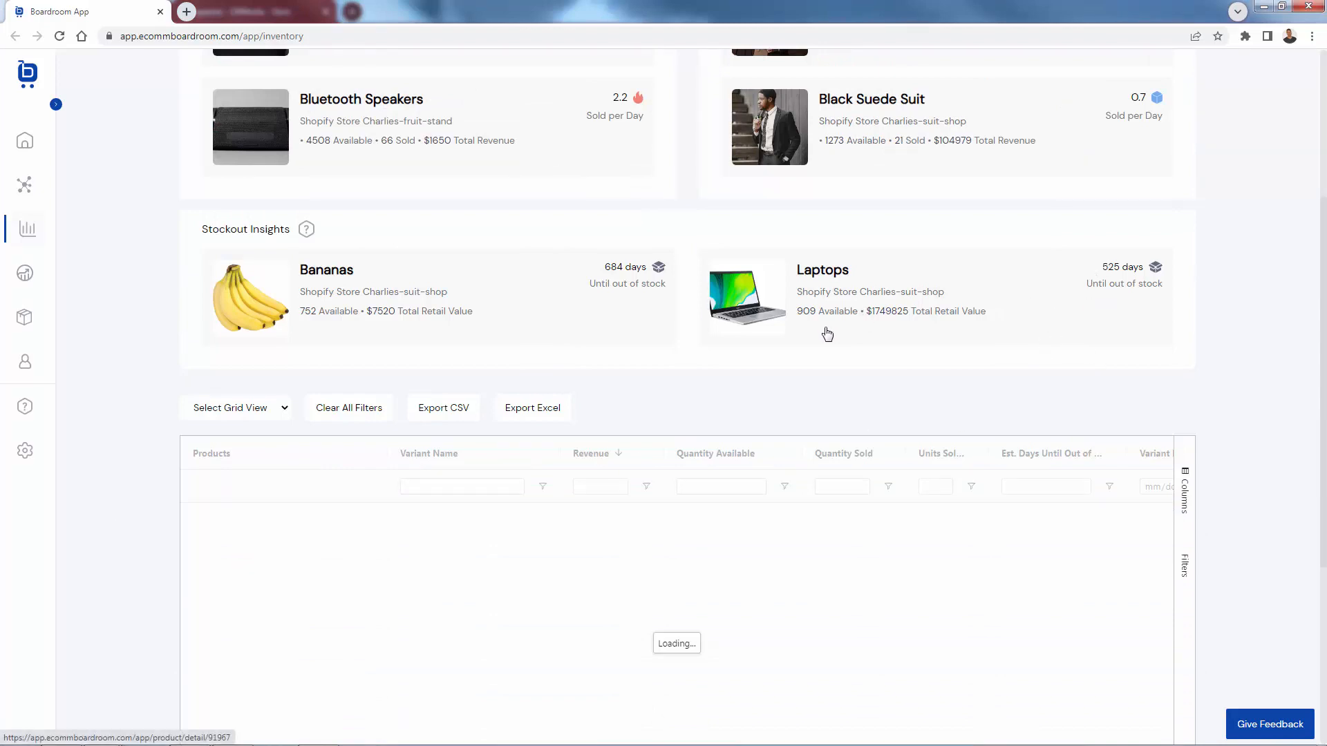
pyautogui.scroll(-3)
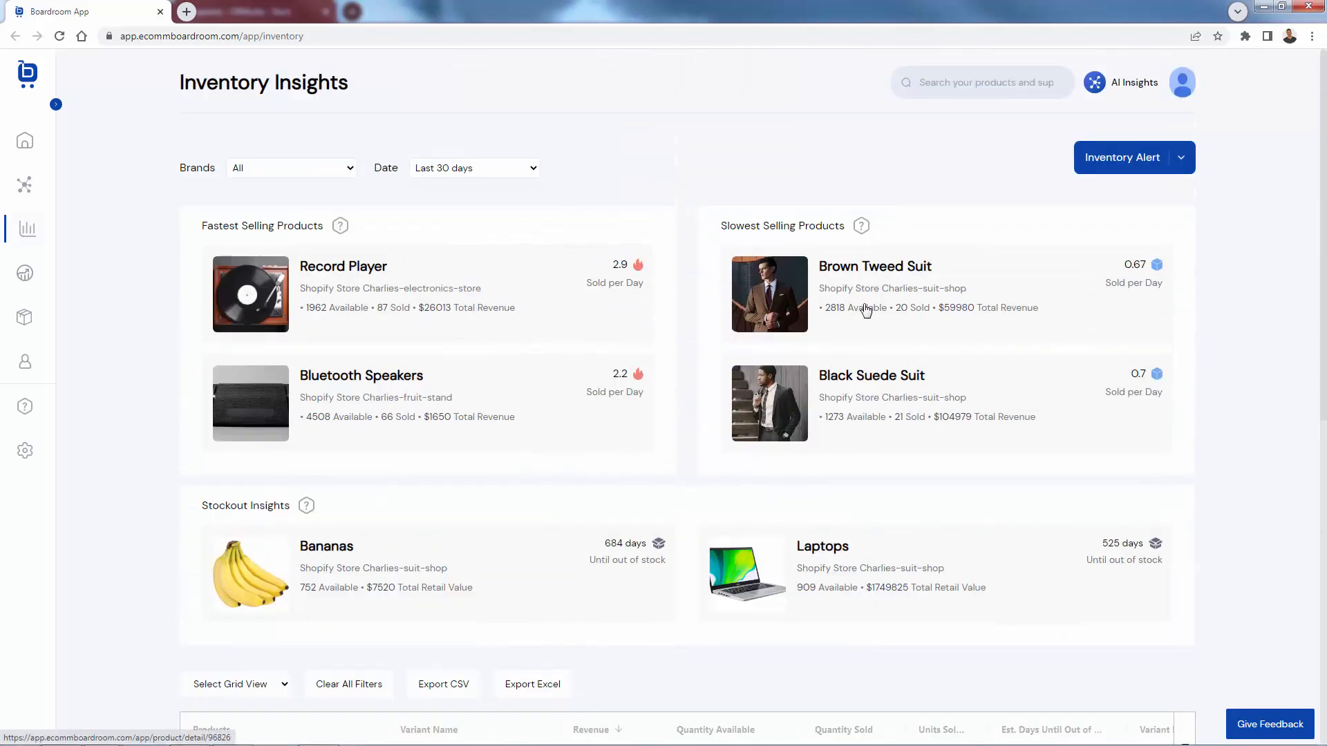
pyautogui.moveTo(858, 347)
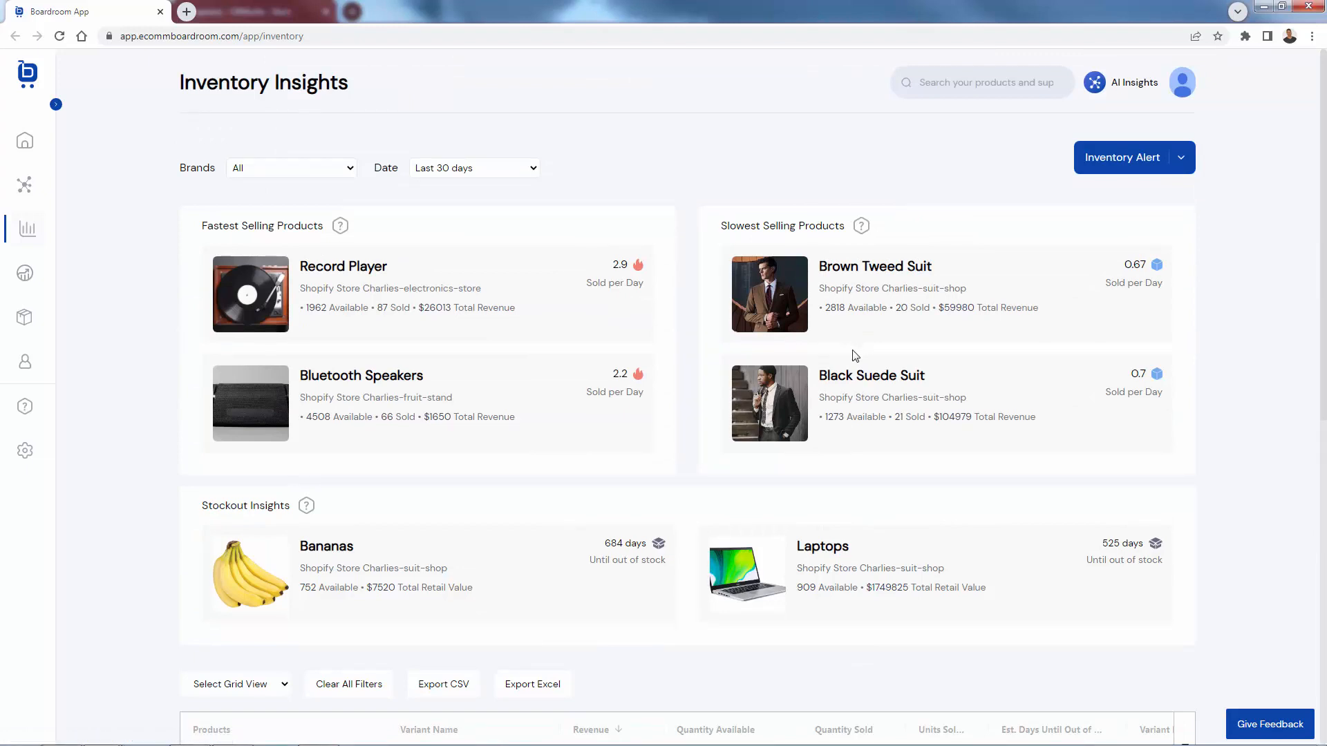
pyautogui.moveTo(803, 446)
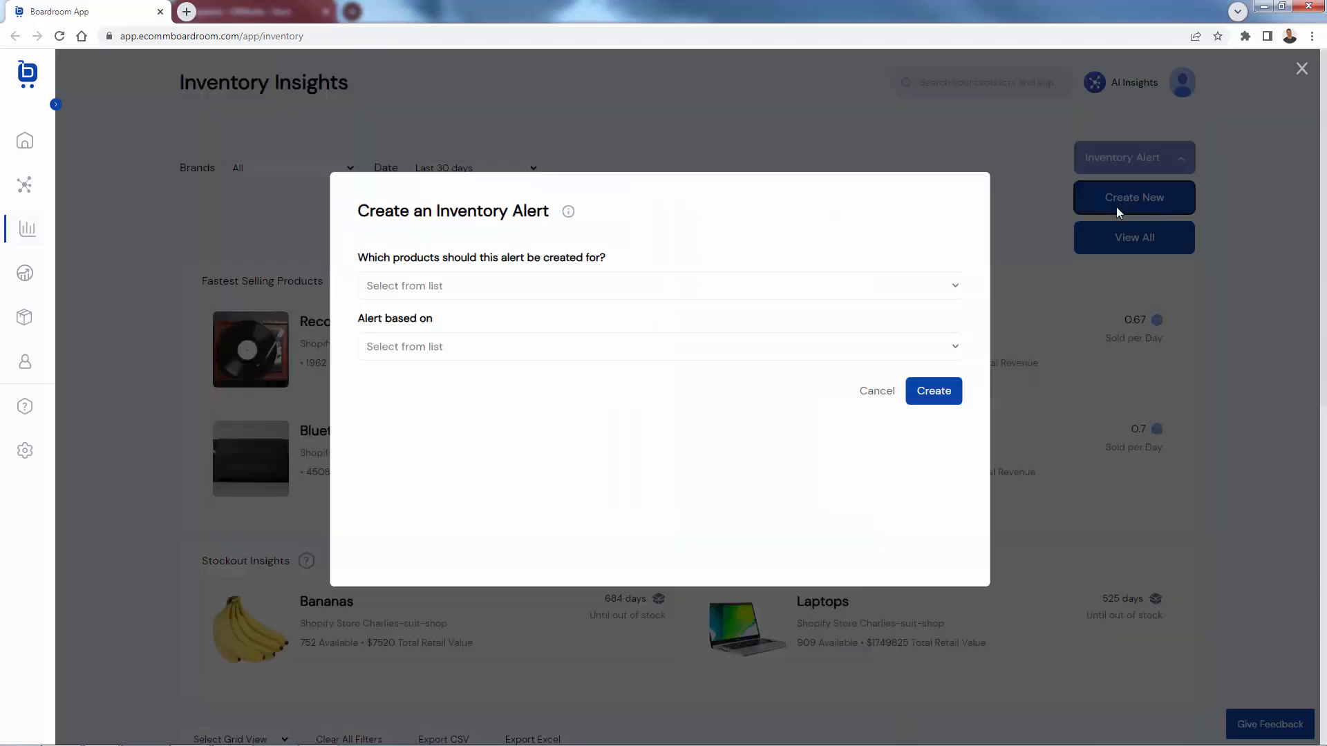
# Create a single-variant alert for Bananas triggered when Quantity Available is 5
pyautogui.click(658, 285)
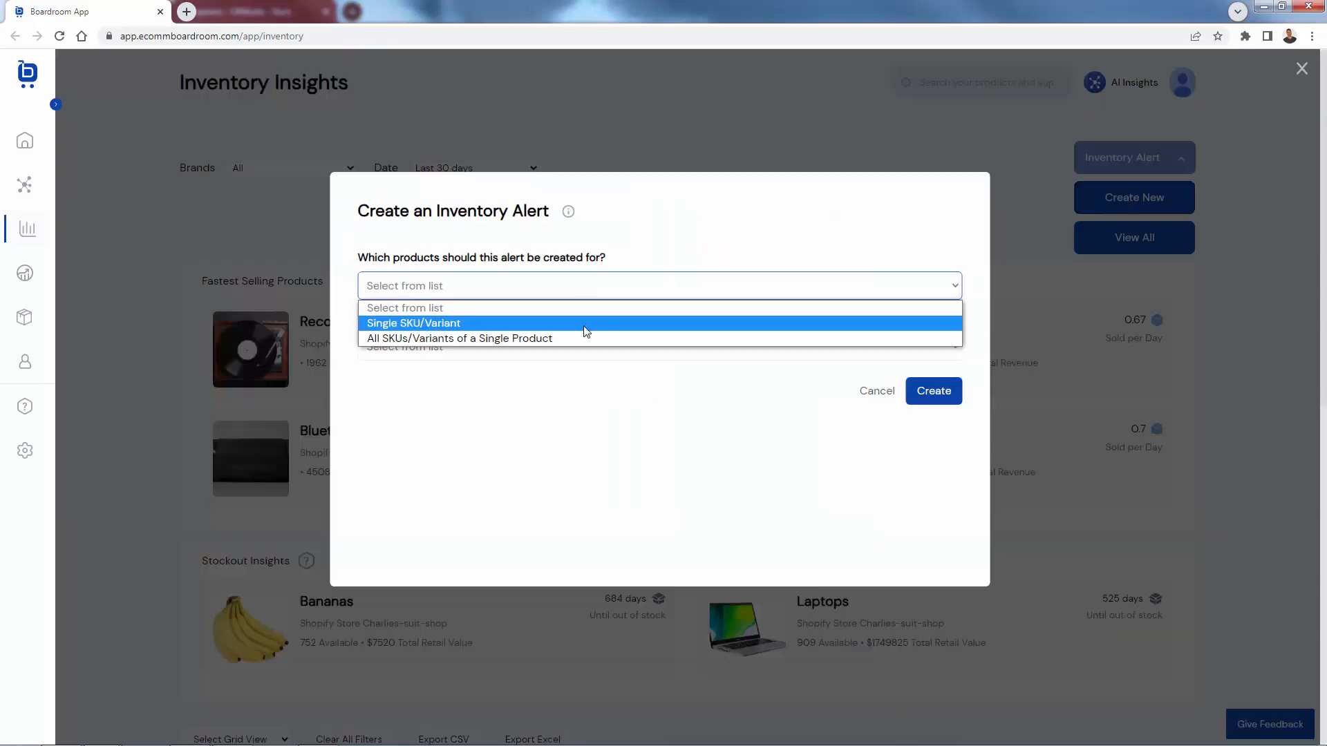
pyautogui.click(413, 324)
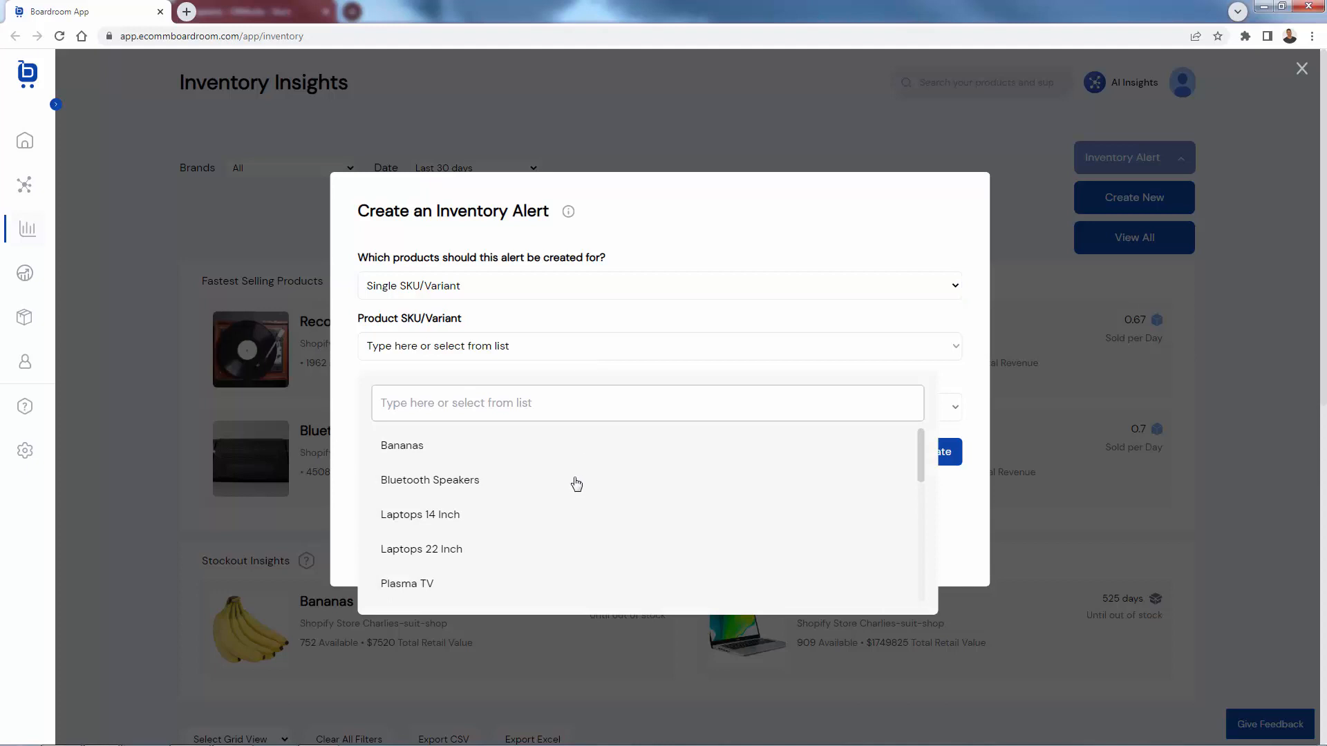
pyautogui.click(403, 445)
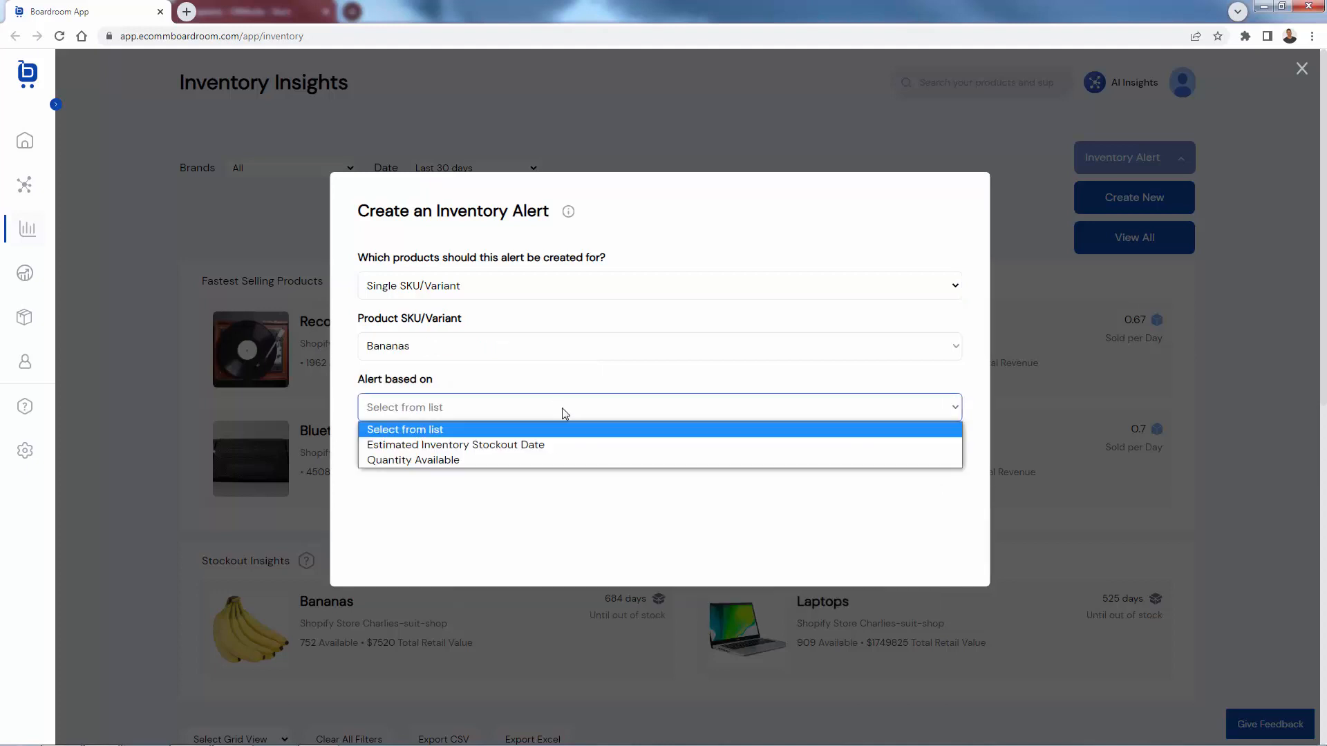
pyautogui.click(413, 459)
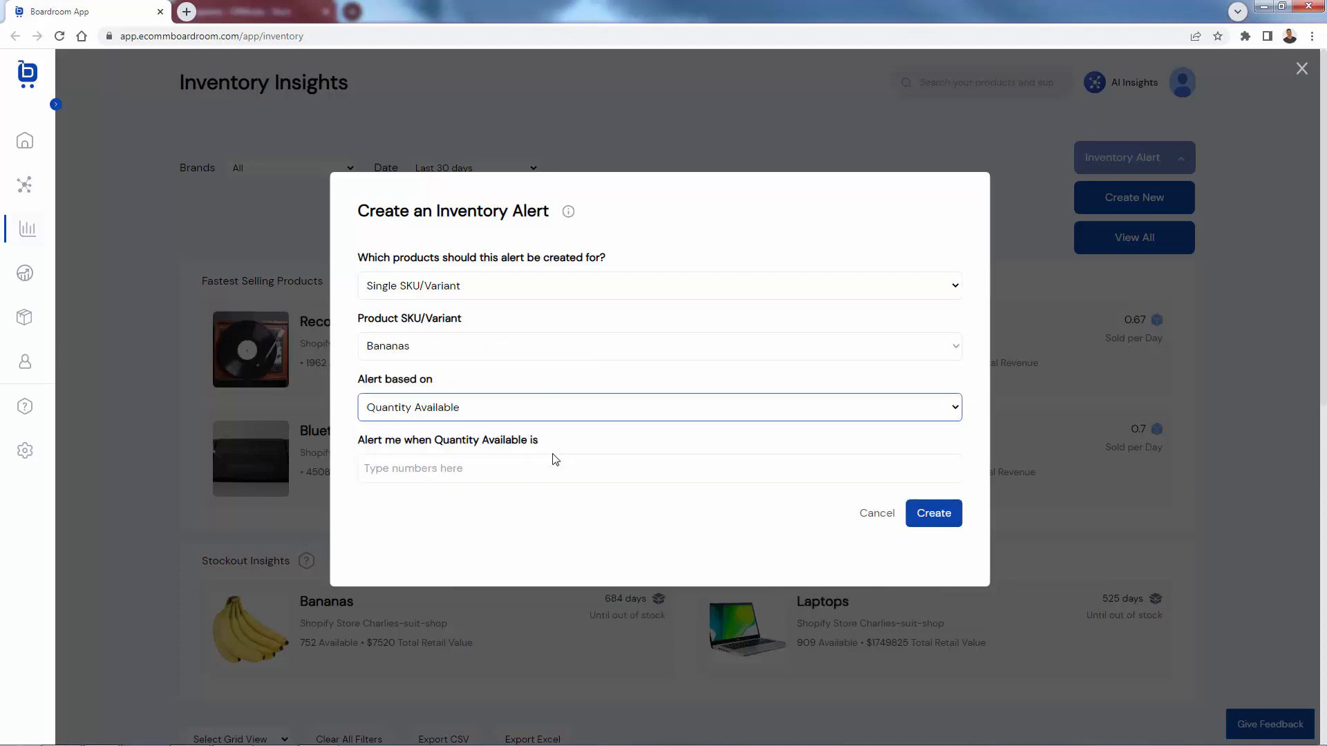
pyautogui.write('555555')
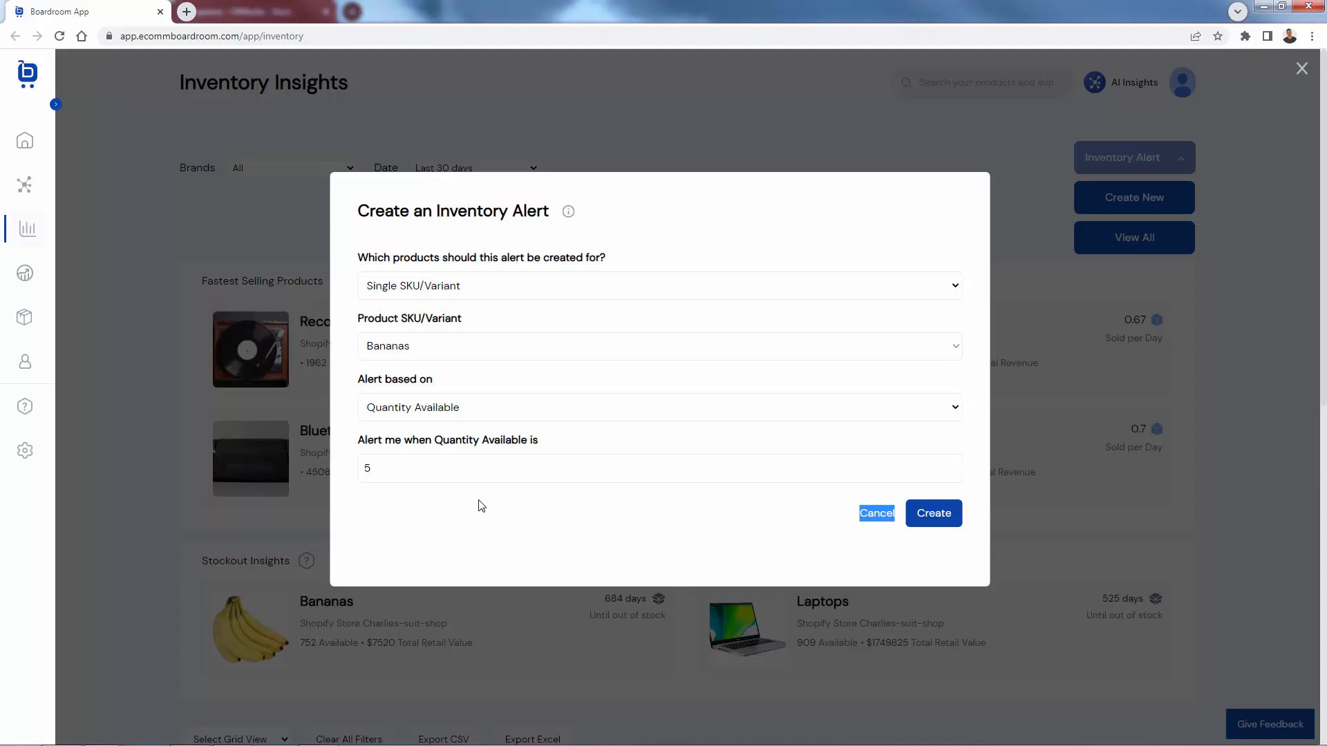
pyautogui.click(933, 512)
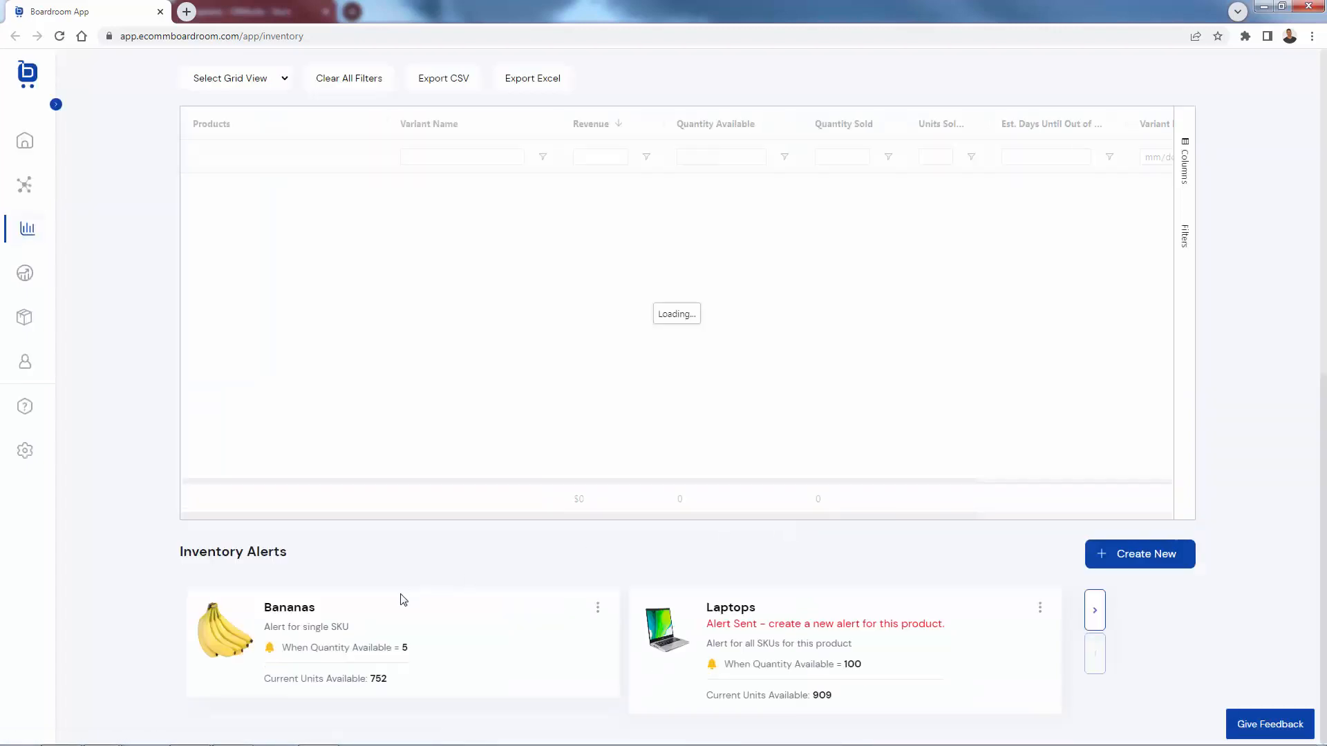
pyautogui.moveTo(143, 604)
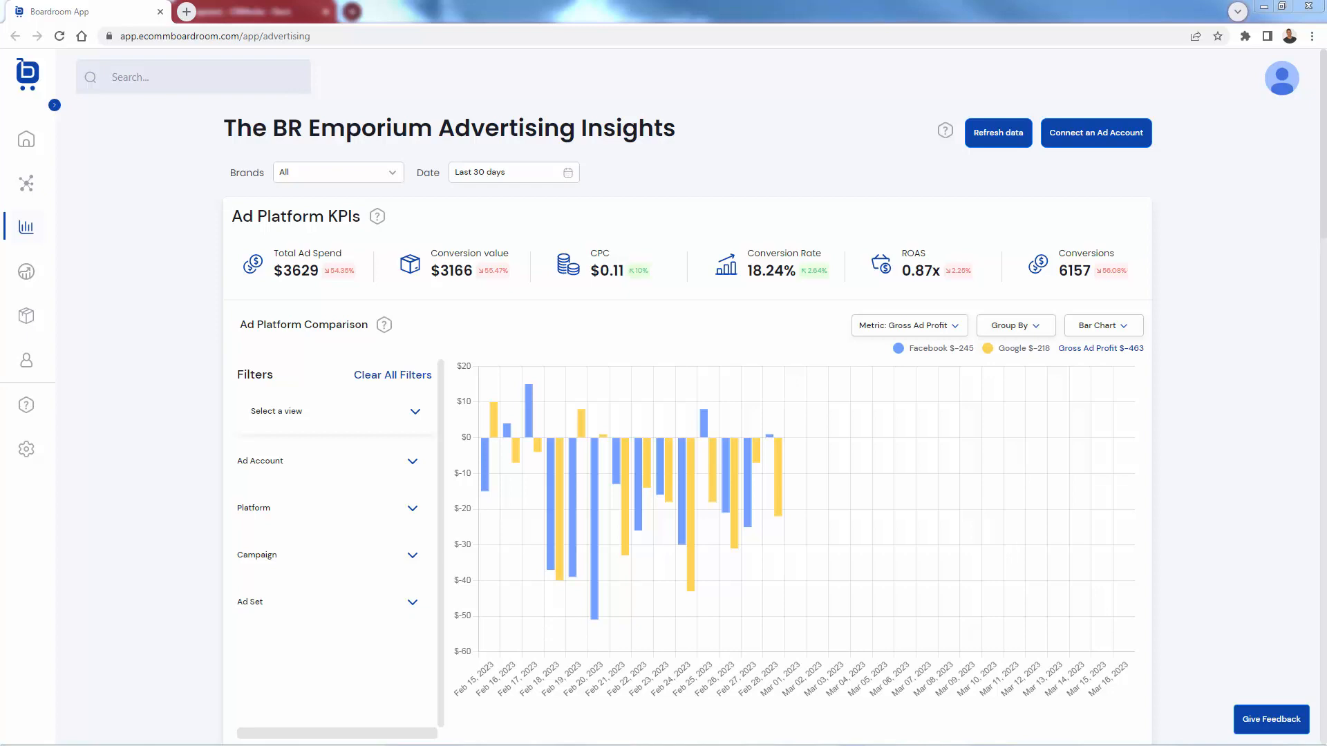
pyautogui.moveTo(417, 655)
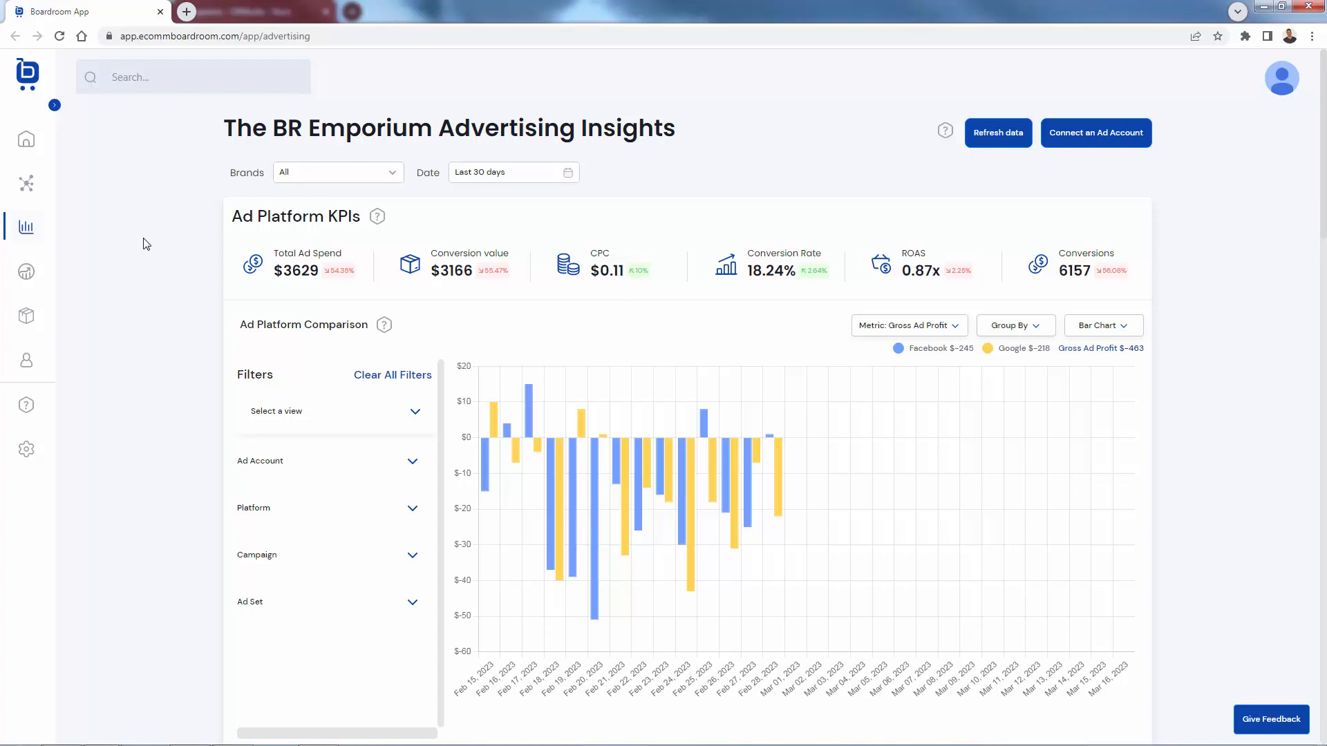
pyautogui.moveTo(149, 246)
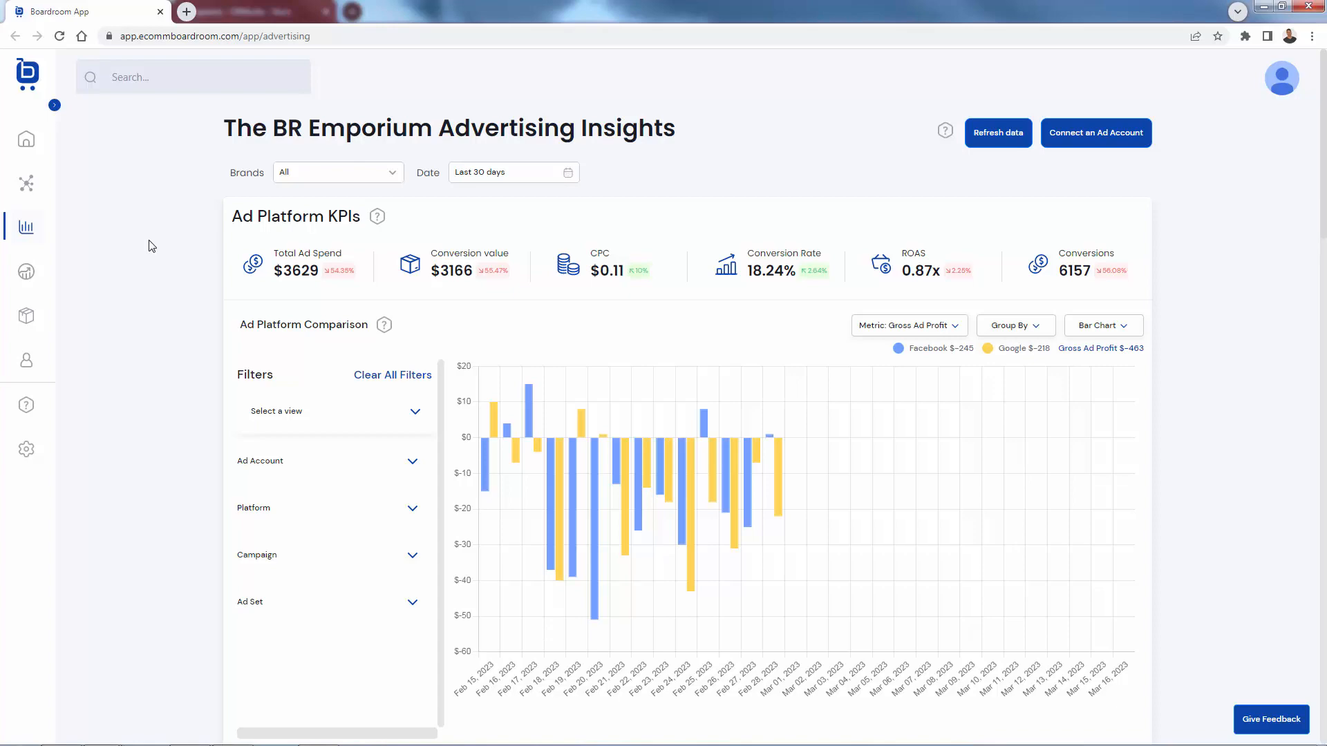
pyautogui.scroll(-3)
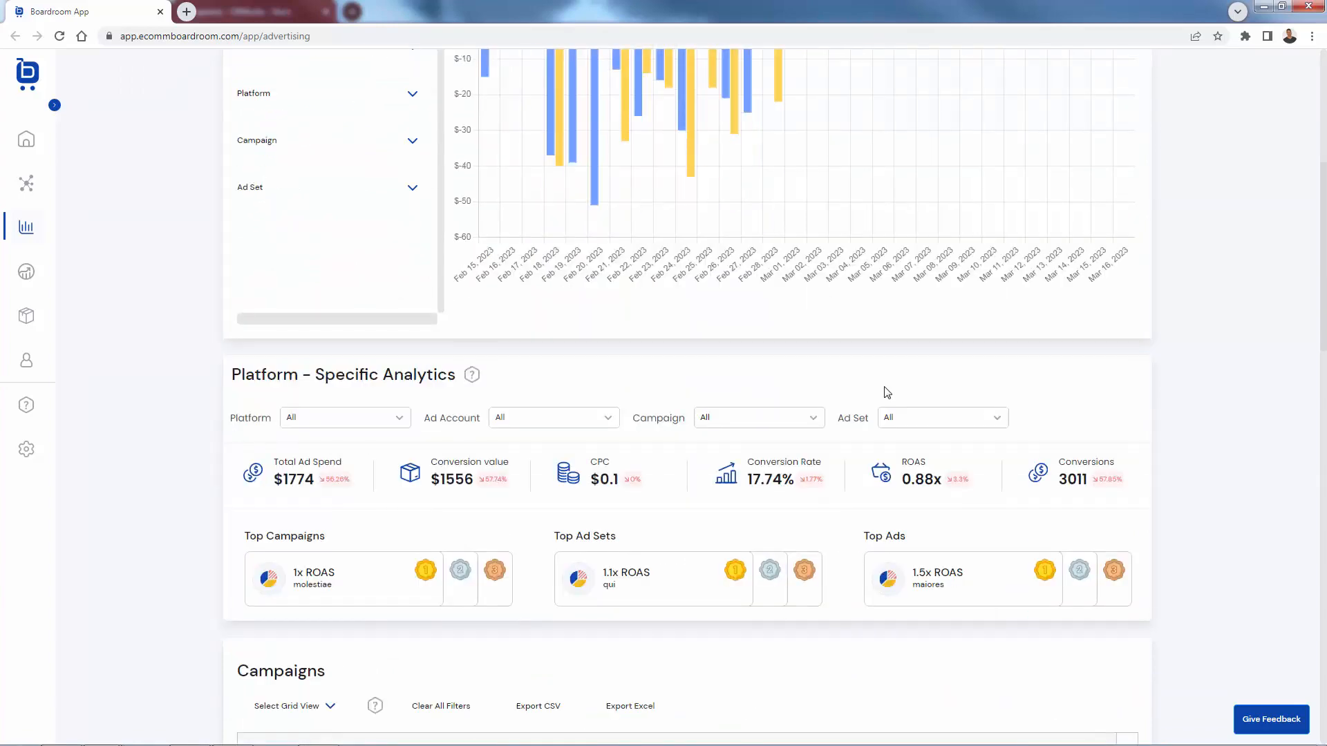
pyautogui.scroll(-3)
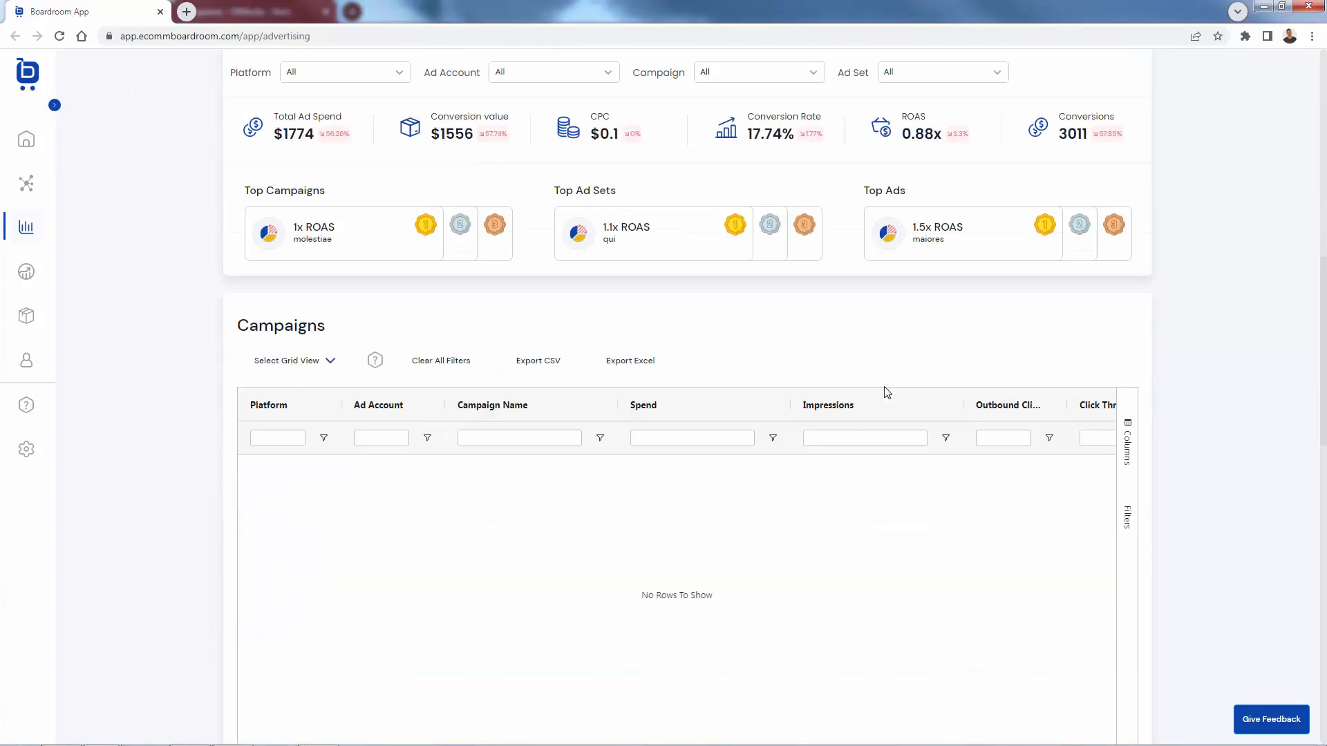
pyautogui.scroll(-3)
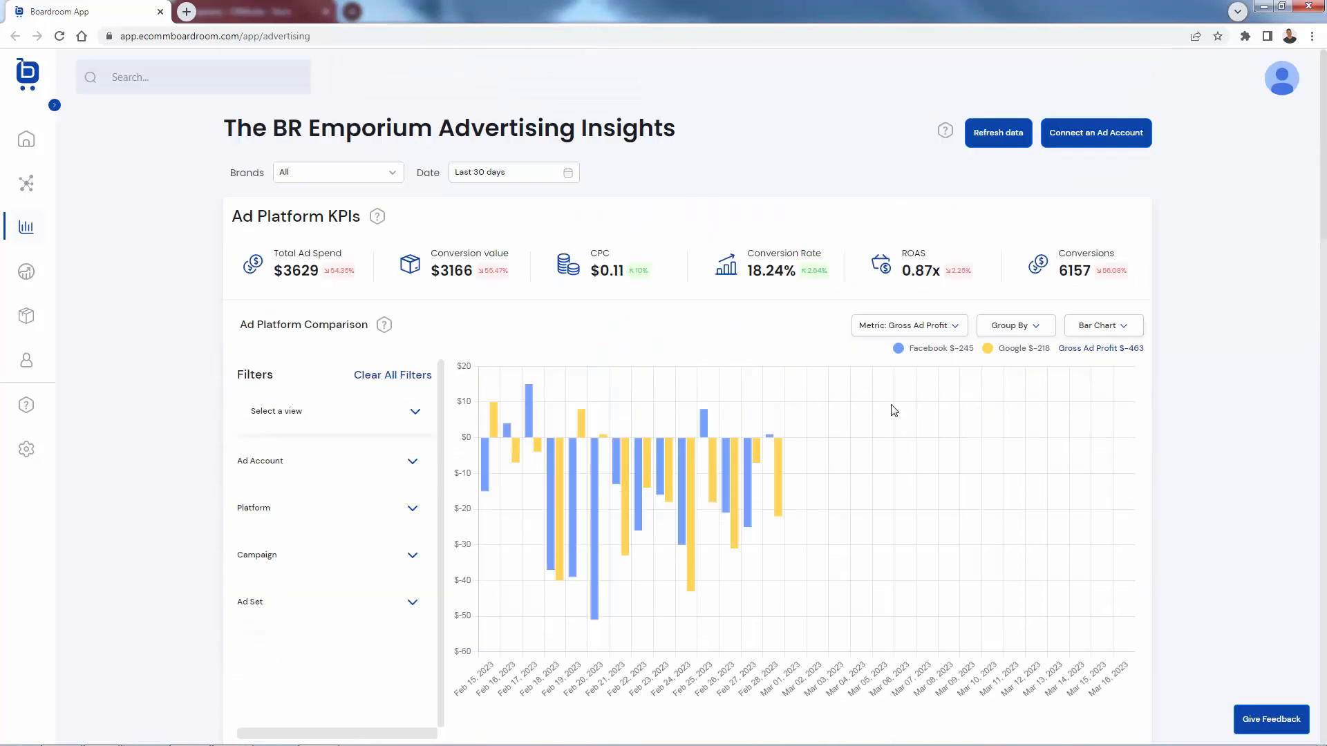
pyautogui.moveTo(235, 346)
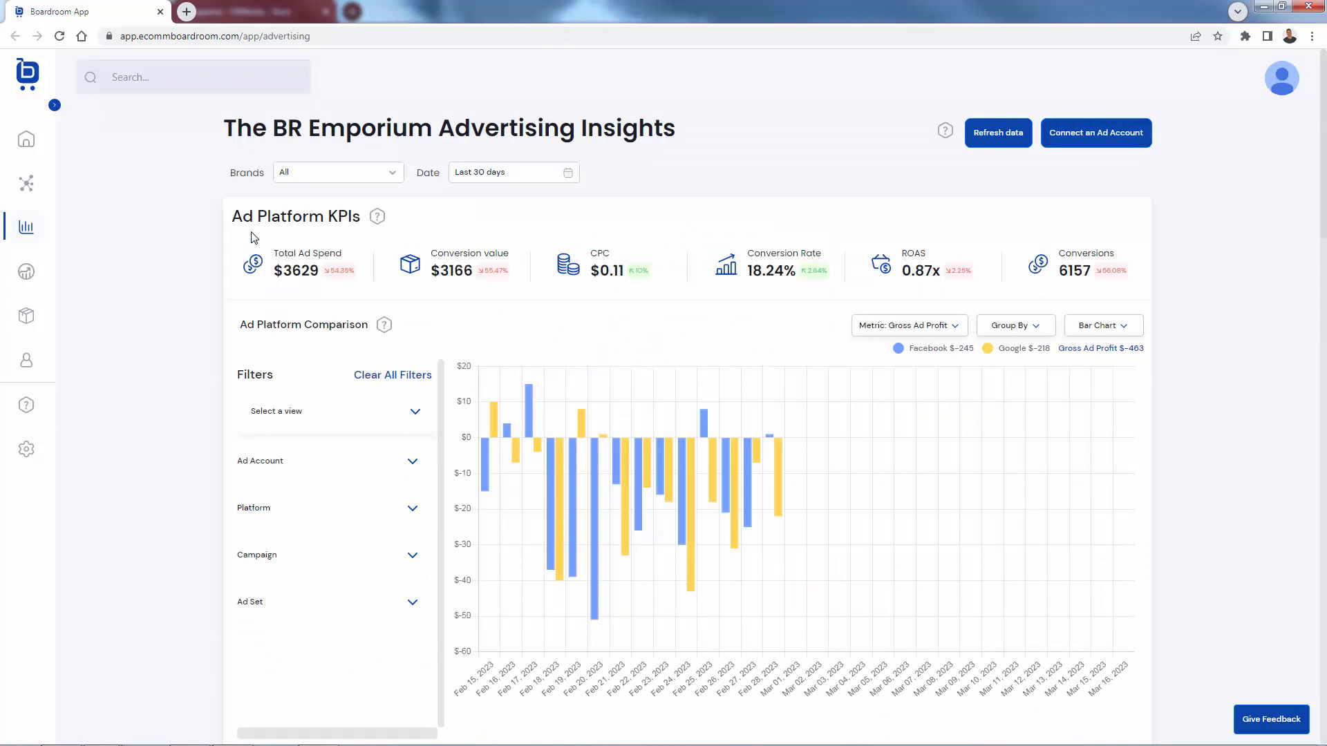
pyautogui.moveTo(176, 287)
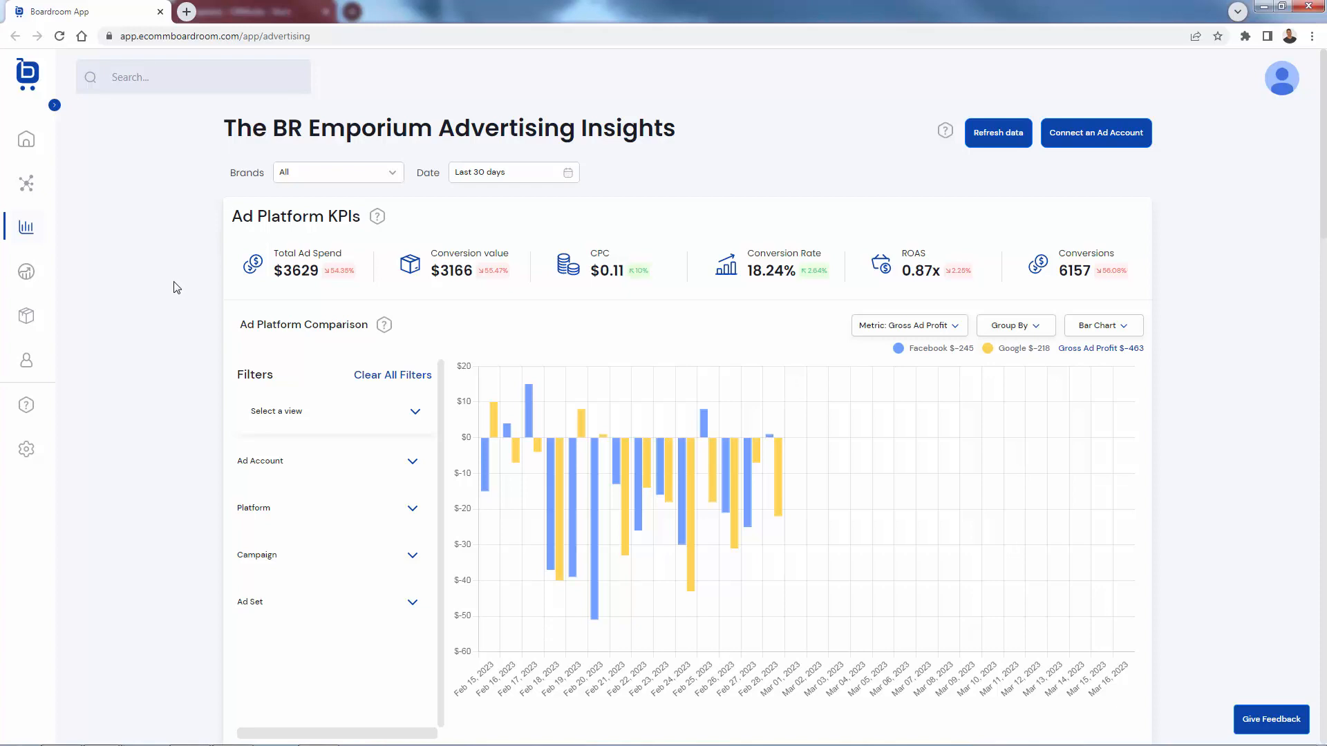
pyautogui.moveTo(496, 333)
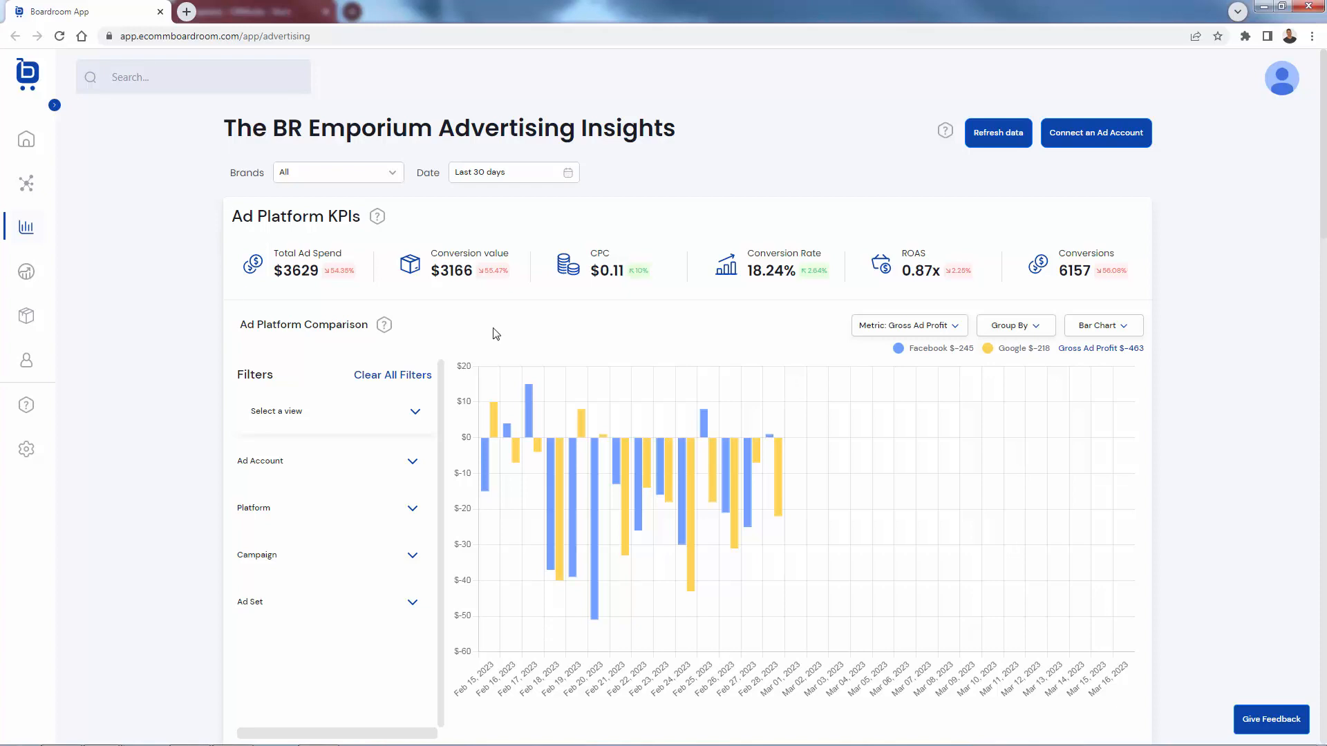
pyautogui.moveTo(993, 355)
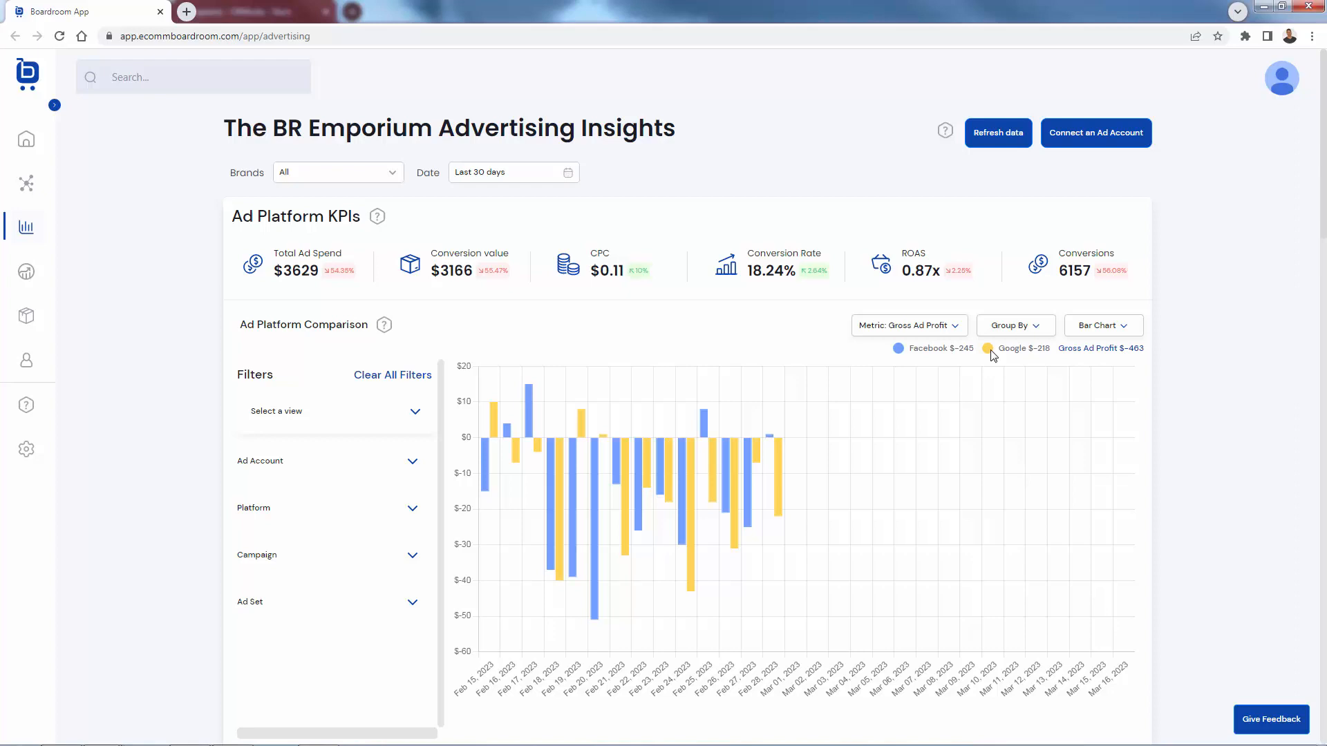
pyautogui.moveTo(163, 467)
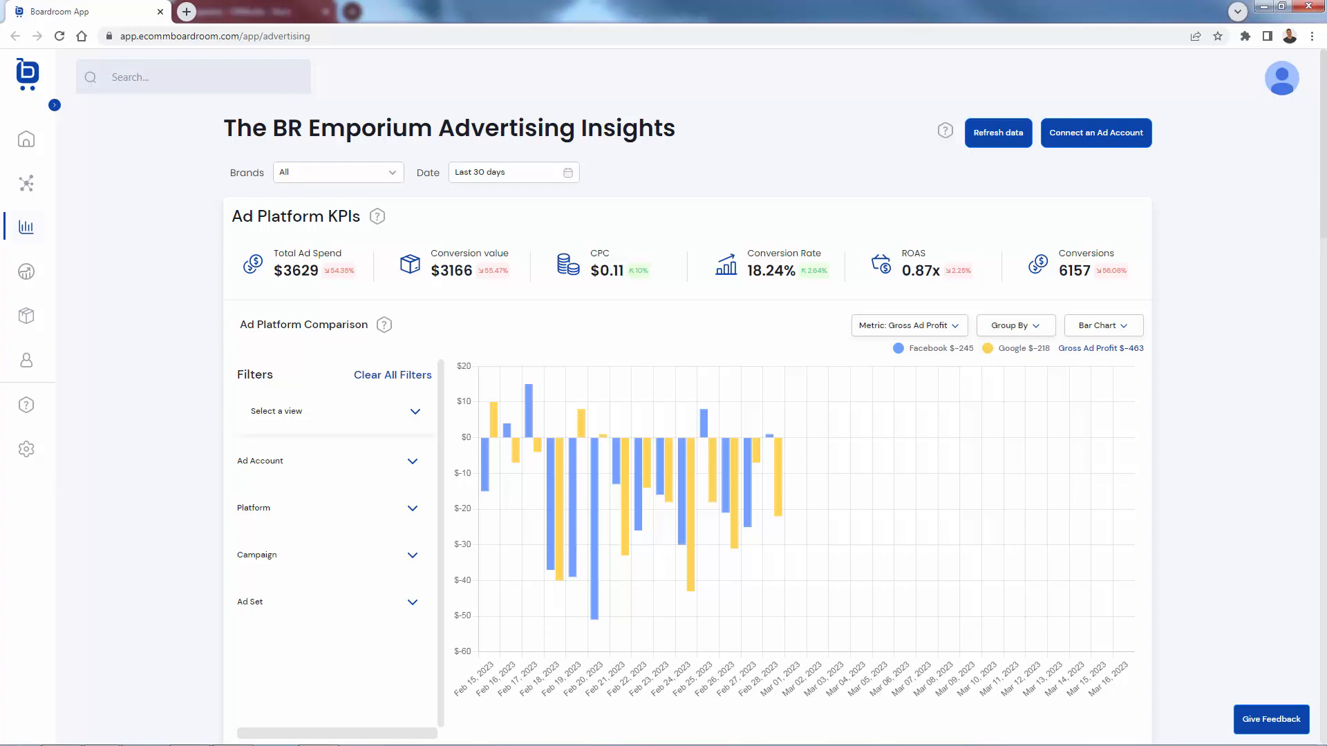
pyautogui.click(26, 316)
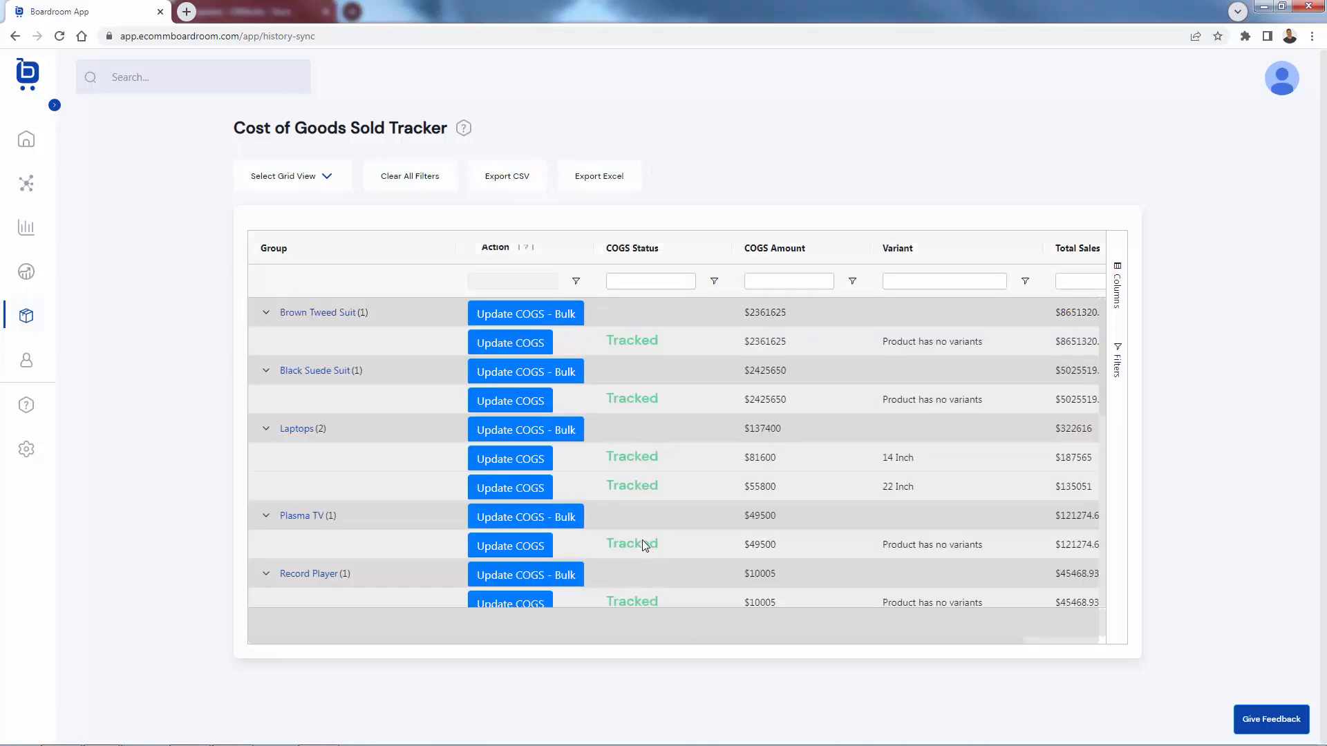
pyautogui.moveTo(1040, 315)
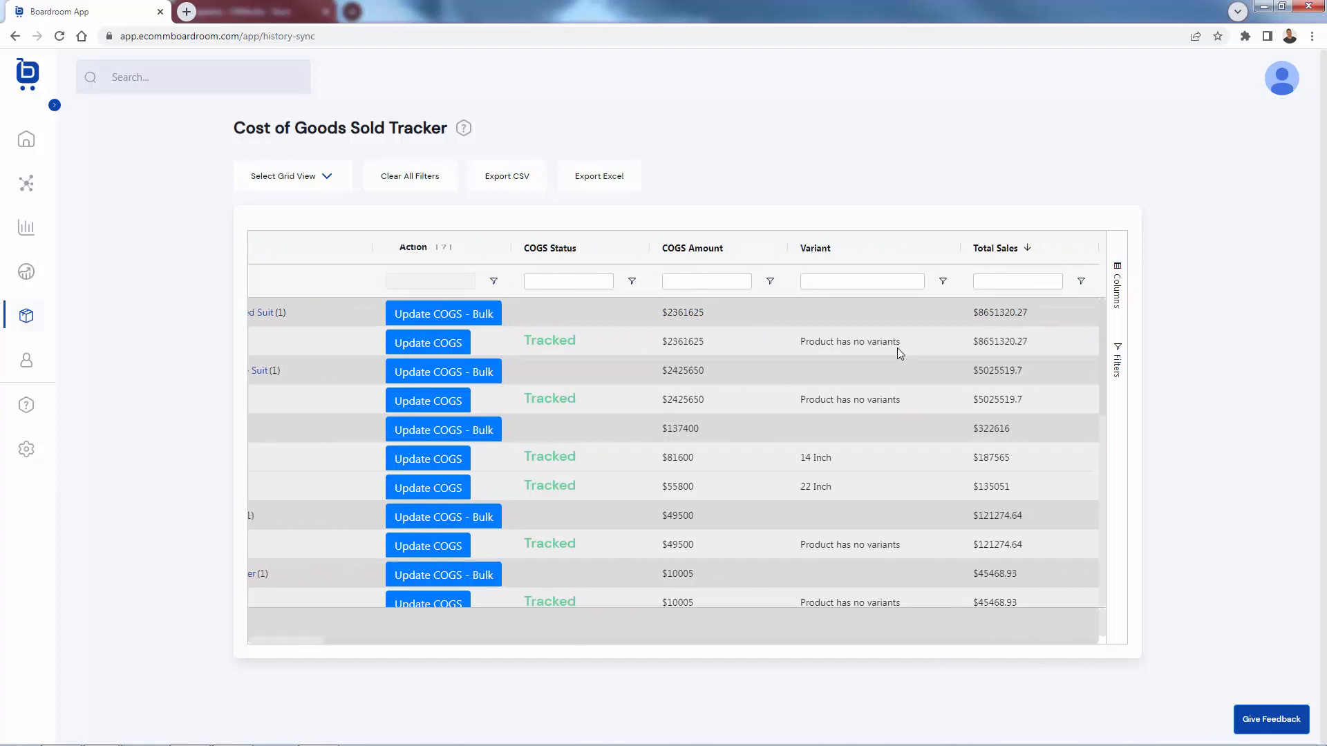
pyautogui.moveTo(600, 669)
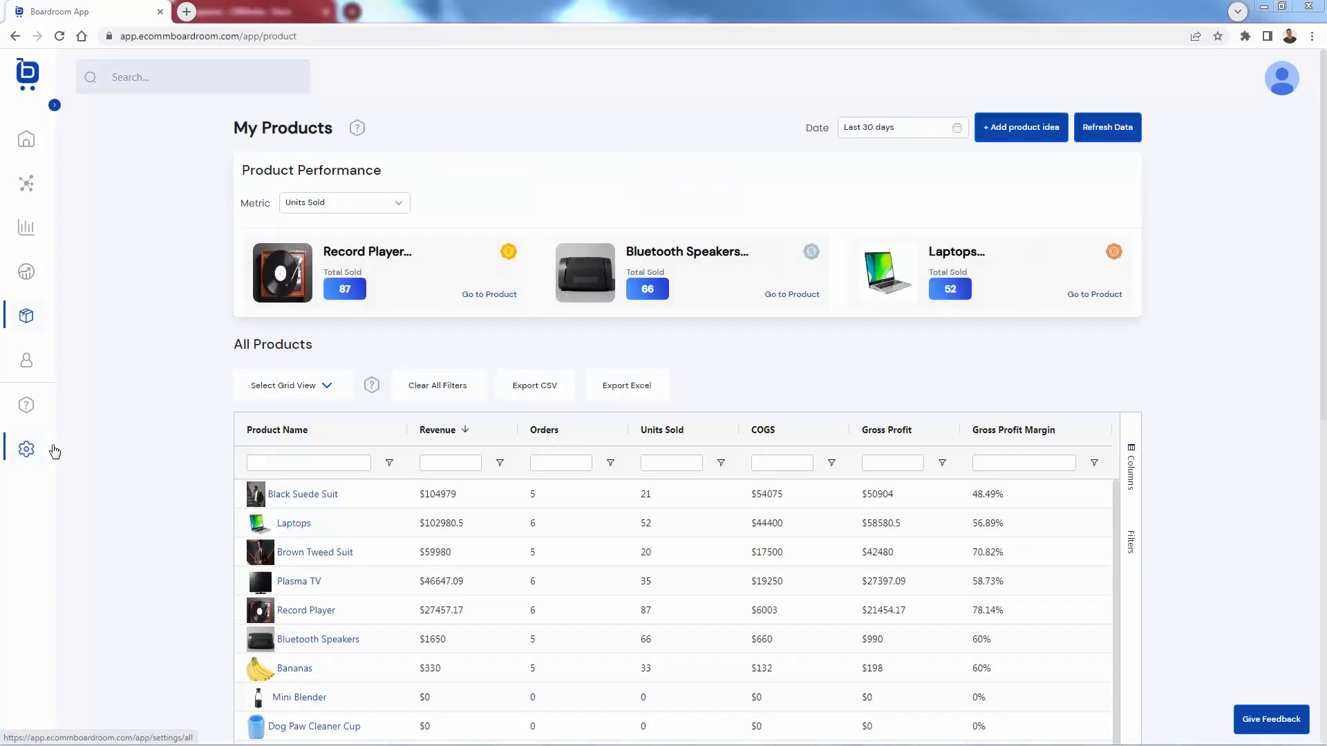
pyautogui.moveTo(25, 450)
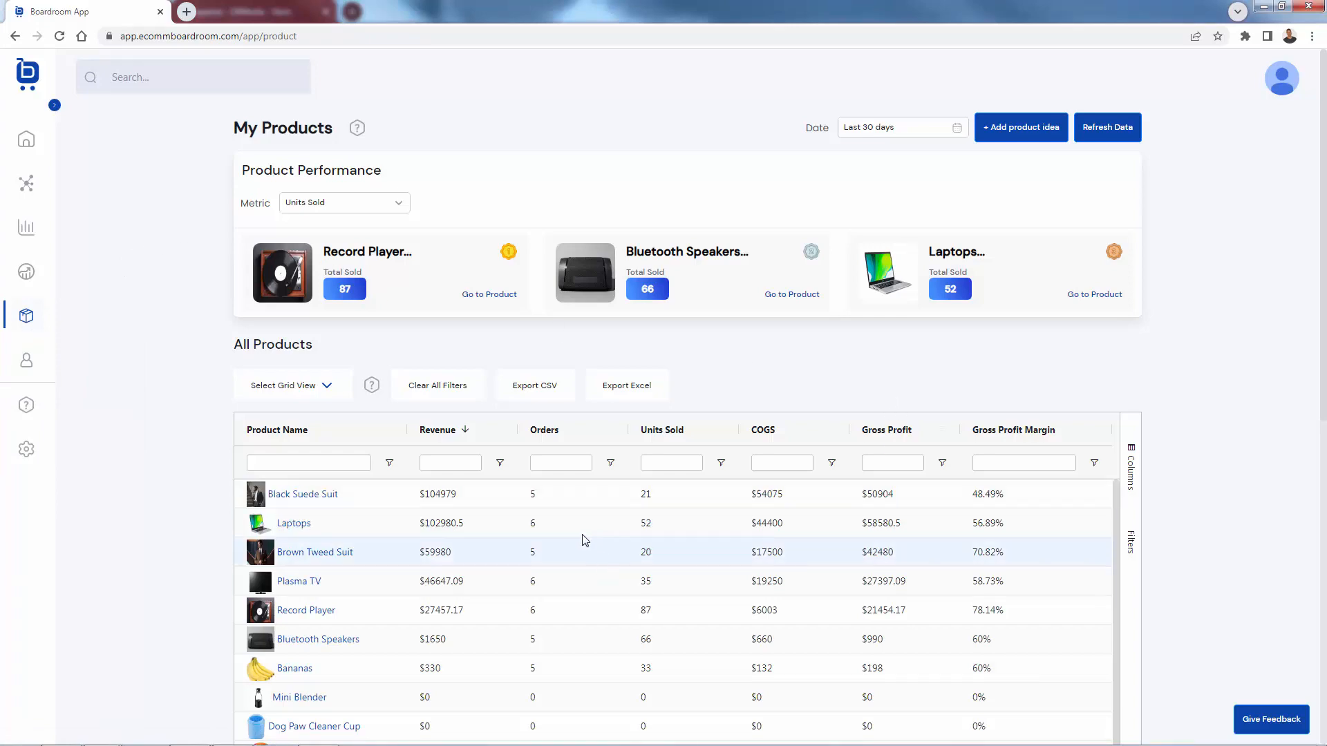
# Review the My Products table of per-product revenue, orders, COGS and gross profit margins
pyautogui.scroll(-3)
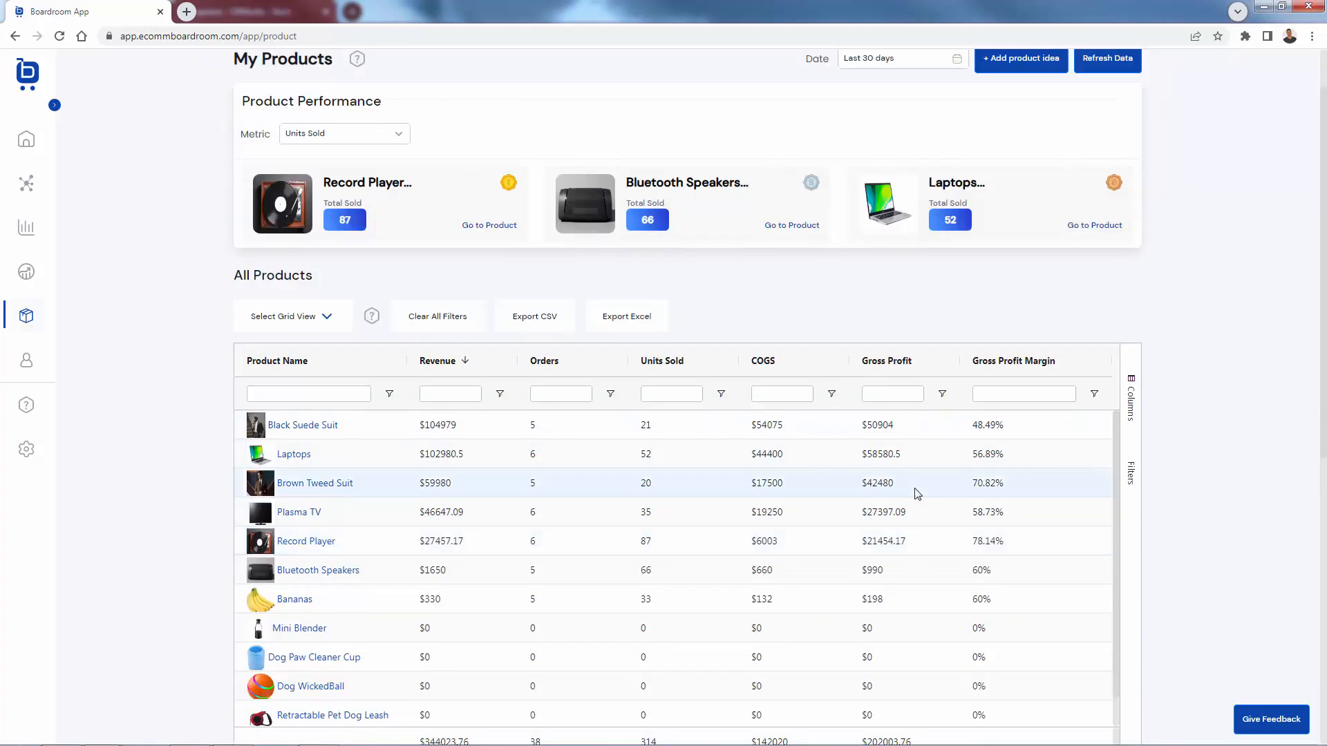
pyautogui.moveTo(1016, 473)
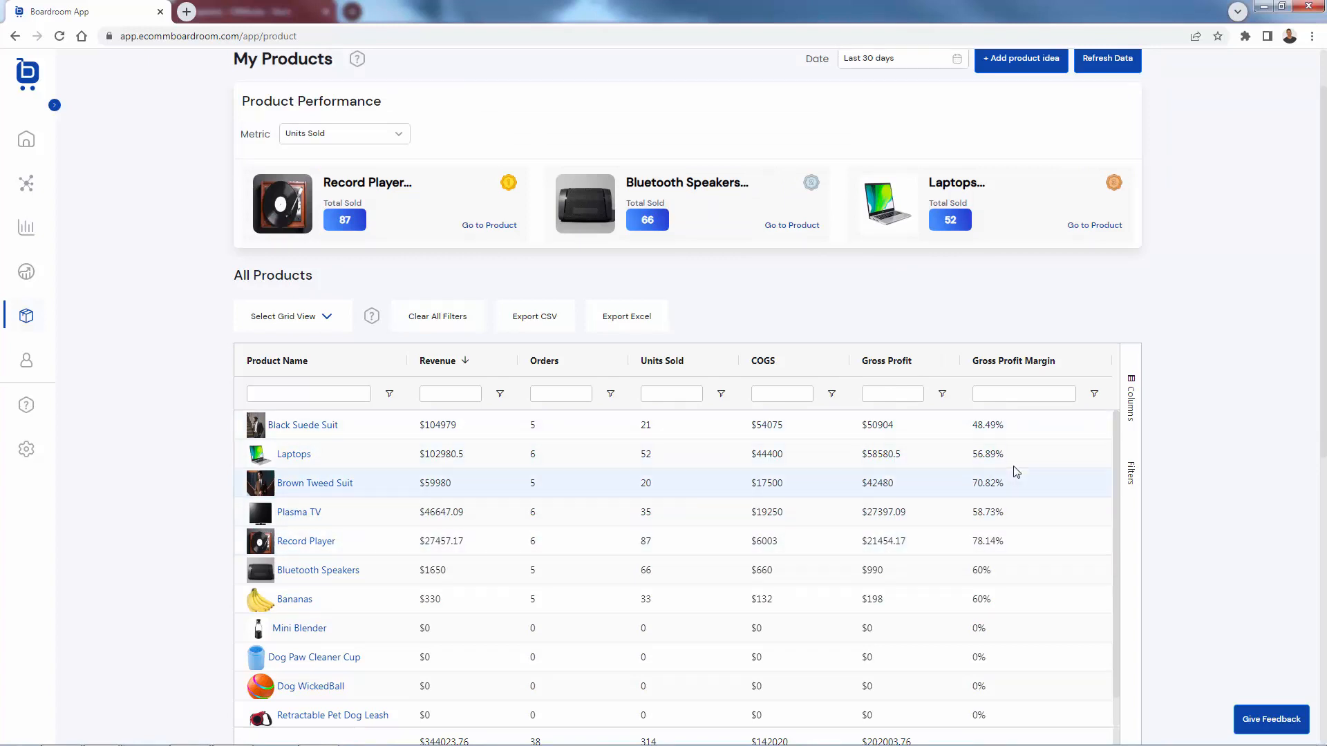
pyautogui.moveTo(1021, 488)
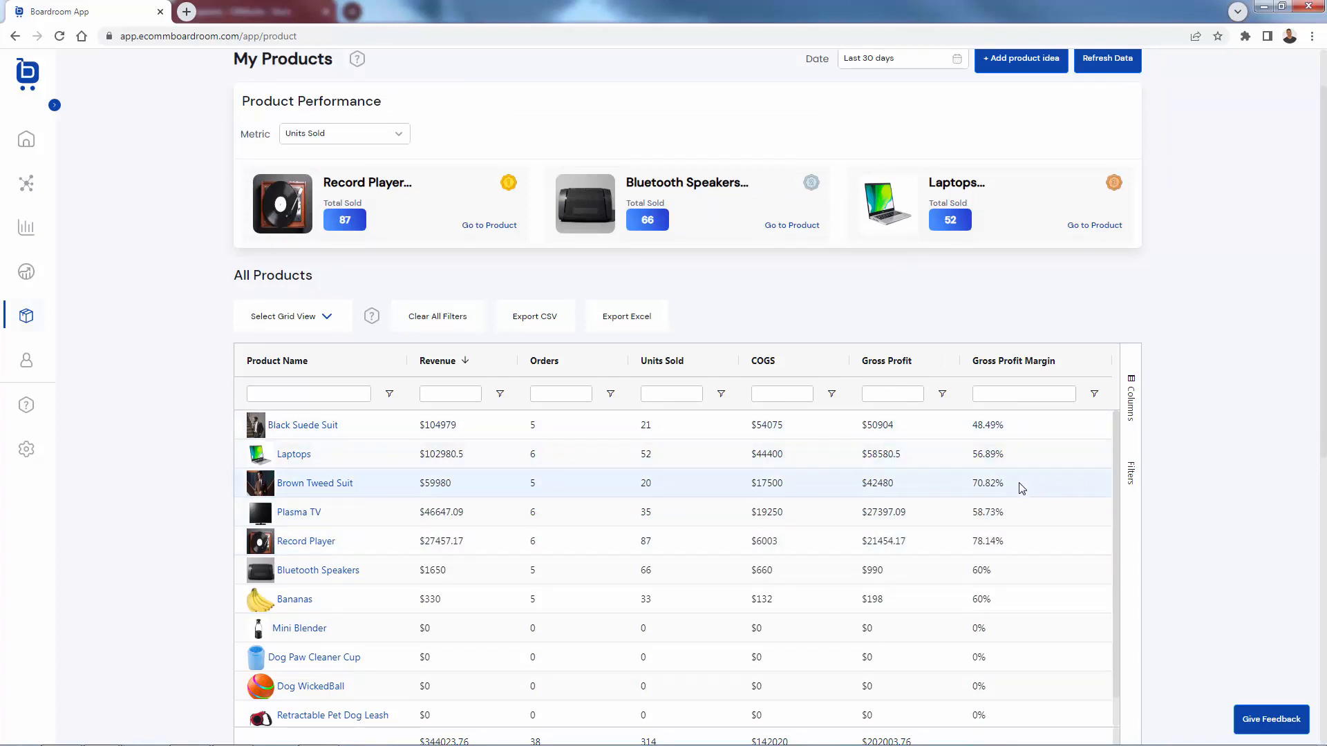
pyautogui.click(1023, 483)
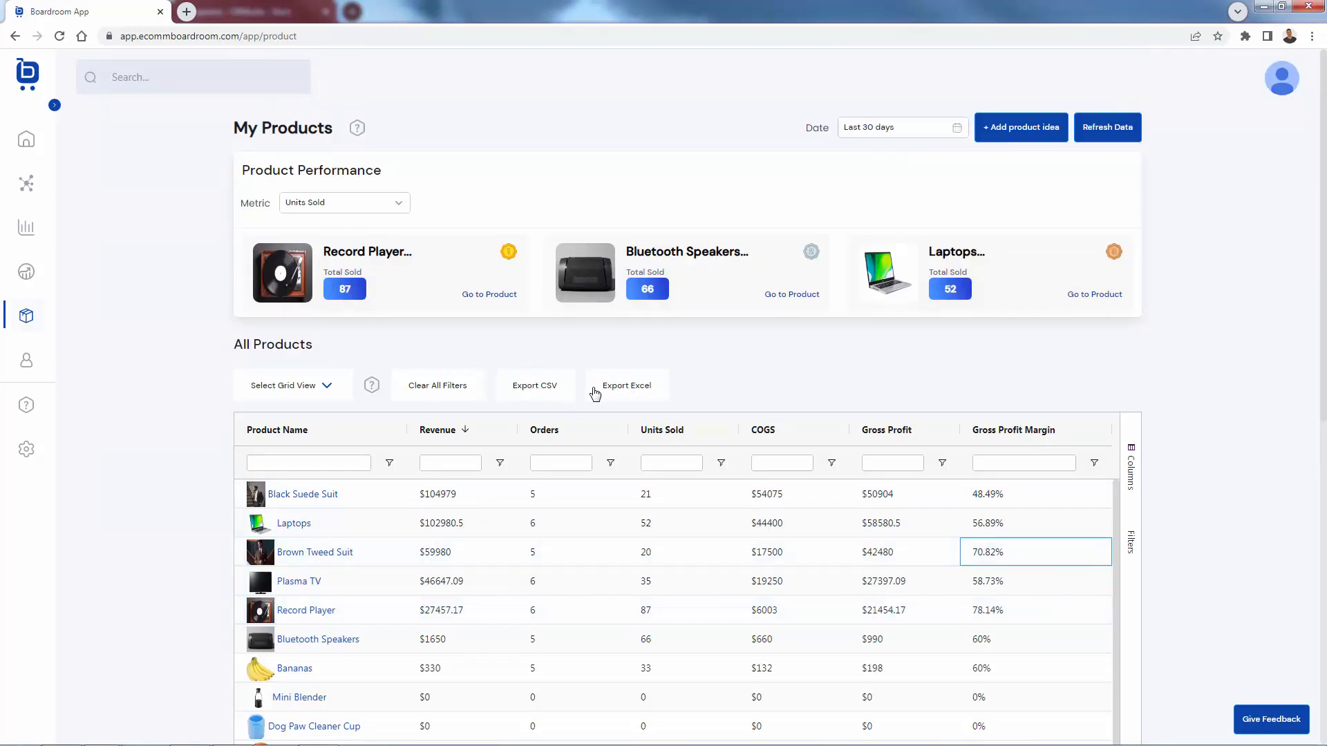
pyautogui.moveTo(502, 509)
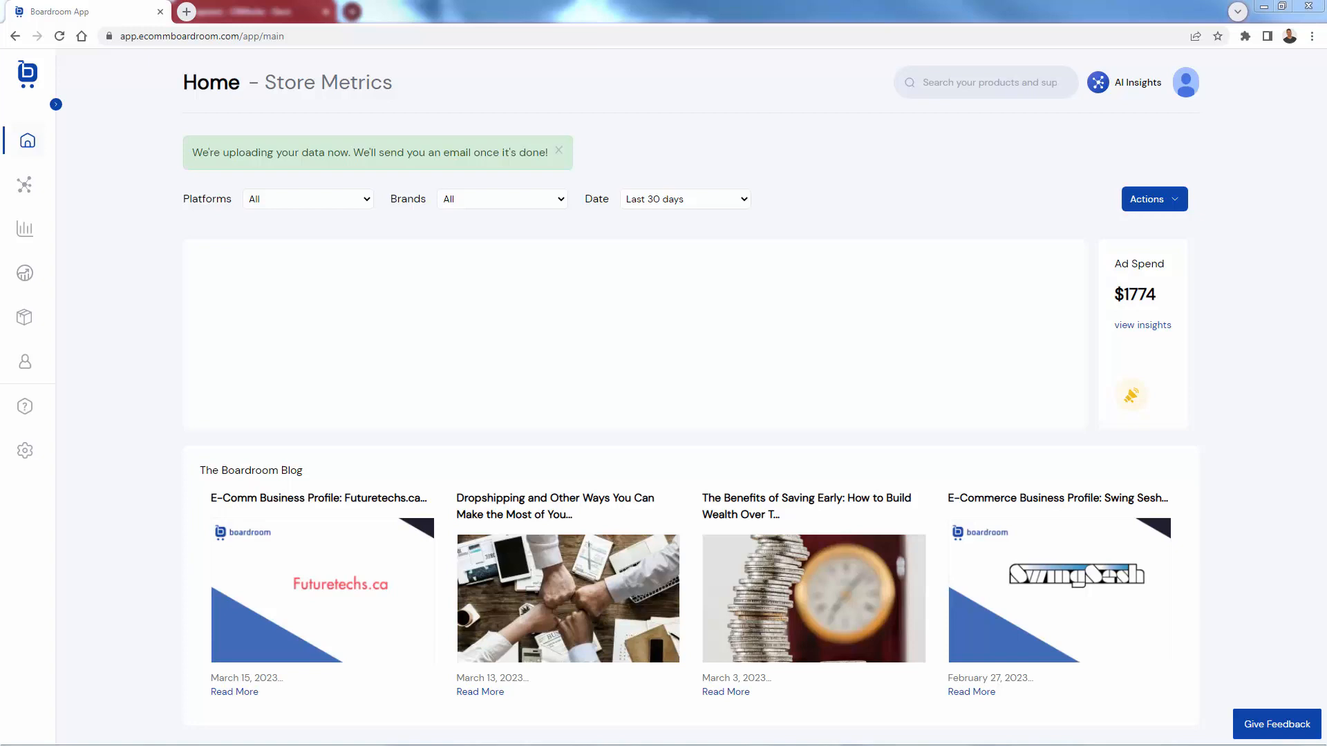
pyautogui.moveTo(1177, 211)
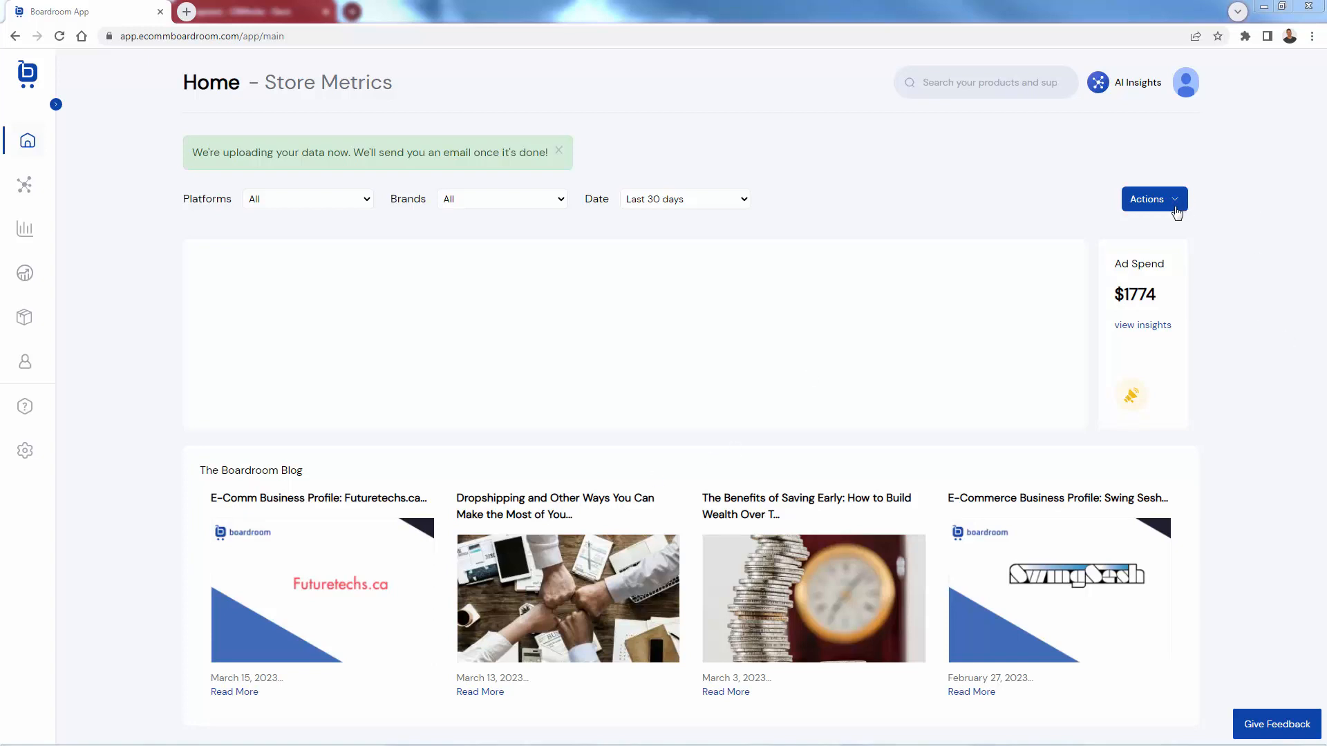
# Show the store Actions list: Add Product Idea, Sync a Store, Schedule New Report, Review Onboarding
pyautogui.click(1149, 199)
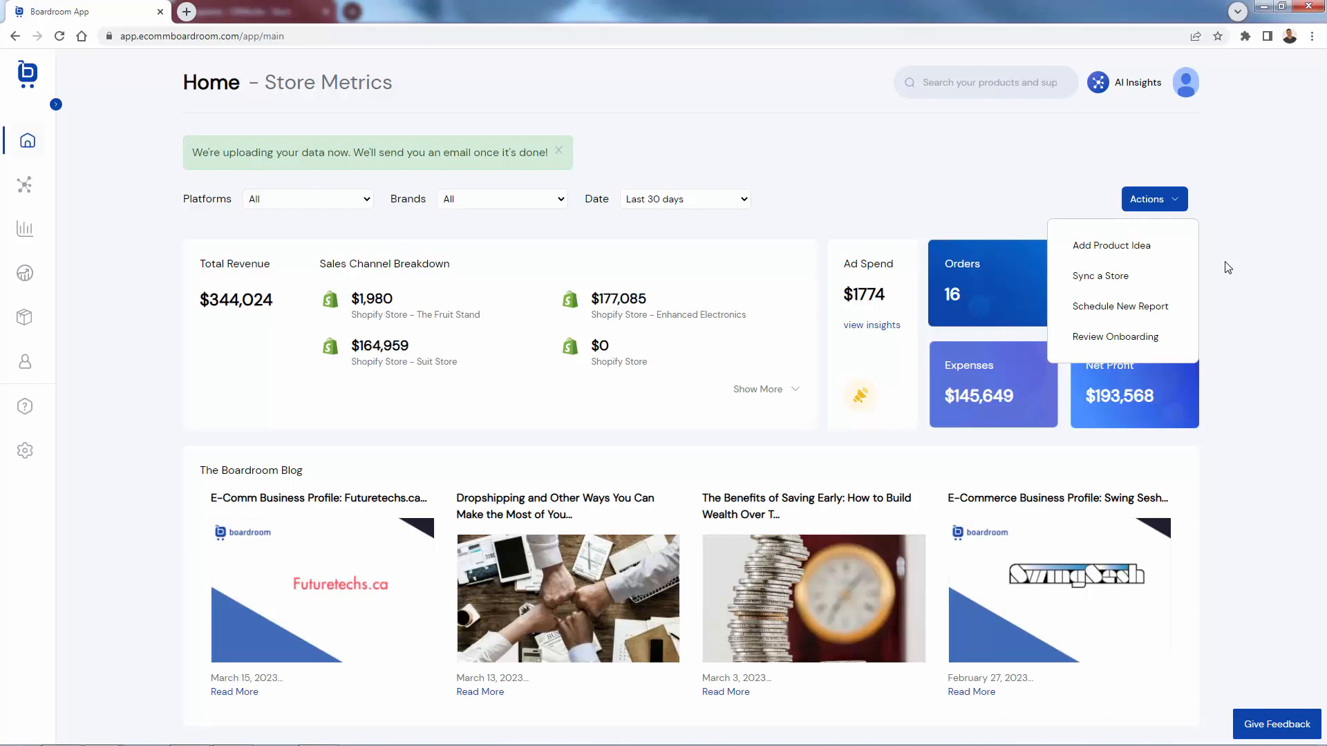
pyautogui.moveTo(1016, 156)
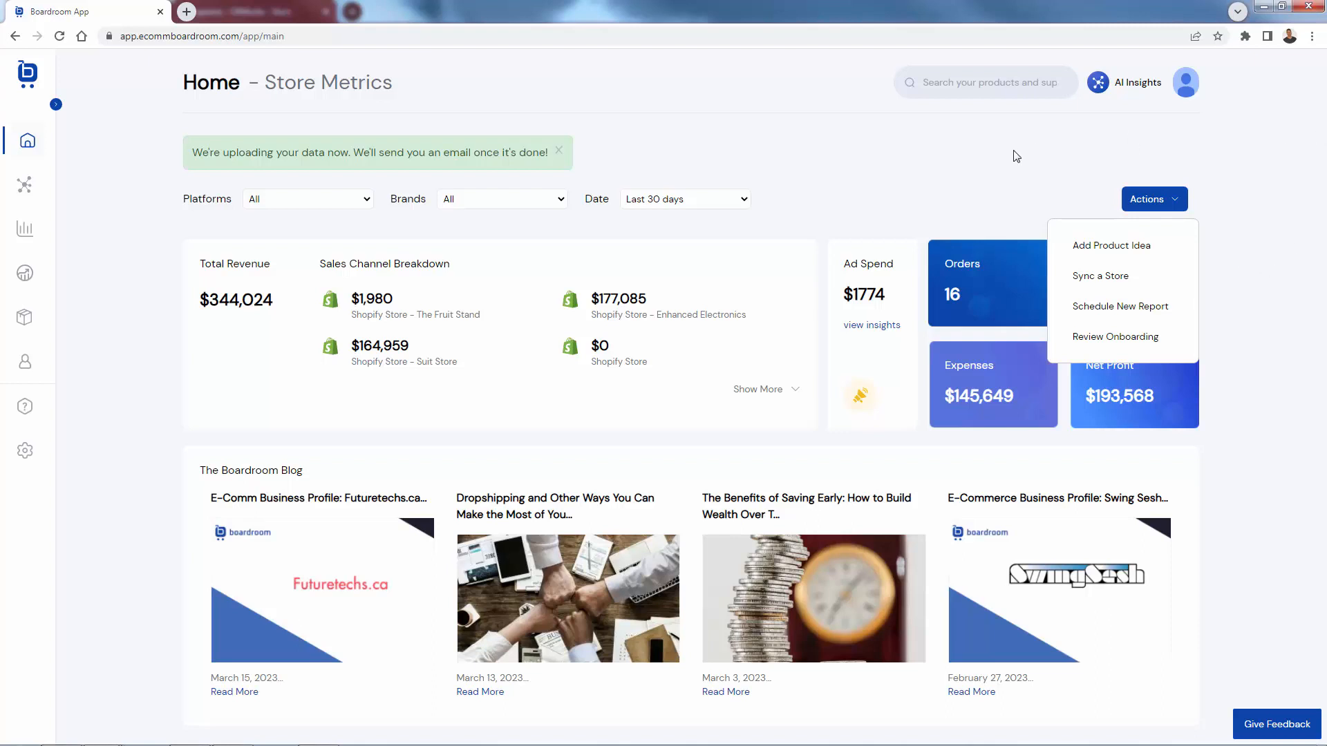
pyautogui.moveTo(545, 150)
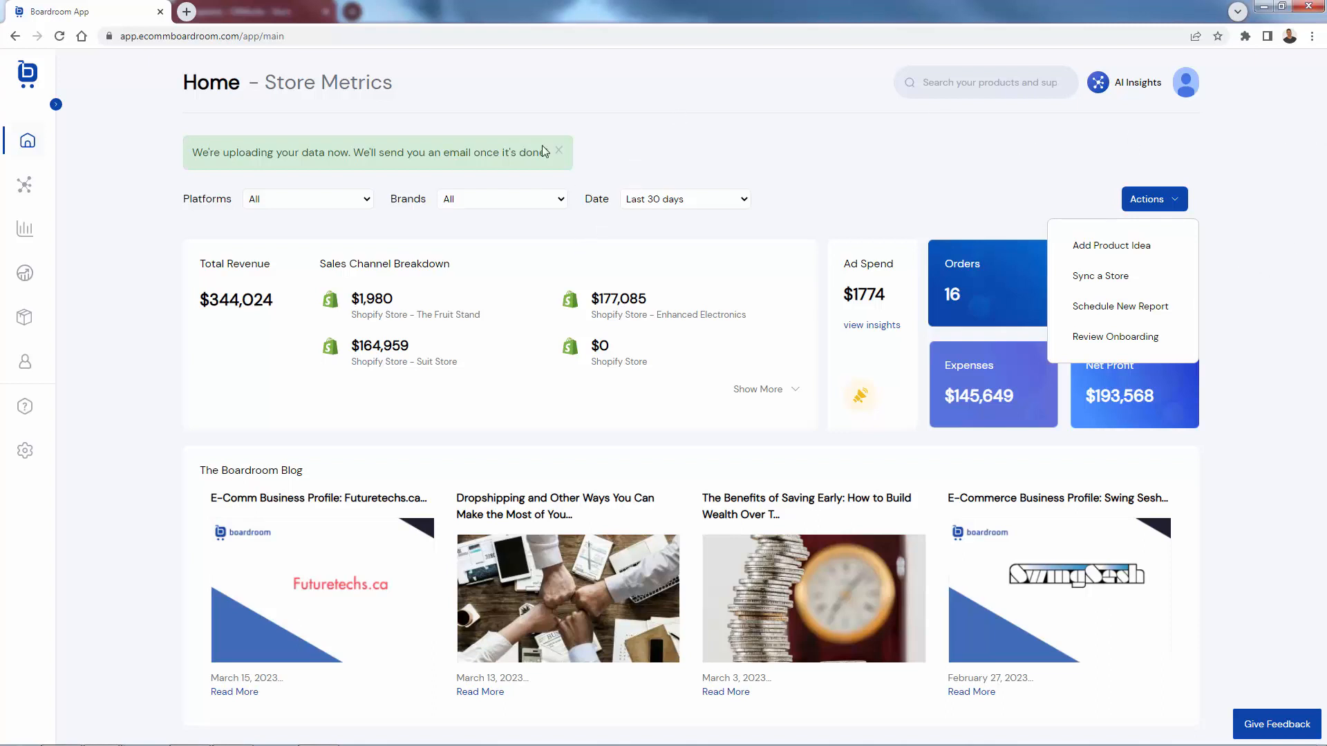
pyautogui.moveTo(25, 317)
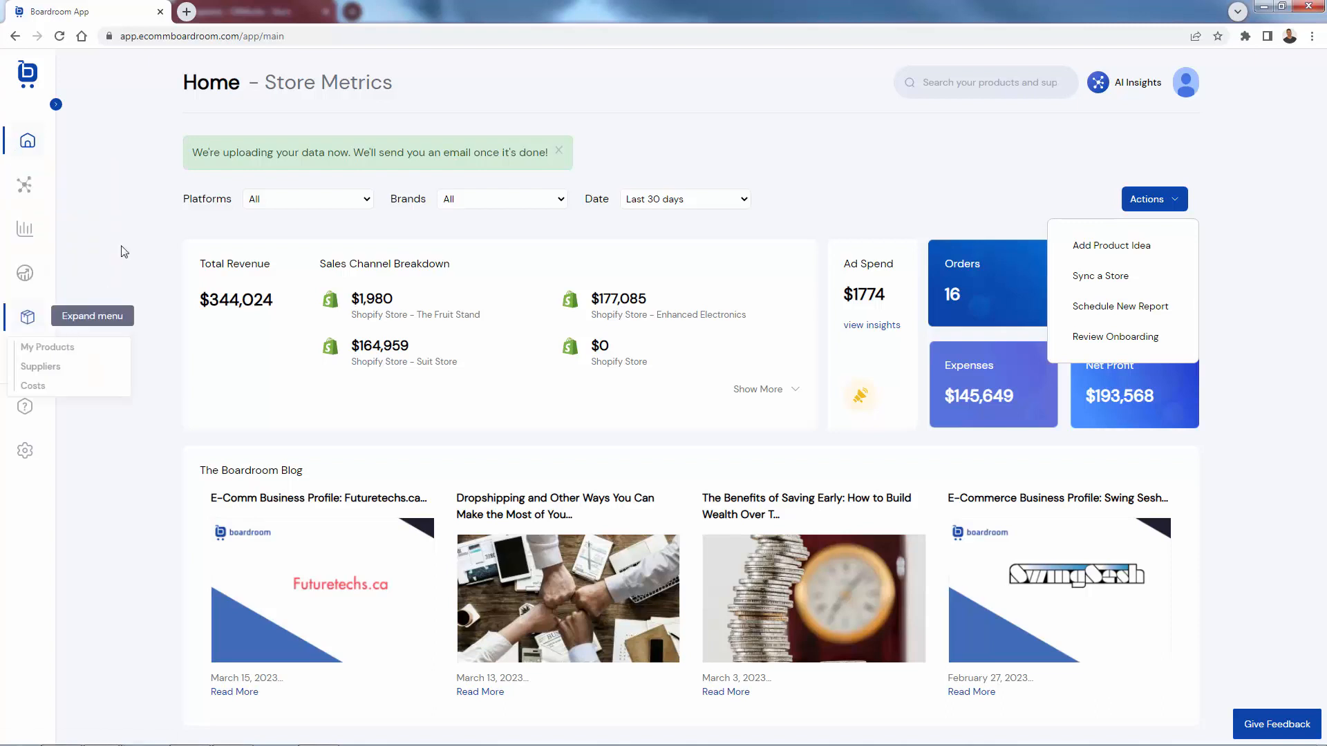
pyautogui.moveTo(128, 159)
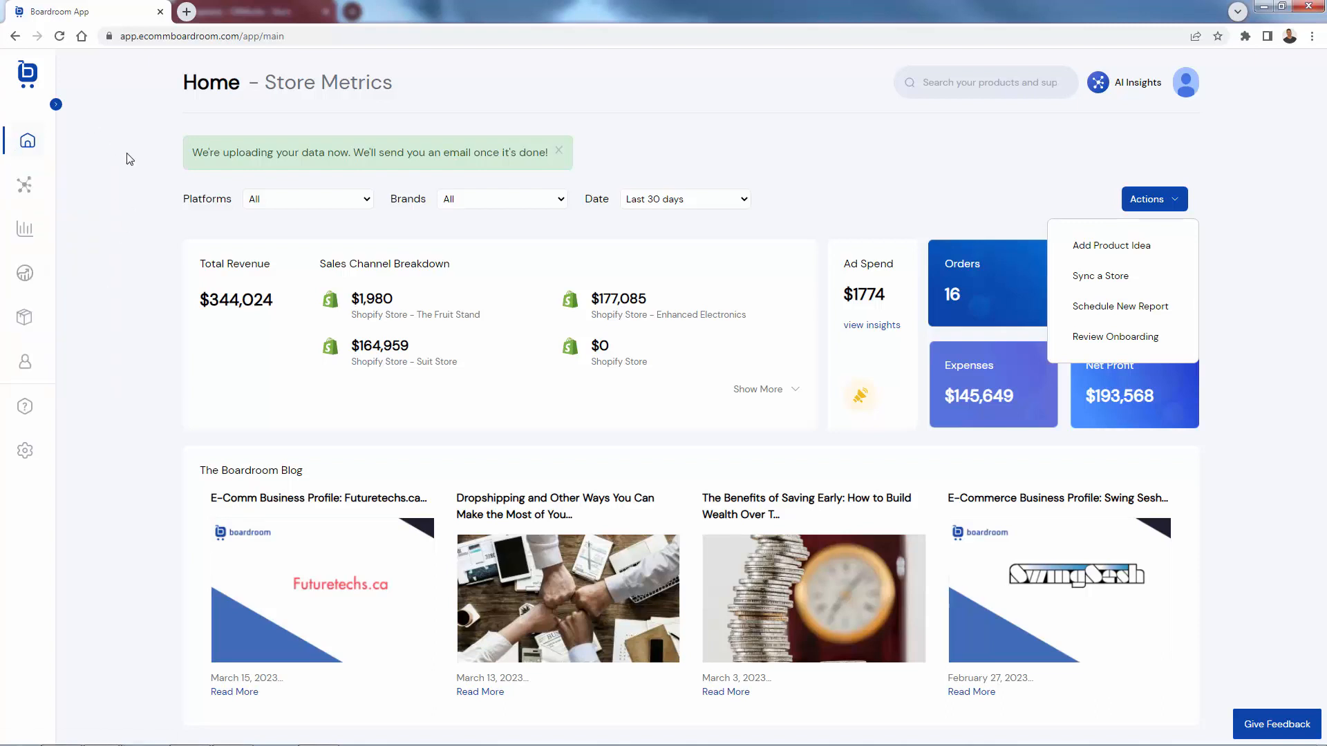